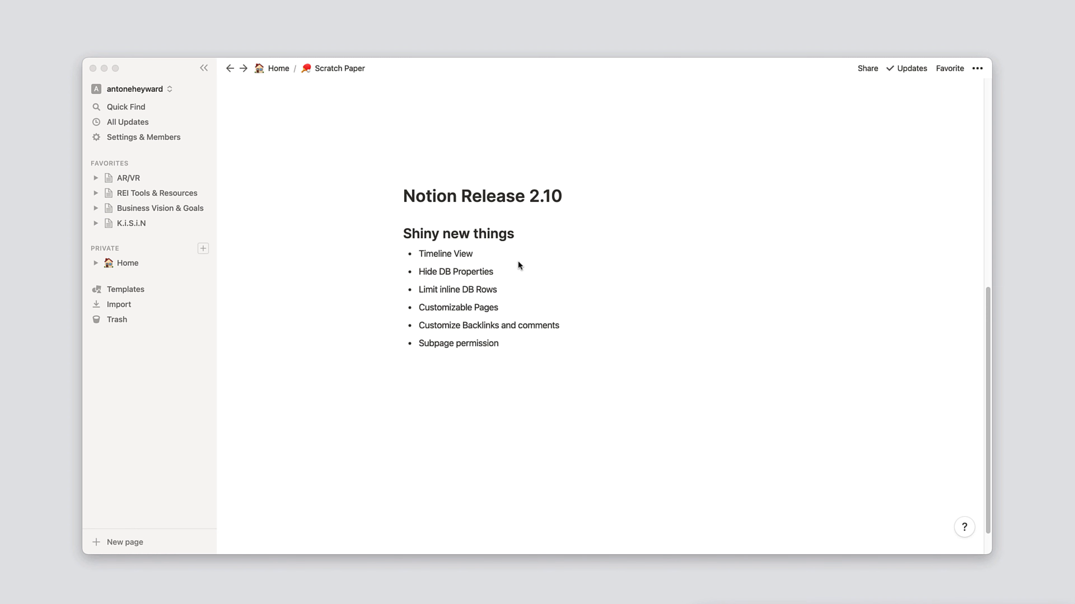
mouse_move(203, 253)
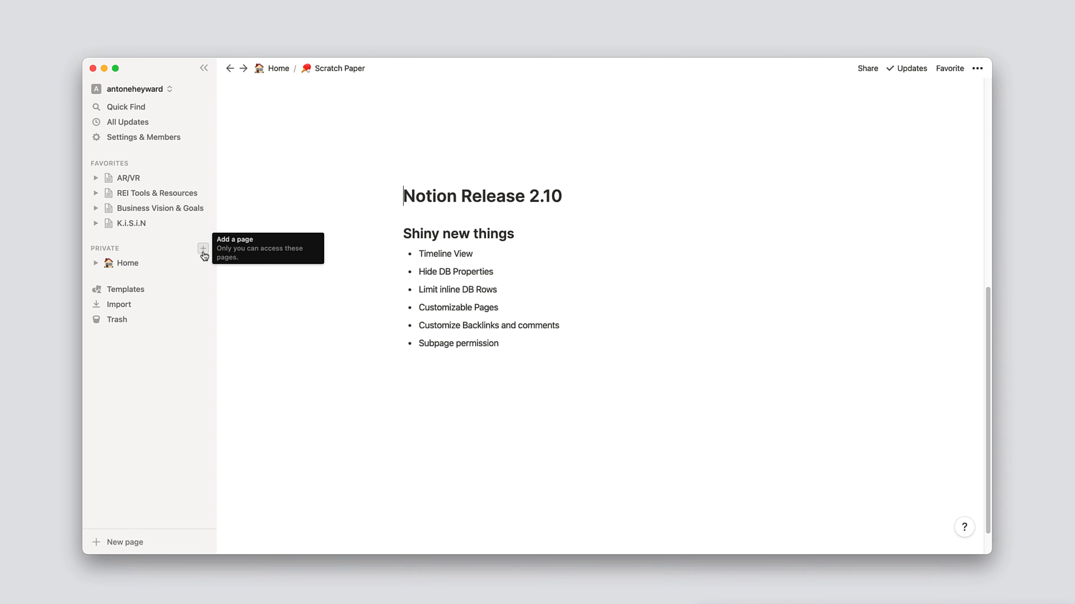
left_click(203, 248)
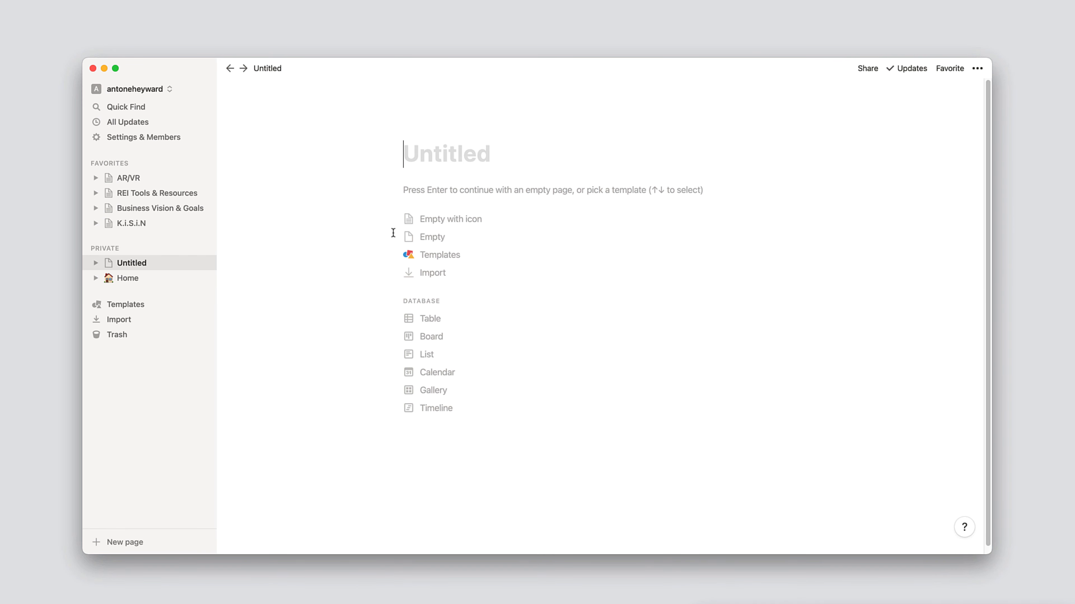
type("Lab 1")
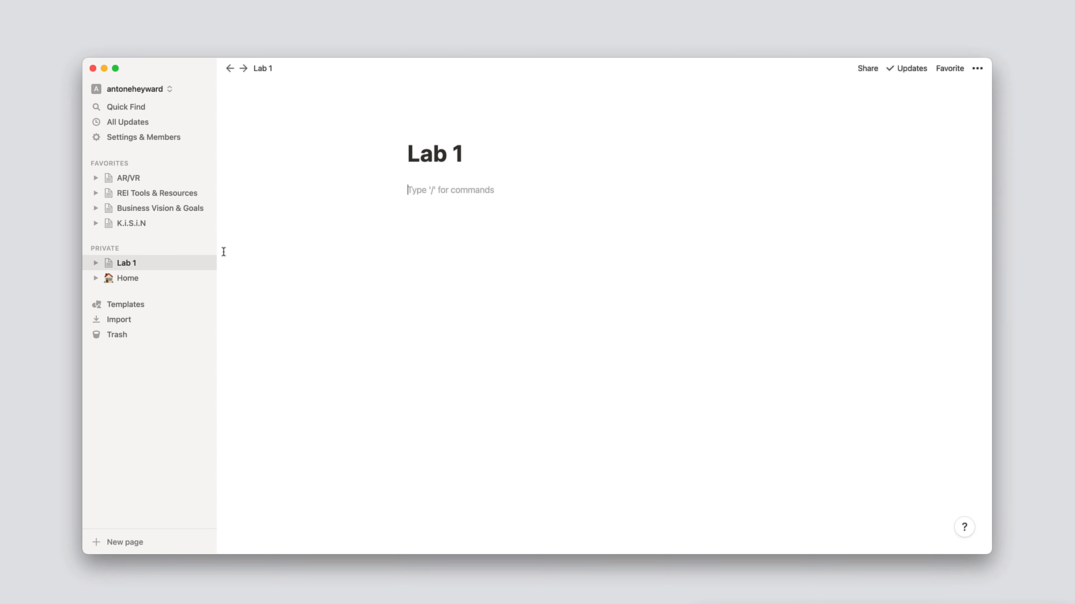
left_click(118, 542)
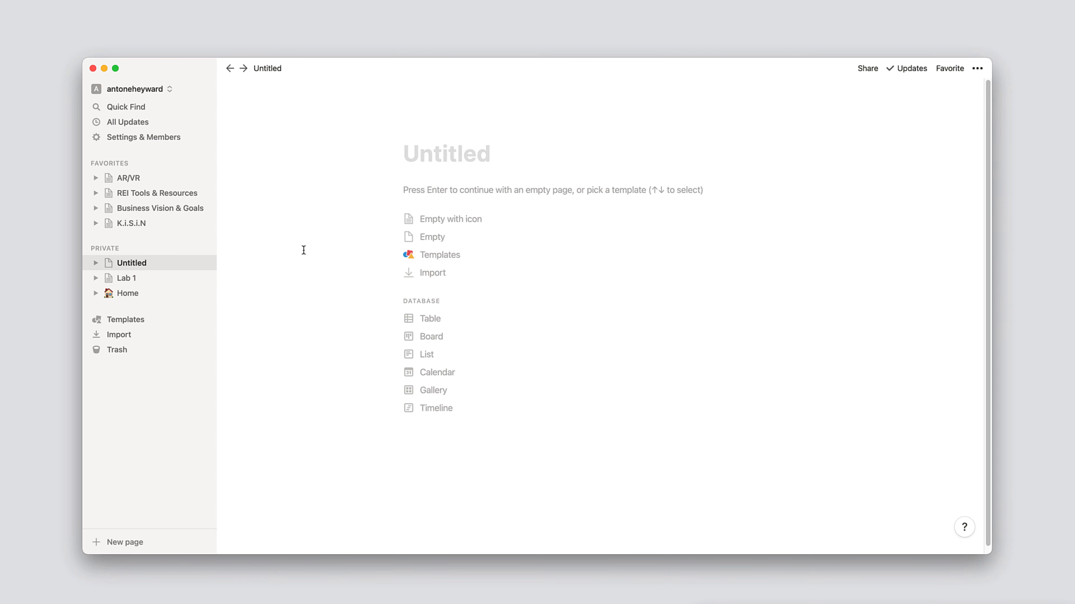
type("Lab 2")
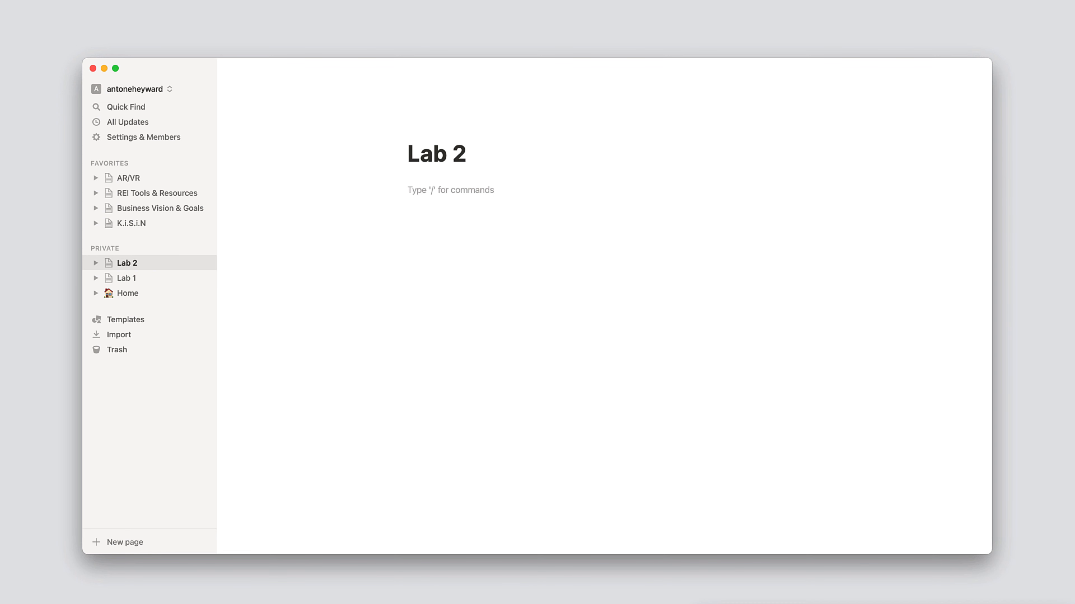
type("@Lab 1")
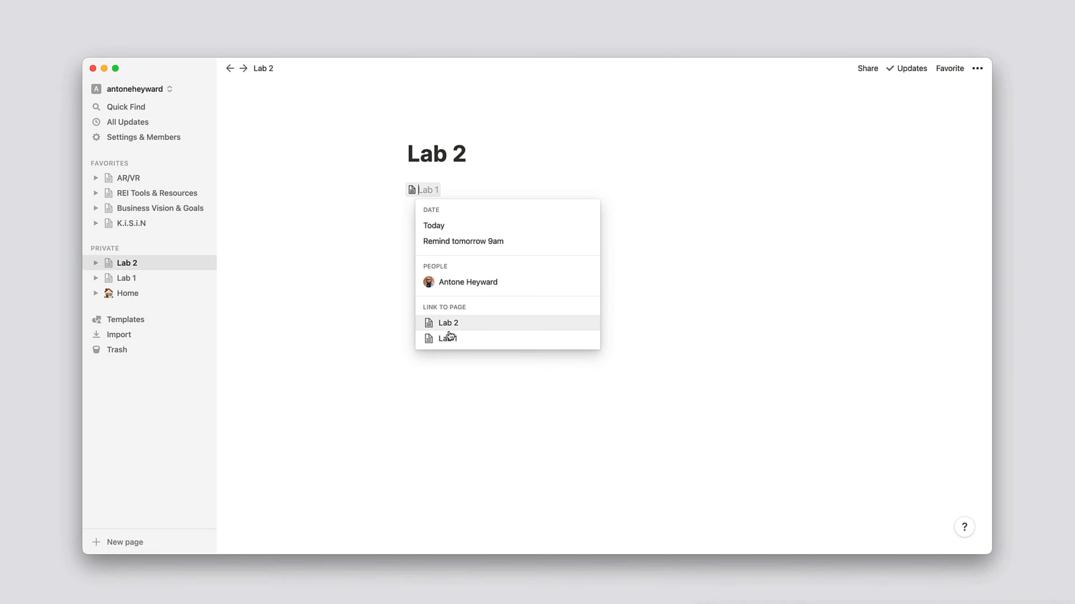
Insert the Lab 1 mention into Lab 2, then follow it into Lab 1's empty body.
left_click(447, 338)
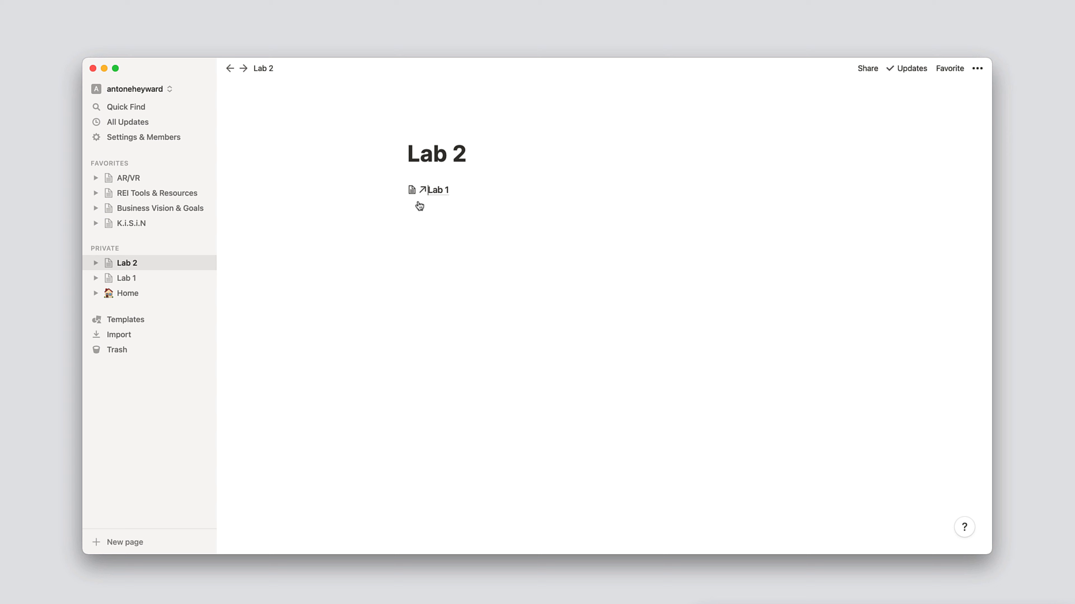
left_click(437, 191)
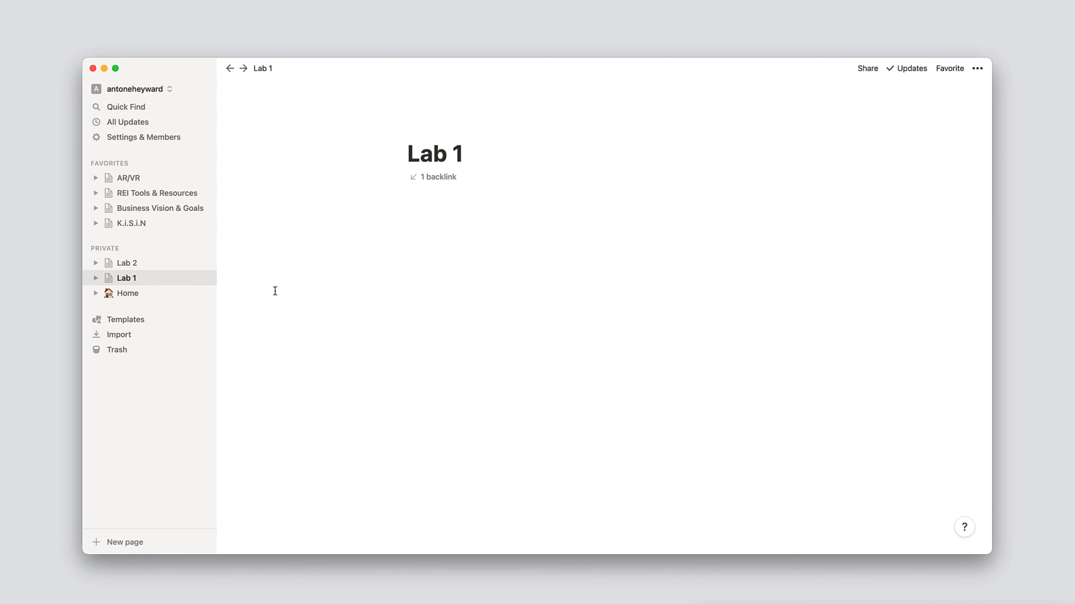
left_click(408, 206)
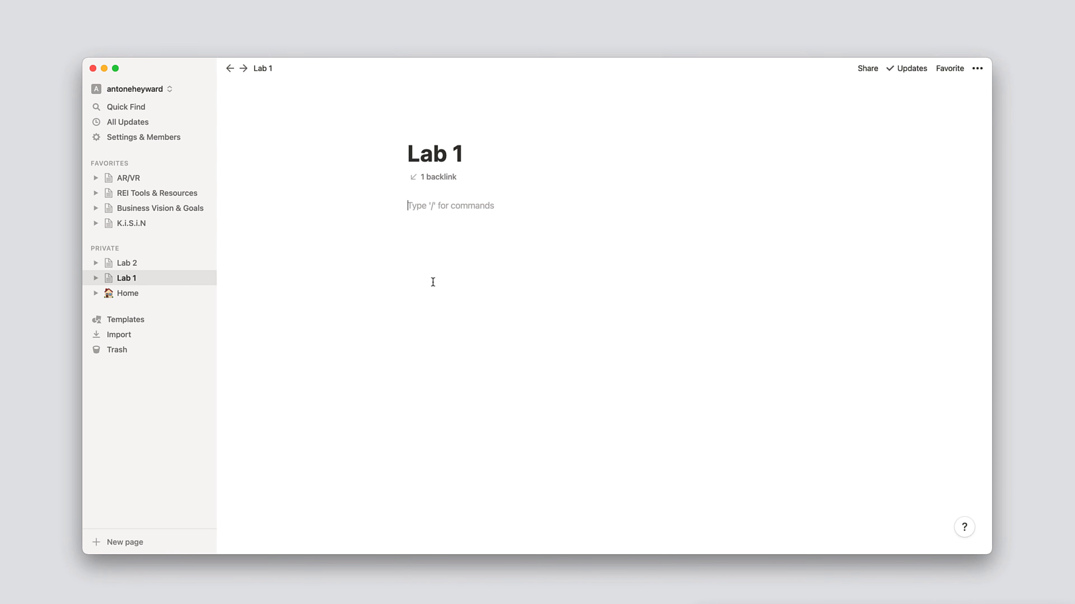
Add an inline table database to Lab 1 via /data and title it Projects.
type("/")
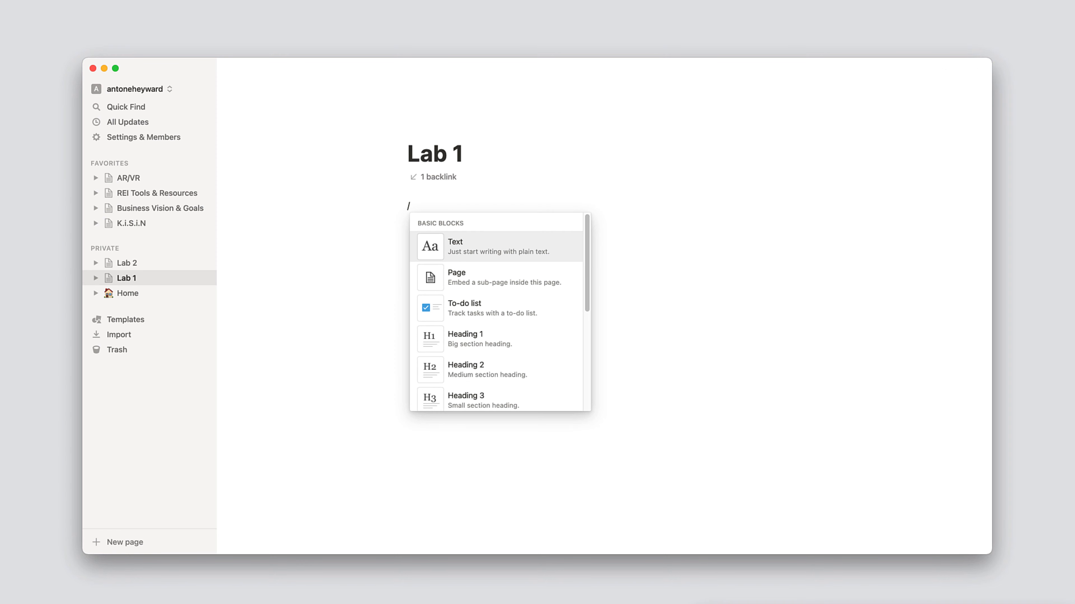
type("data")
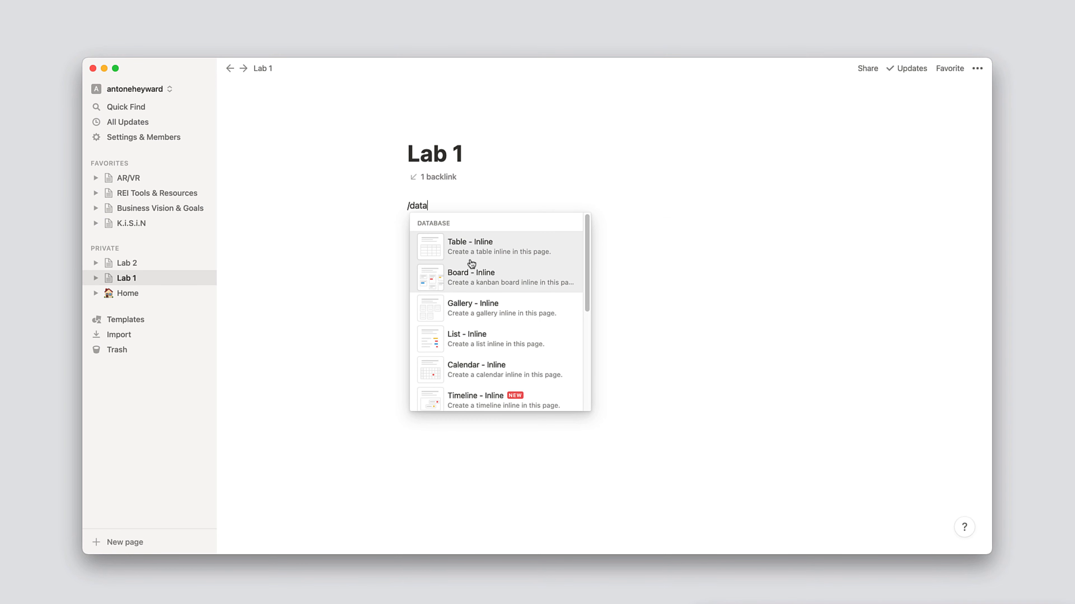
left_click(469, 247)
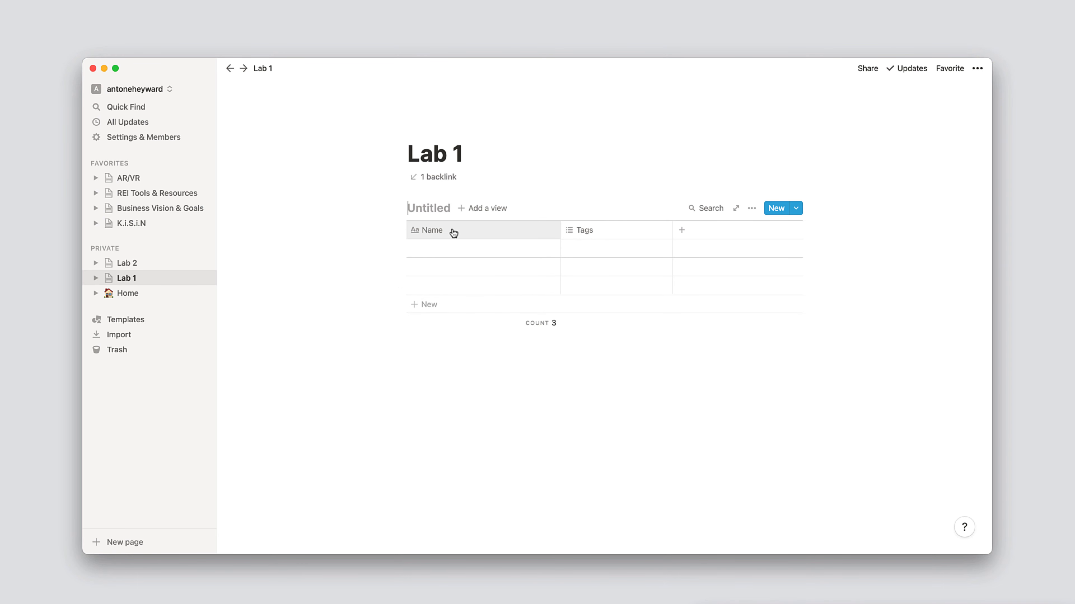
type("Pro")
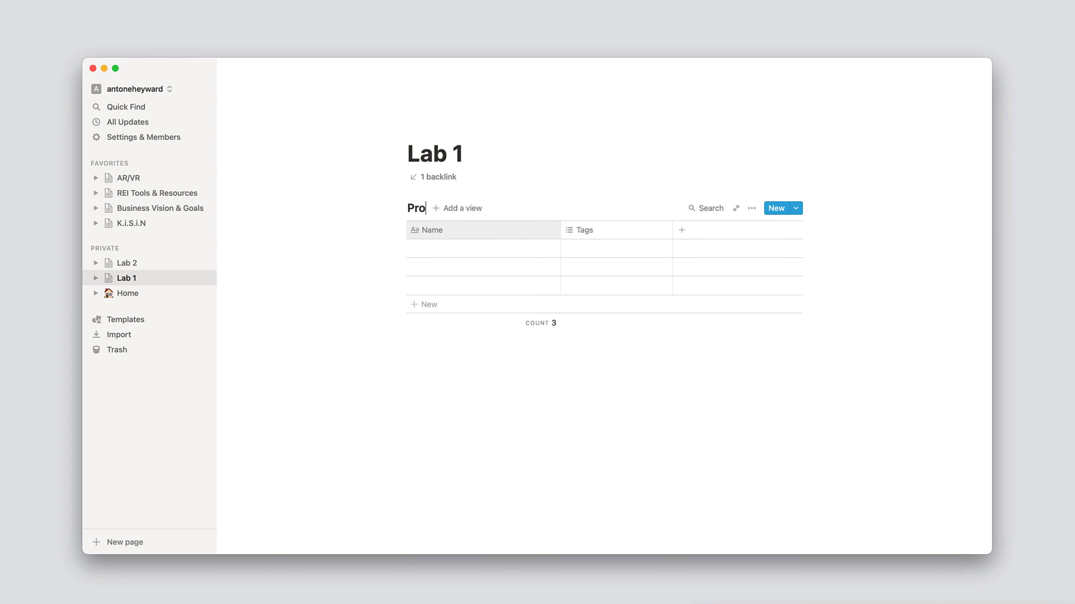
type("jects")
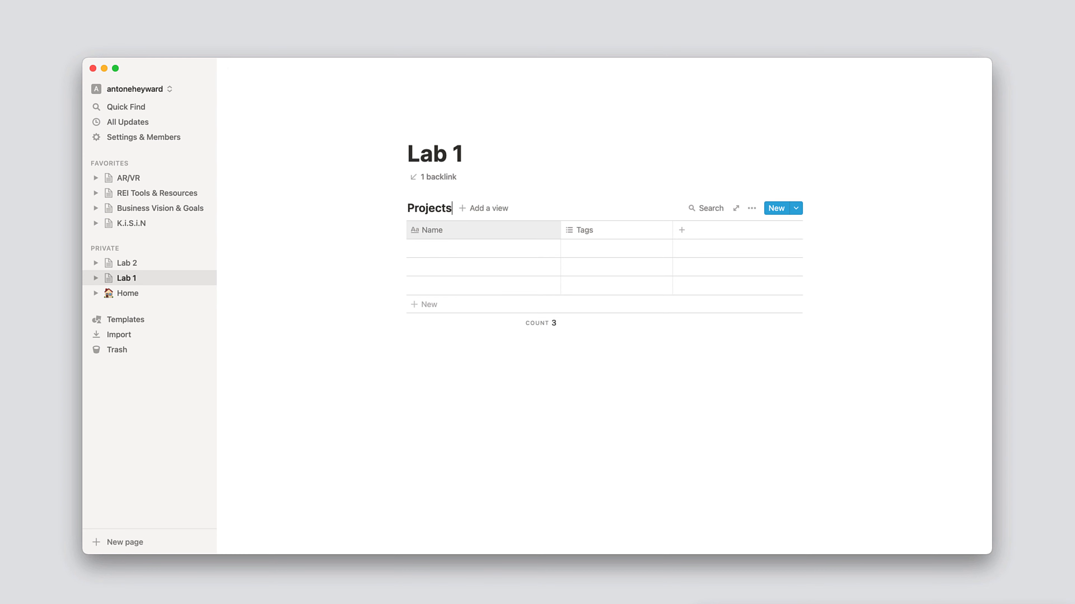
Begin filling the Name column, entering the first row as project.
left_click(483, 252)
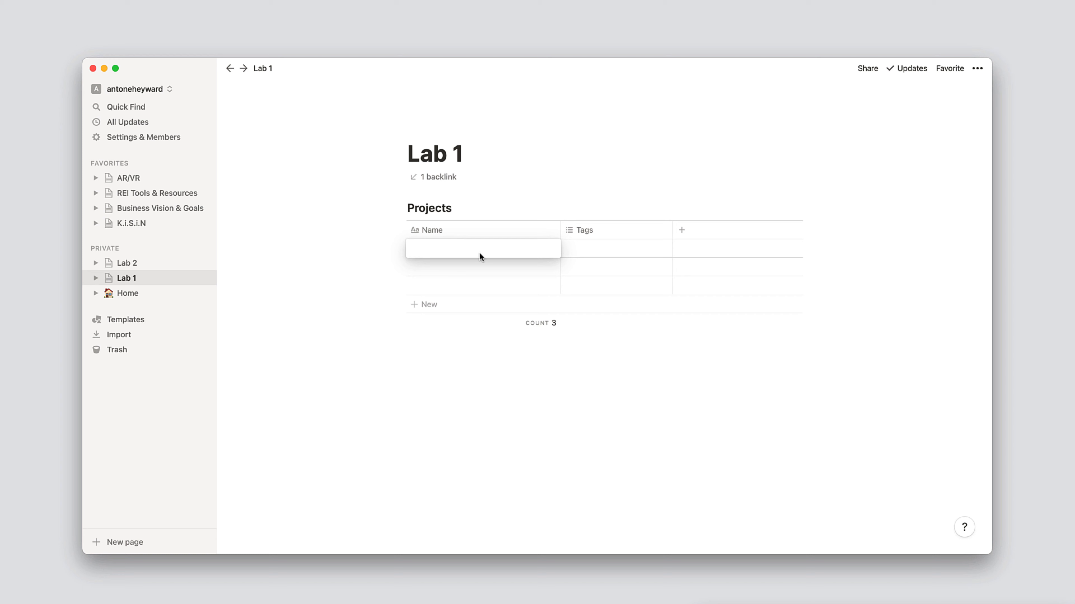
type("proj")
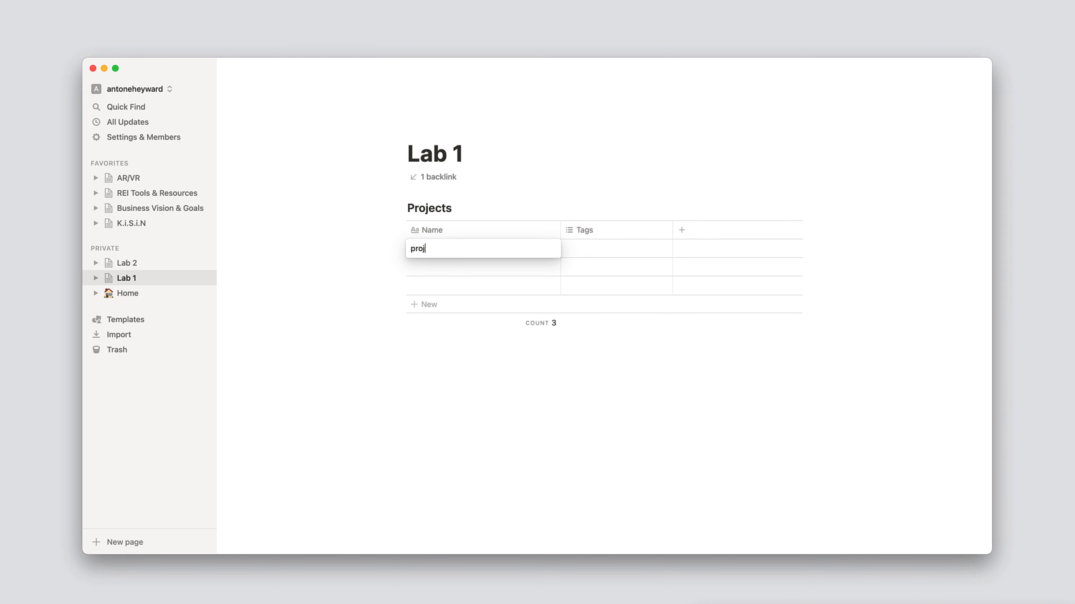
type("ect 1")
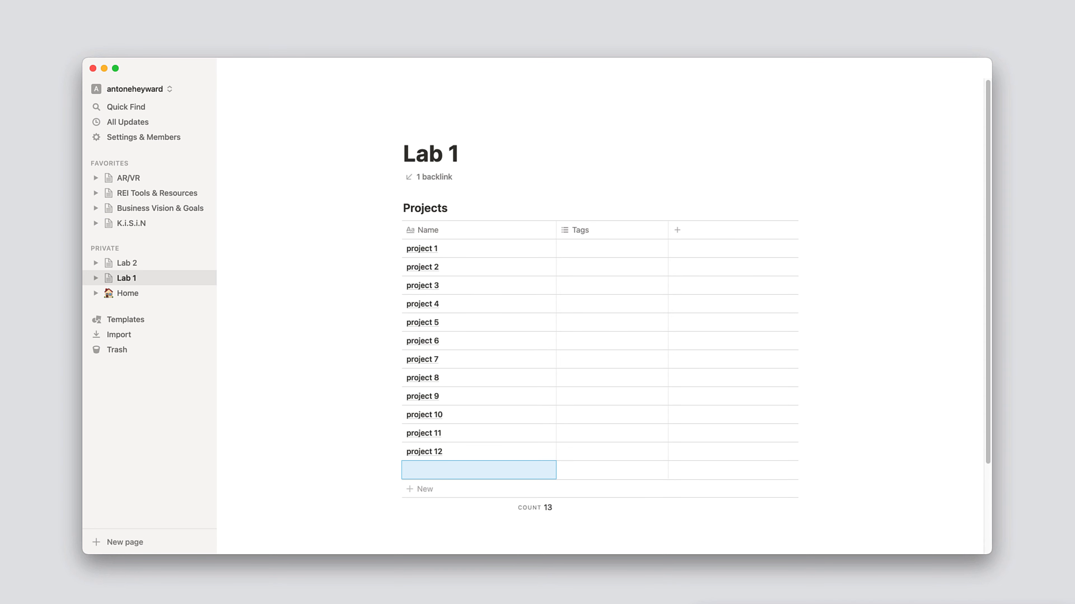
mouse_move(451, 467)
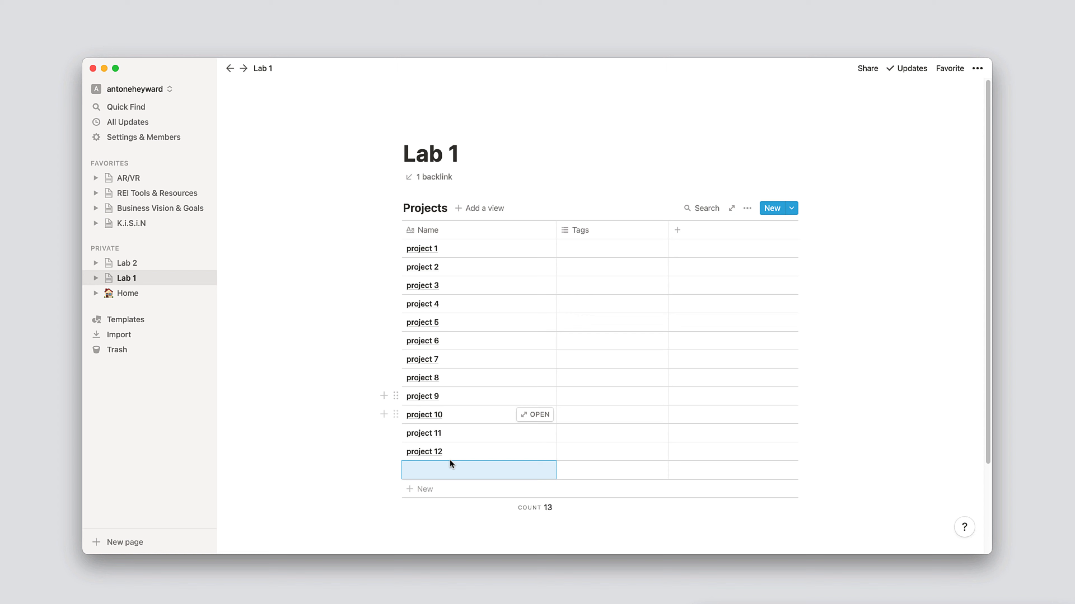
mouse_move(448, 339)
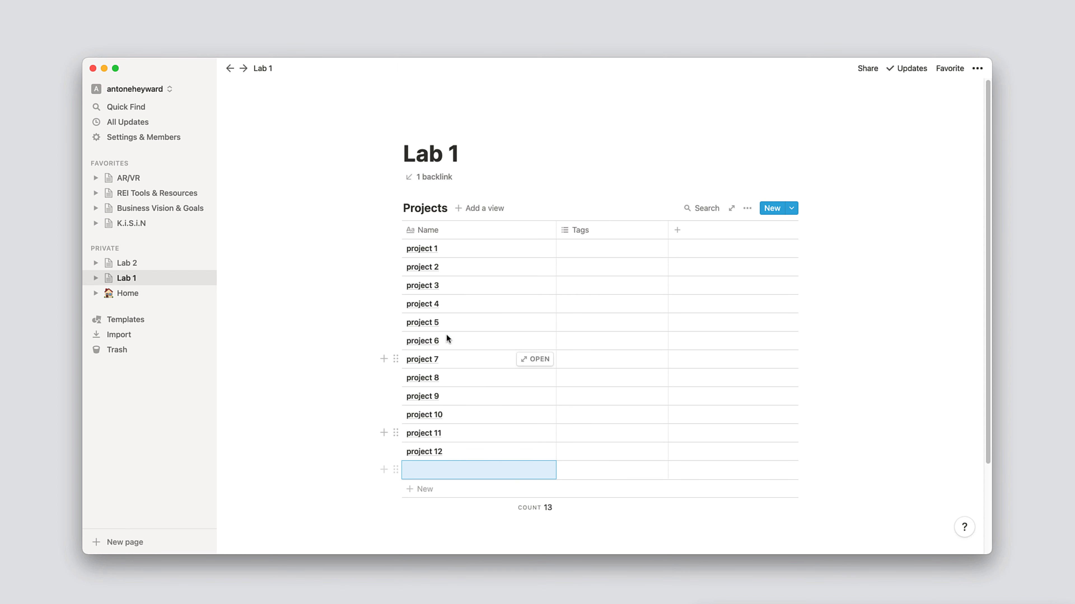
mouse_move(446, 390)
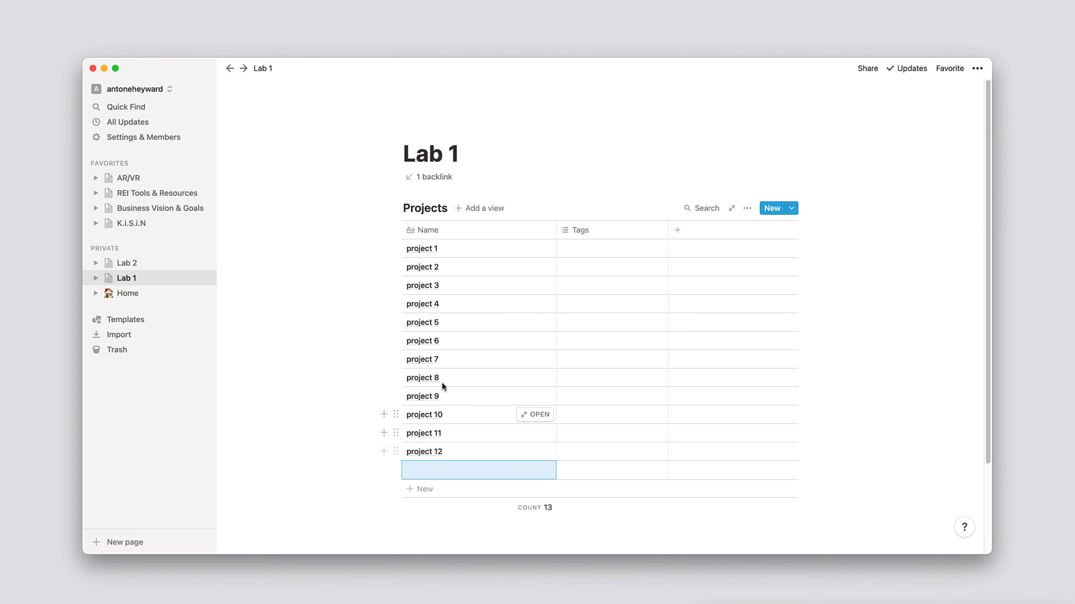
mouse_move(458, 460)
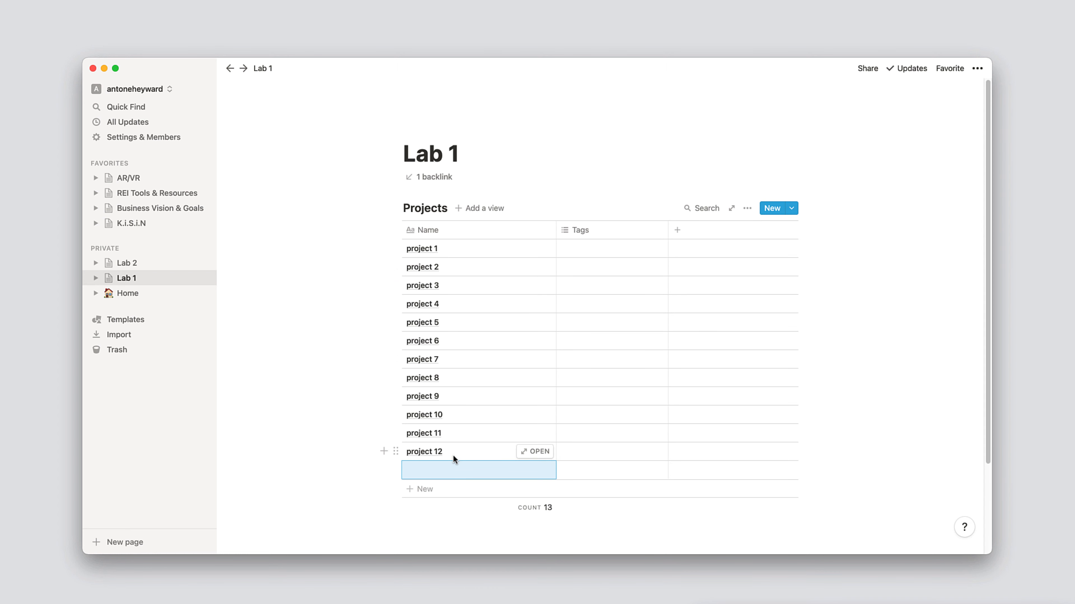
mouse_move(458, 322)
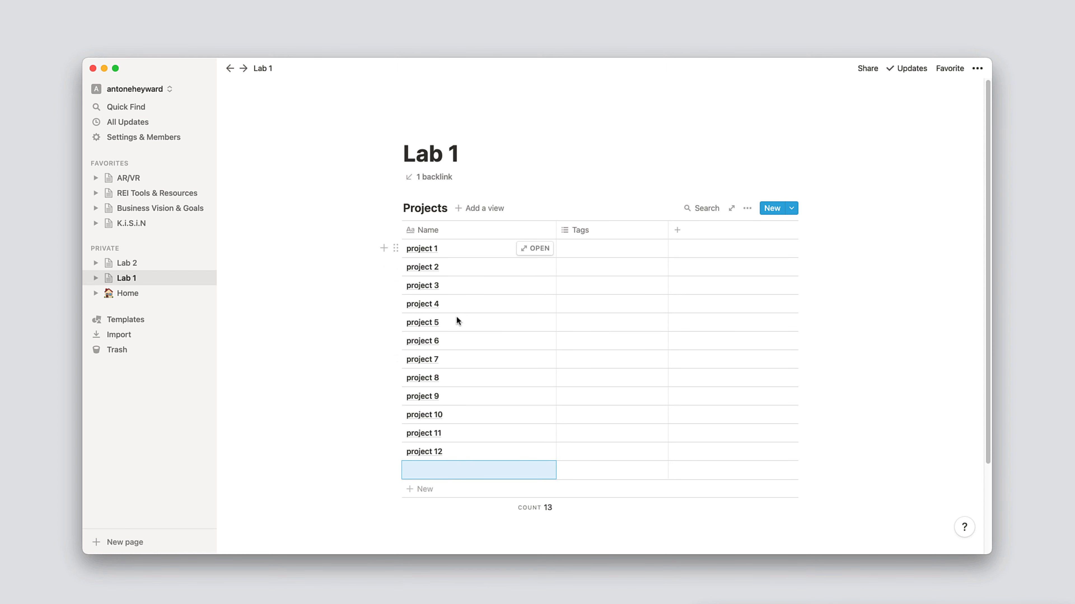
mouse_move(534, 354)
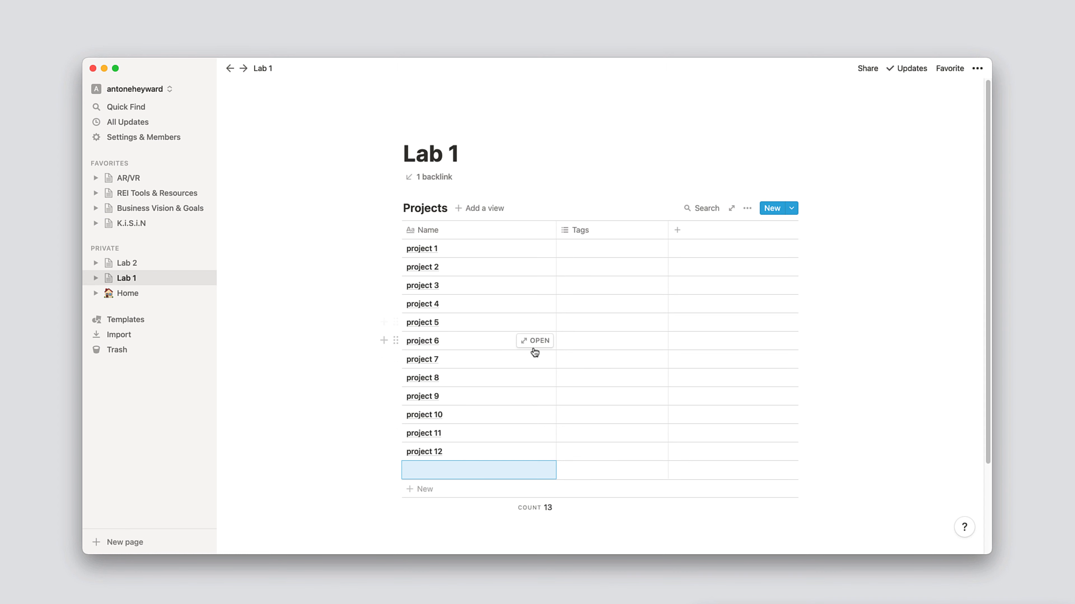
mouse_move(474, 497)
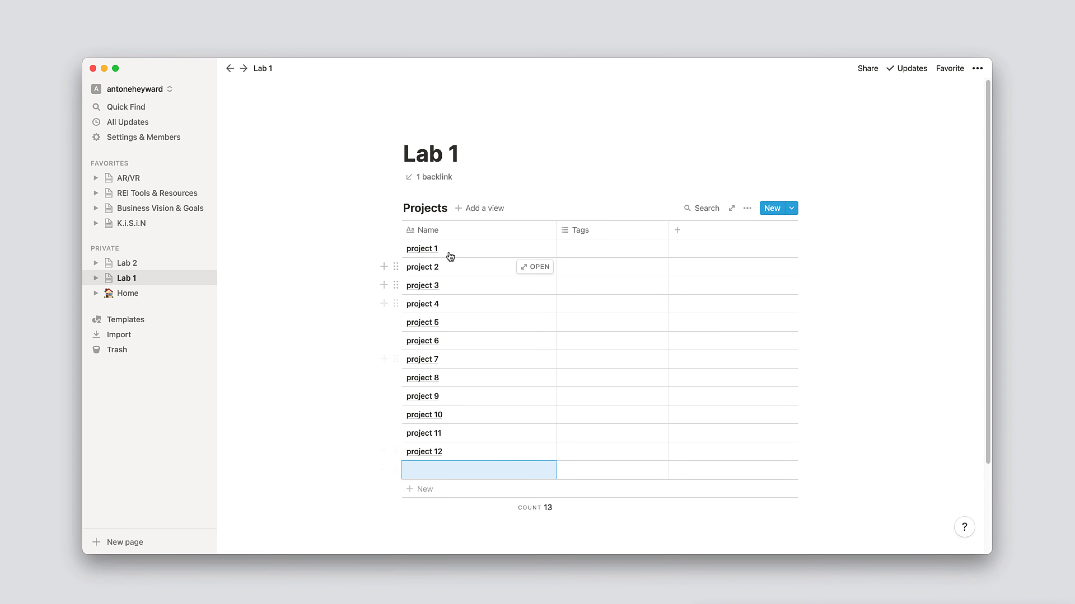
mouse_move(559, 290)
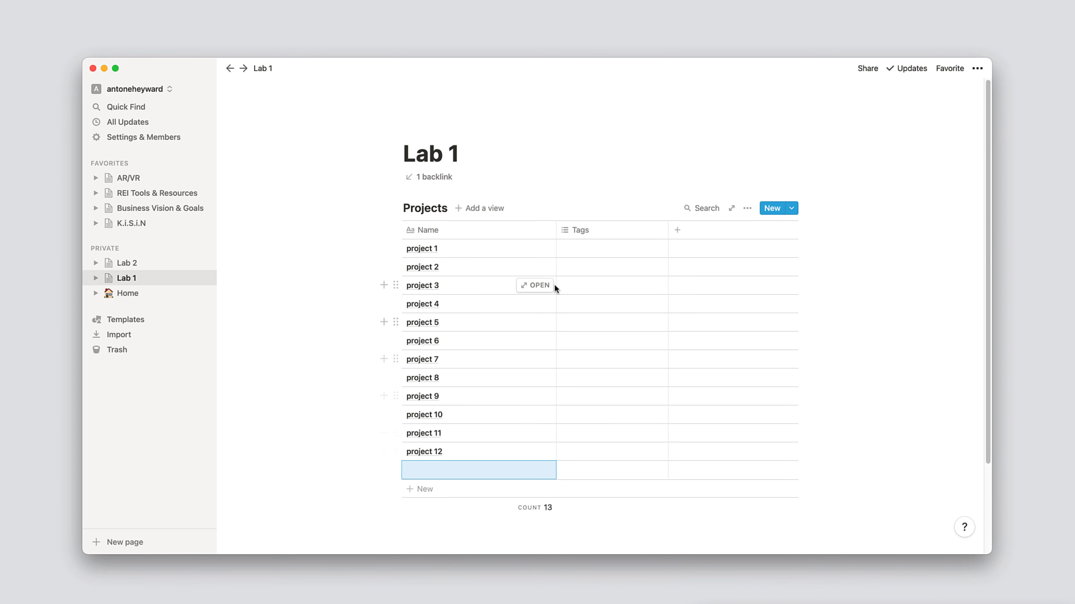
mouse_move(472, 298)
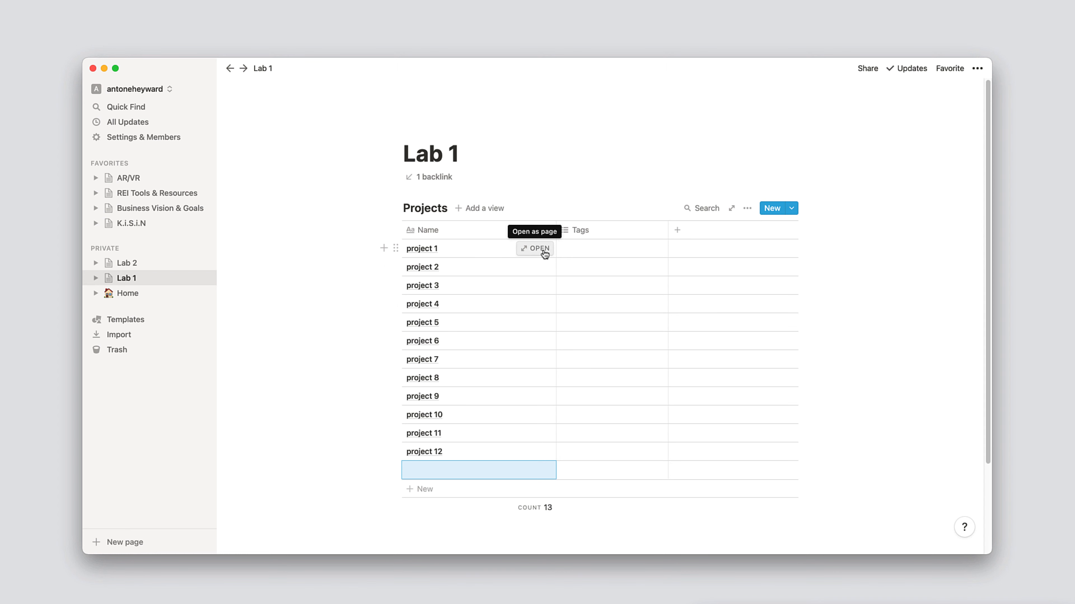
mouse_move(678, 232)
type("start")
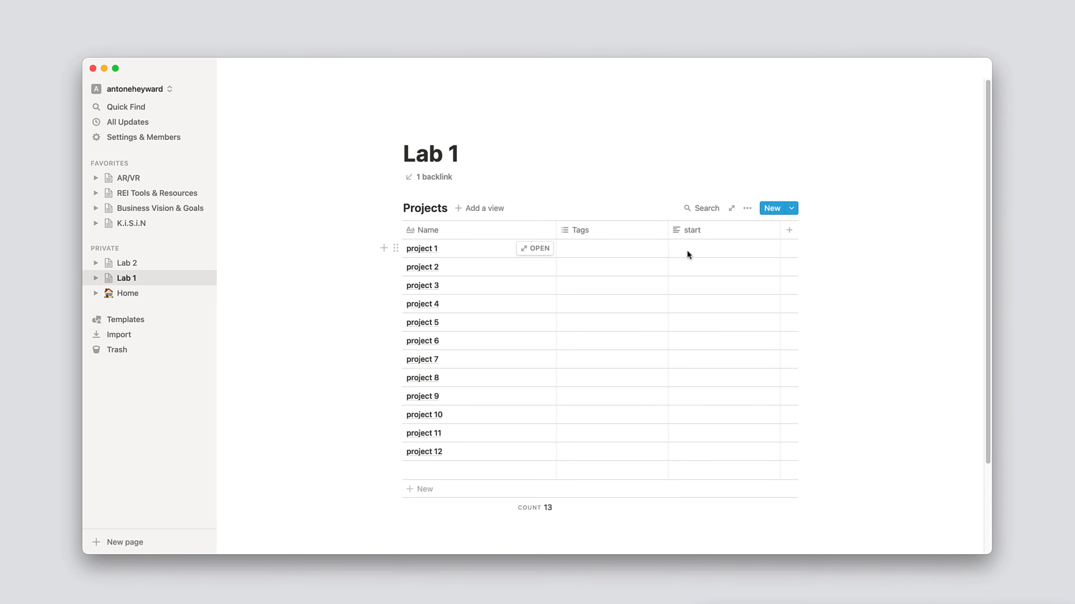
left_click(789, 230)
type("end")
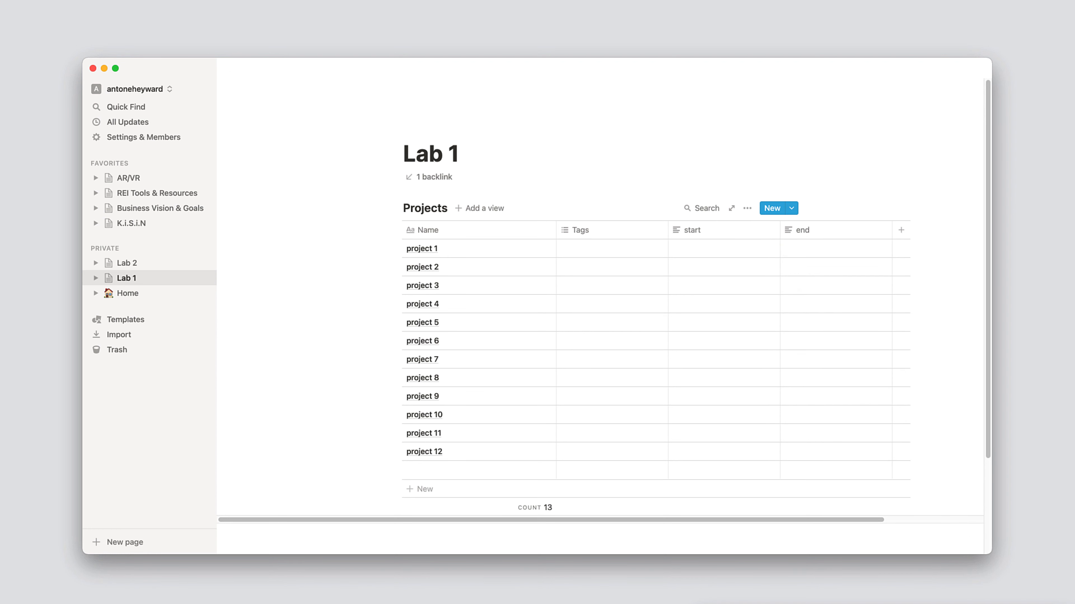
left_click(692, 230)
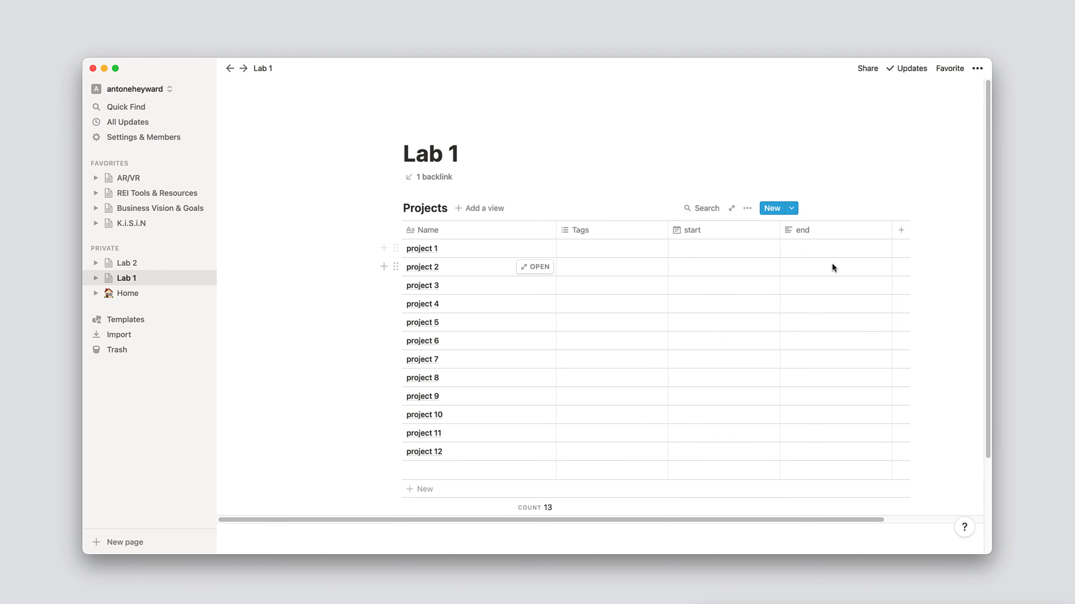
left_click(802, 231)
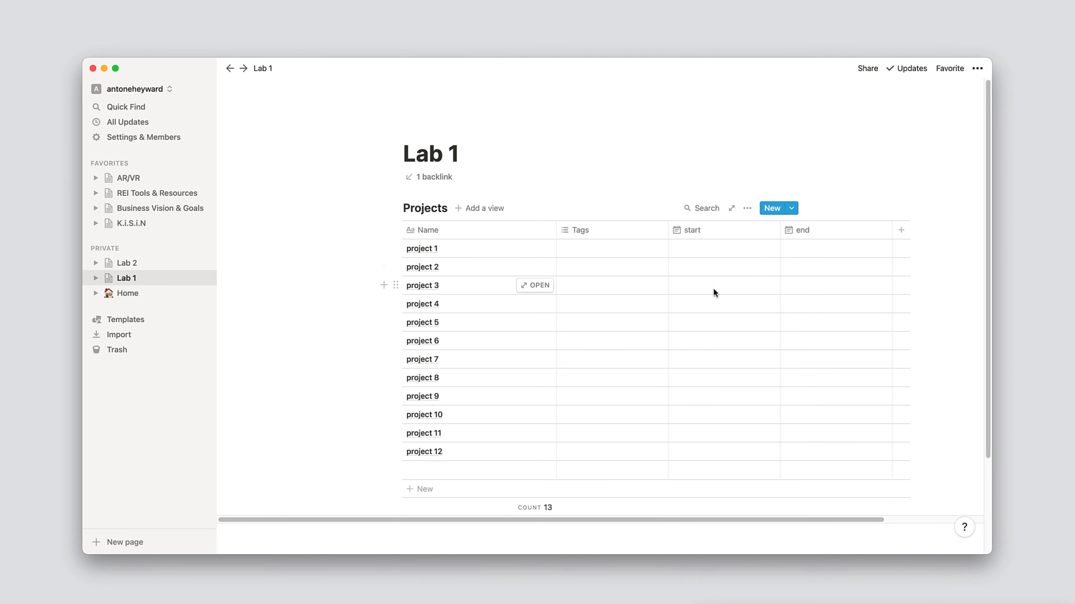
left_click(714, 293)
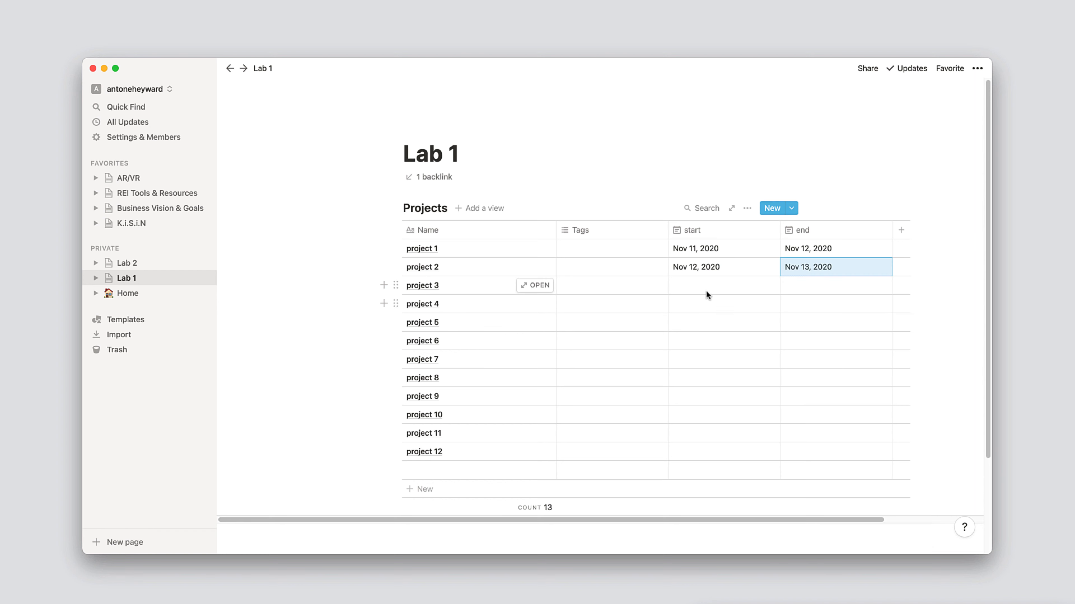
Set project 3's start date and give project 4 a November 11 start.
left_click(809, 267)
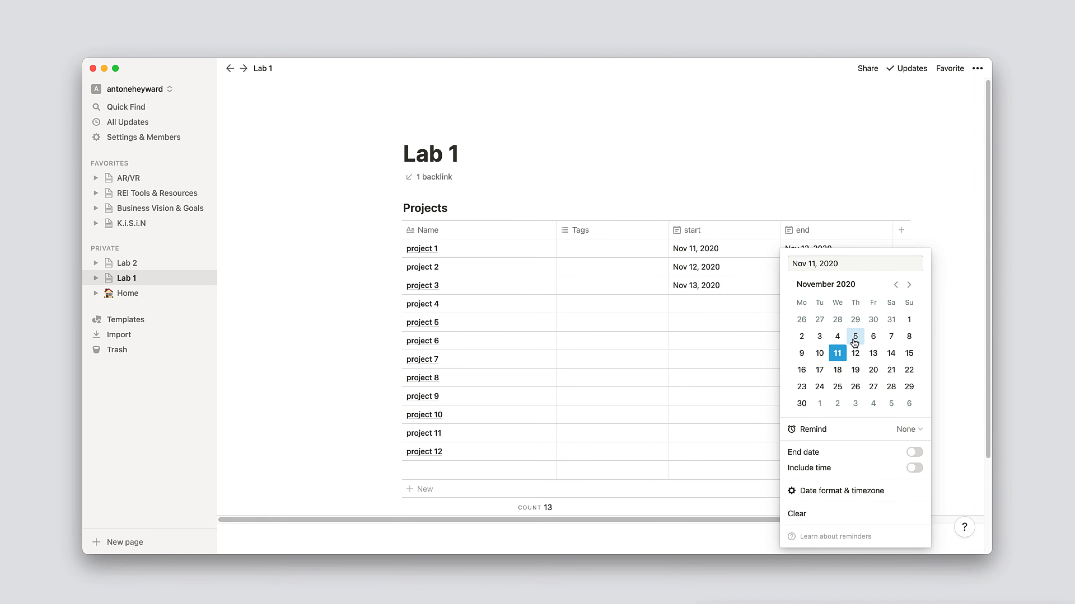
left_click(891, 353)
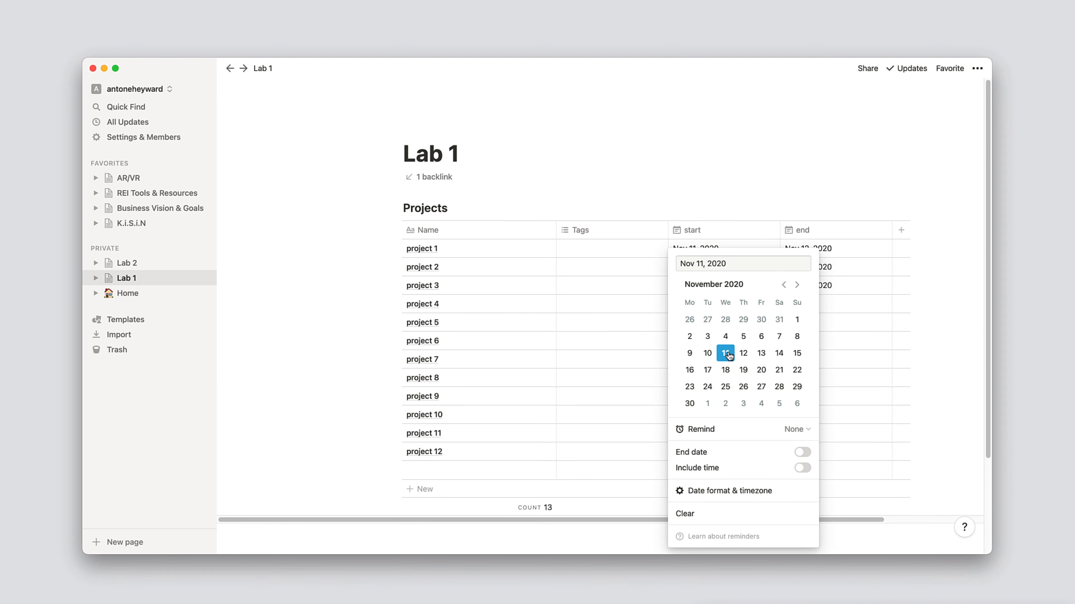
left_click(726, 353)
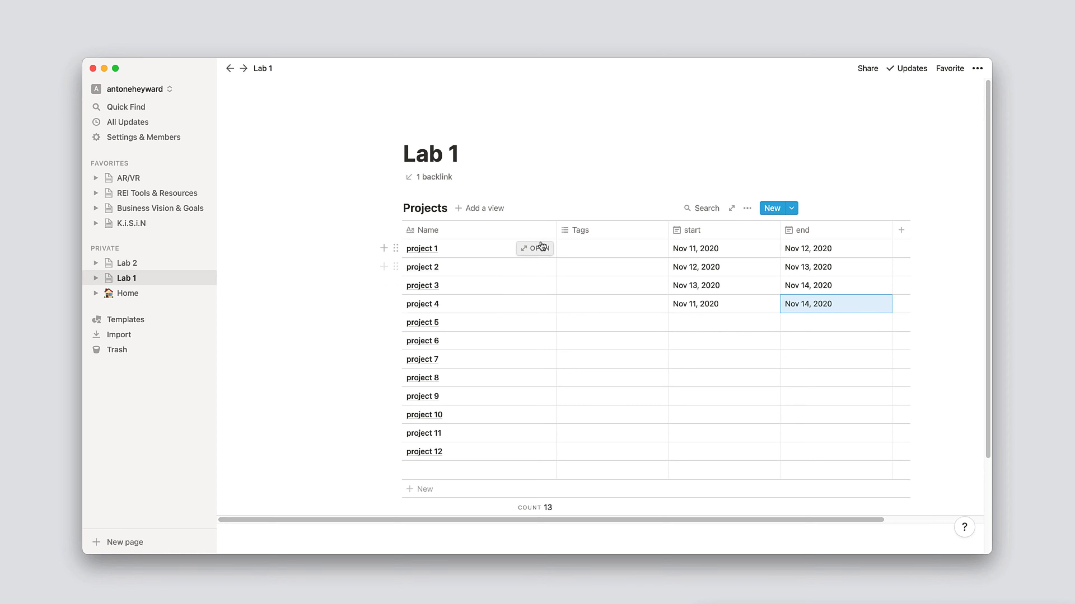
Add a new view named Timeline to Projects using the Timeline layout.
left_click(484, 209)
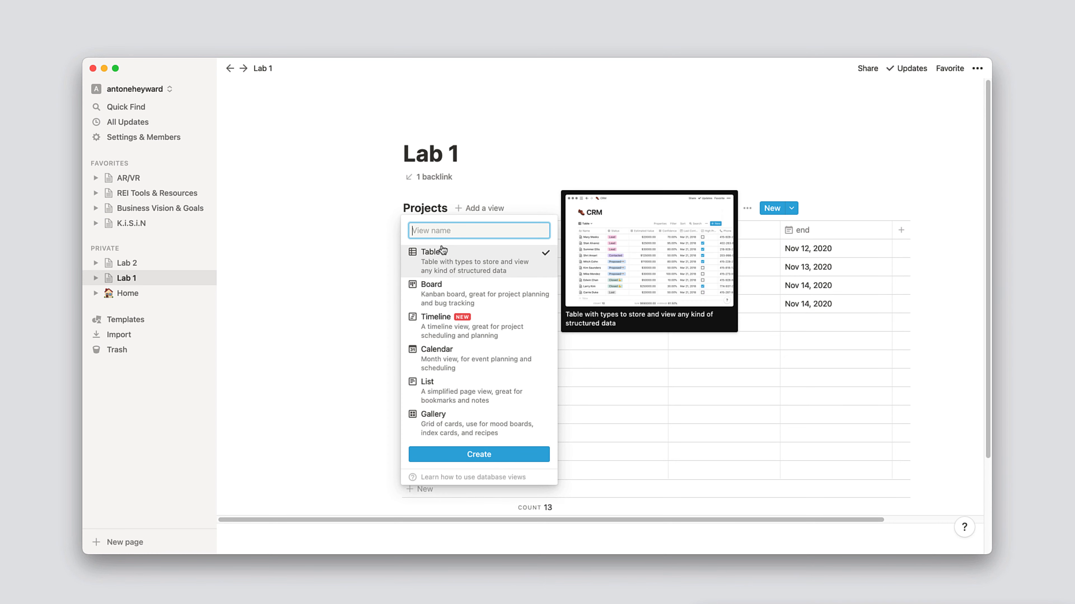
mouse_move(449, 320)
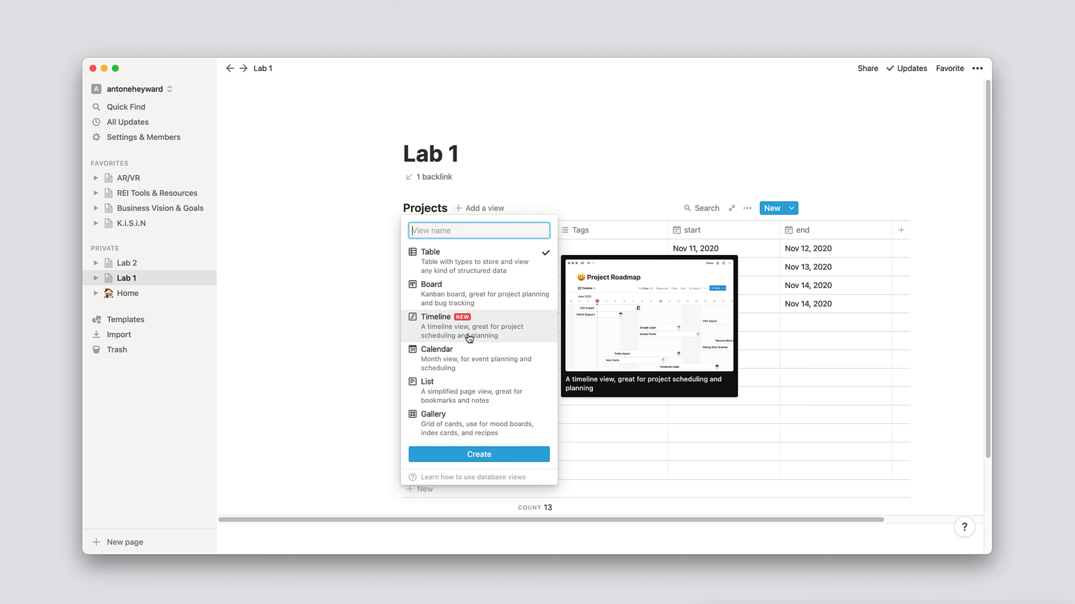
type("Timel")
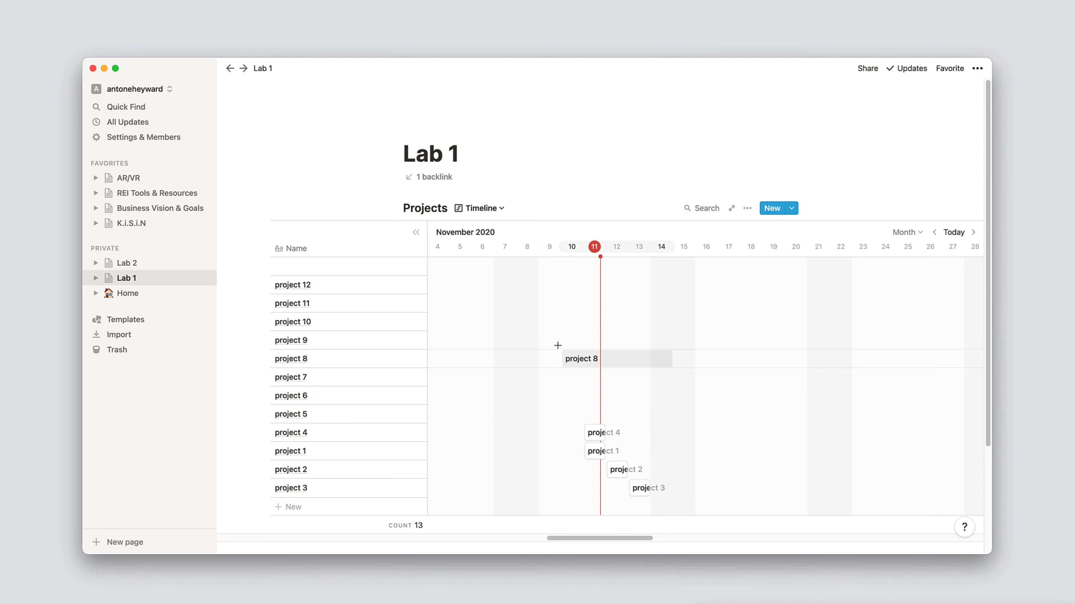
mouse_move(599, 456)
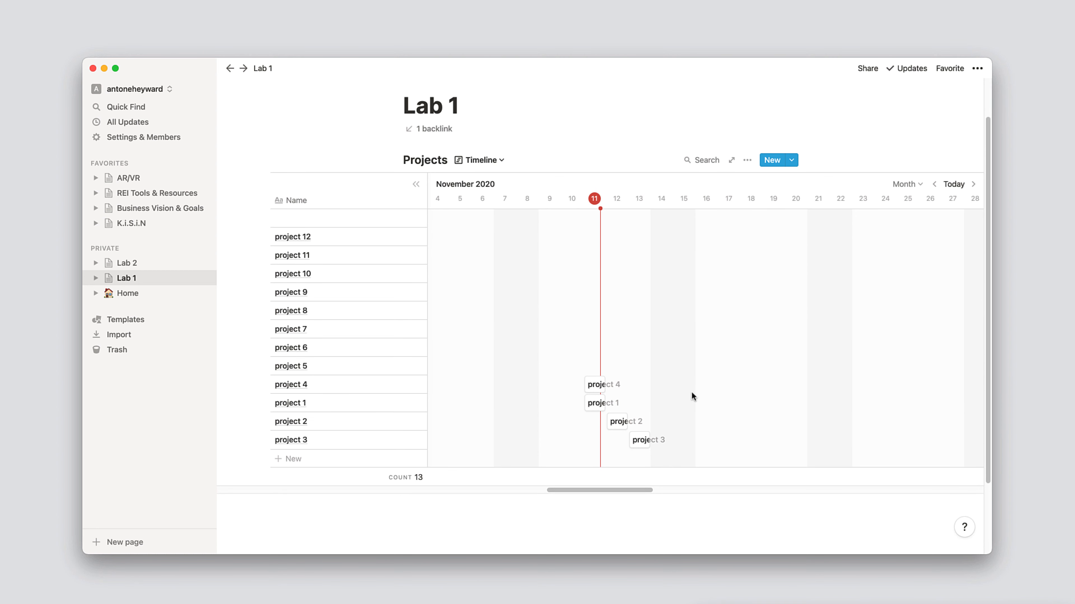
scroll("down", 3)
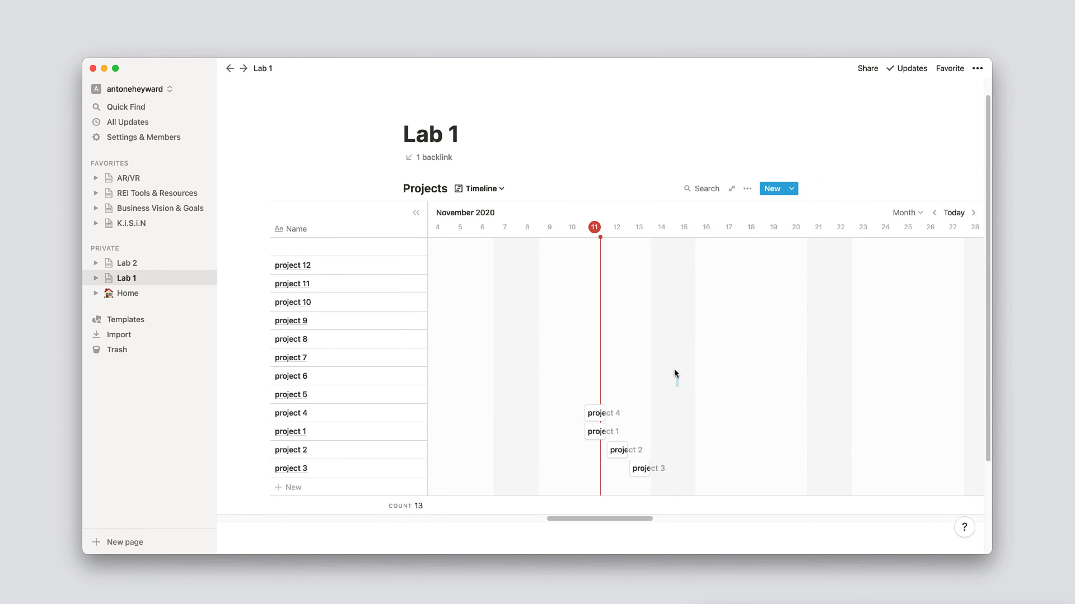
mouse_move(719, 432)
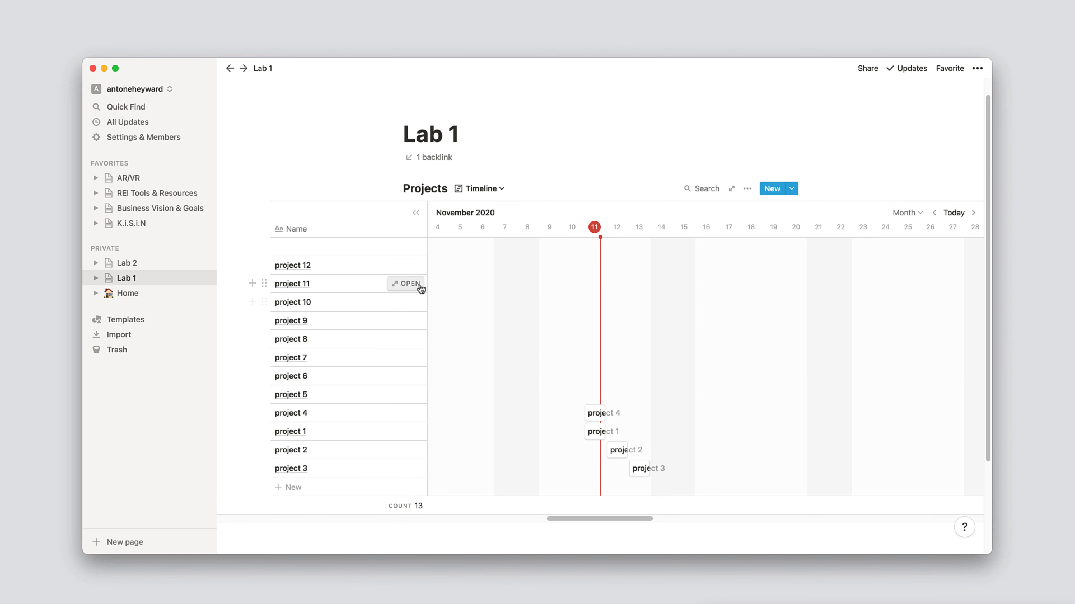
mouse_move(487, 207)
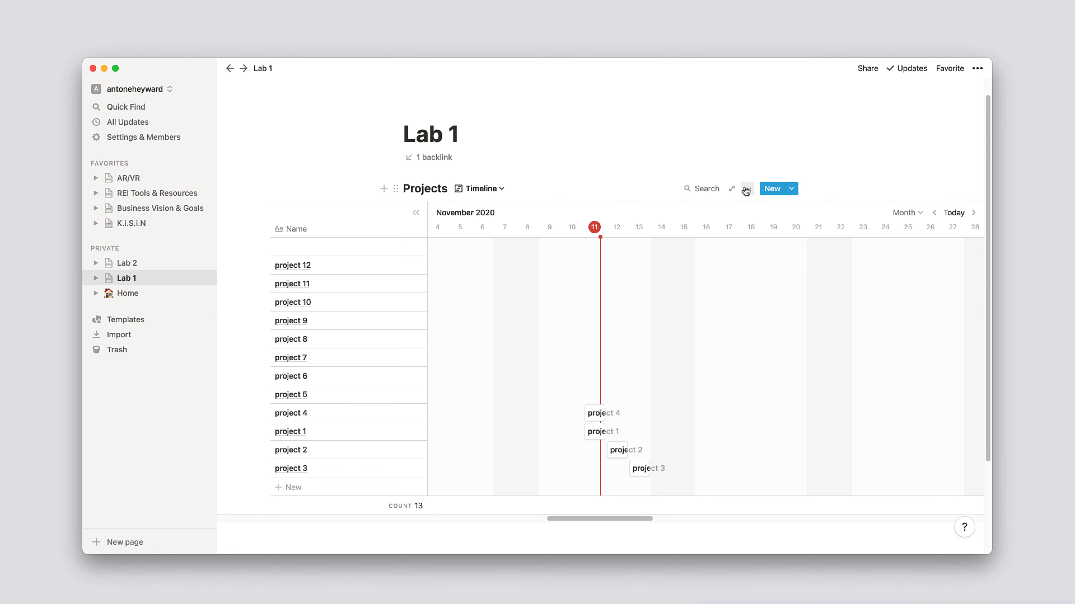
Set Timeline by to use separate start and end dates, with end as the end date.
left_click(746, 189)
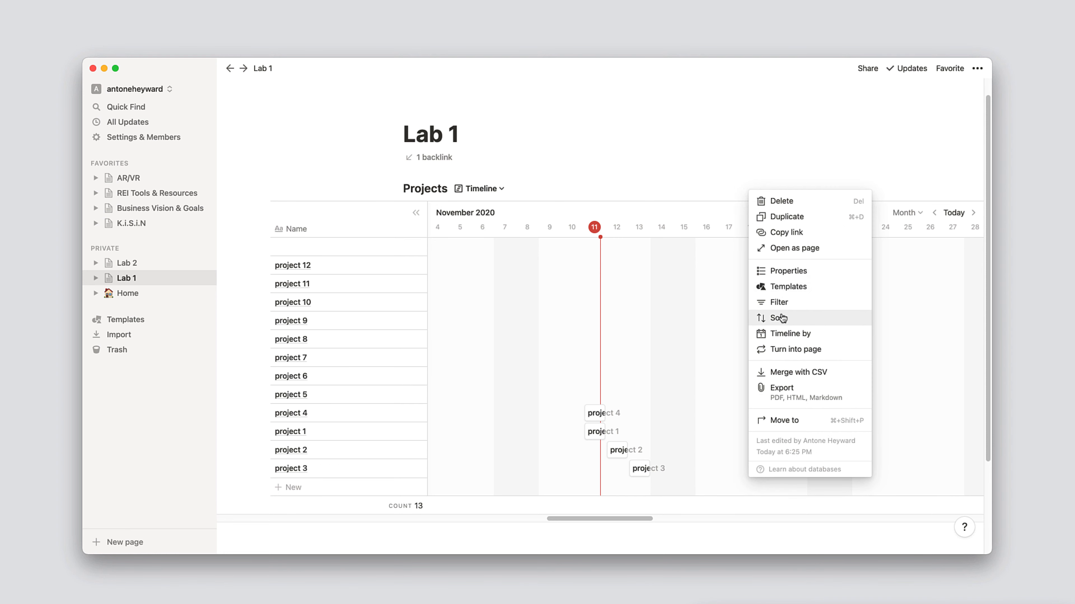
left_click(790, 333)
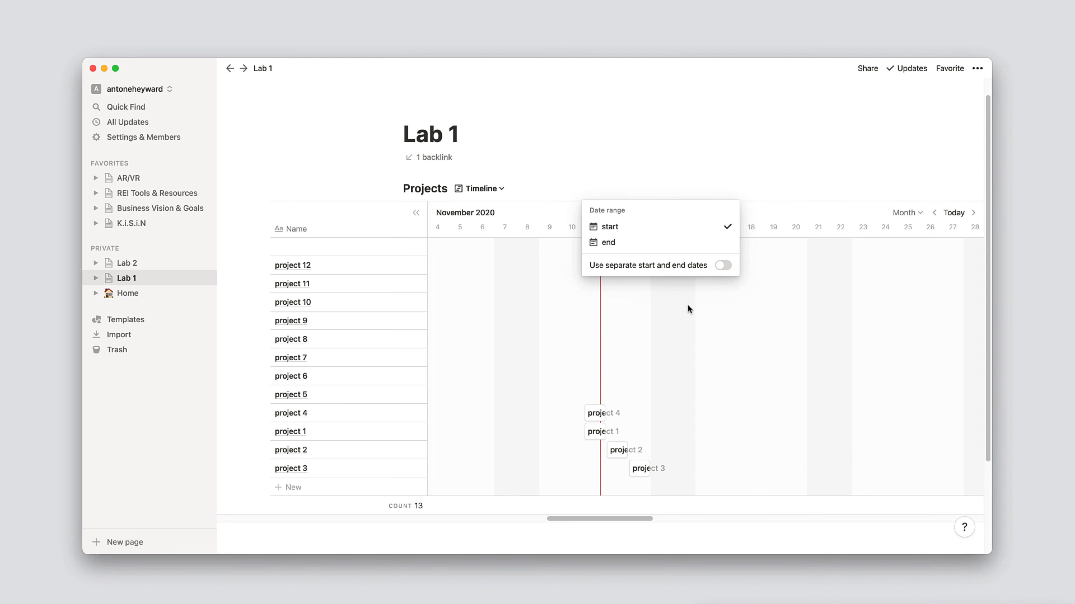
mouse_move(623, 256)
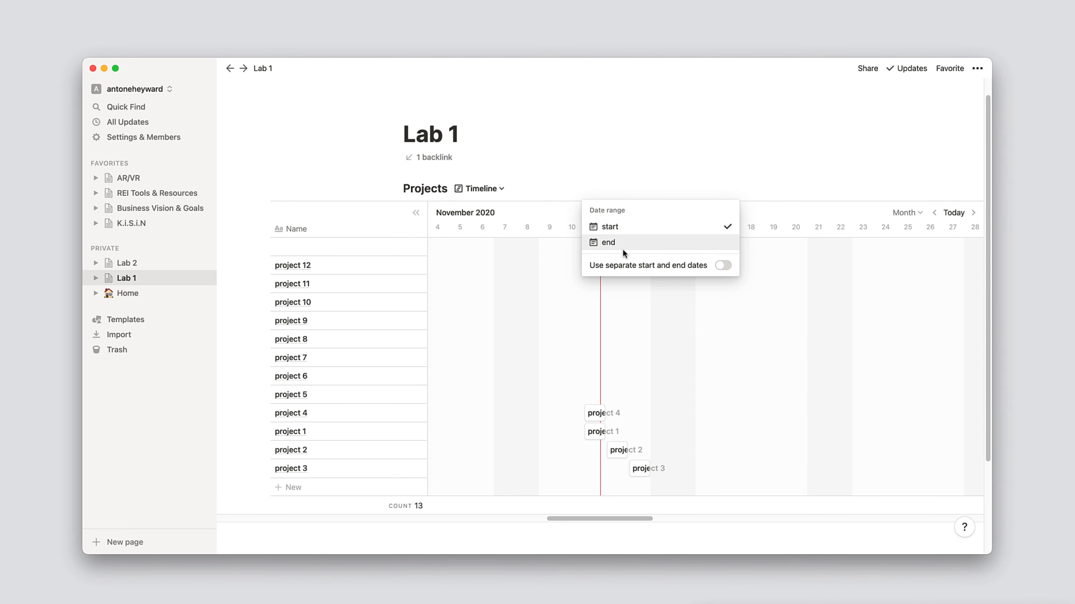
mouse_move(628, 271)
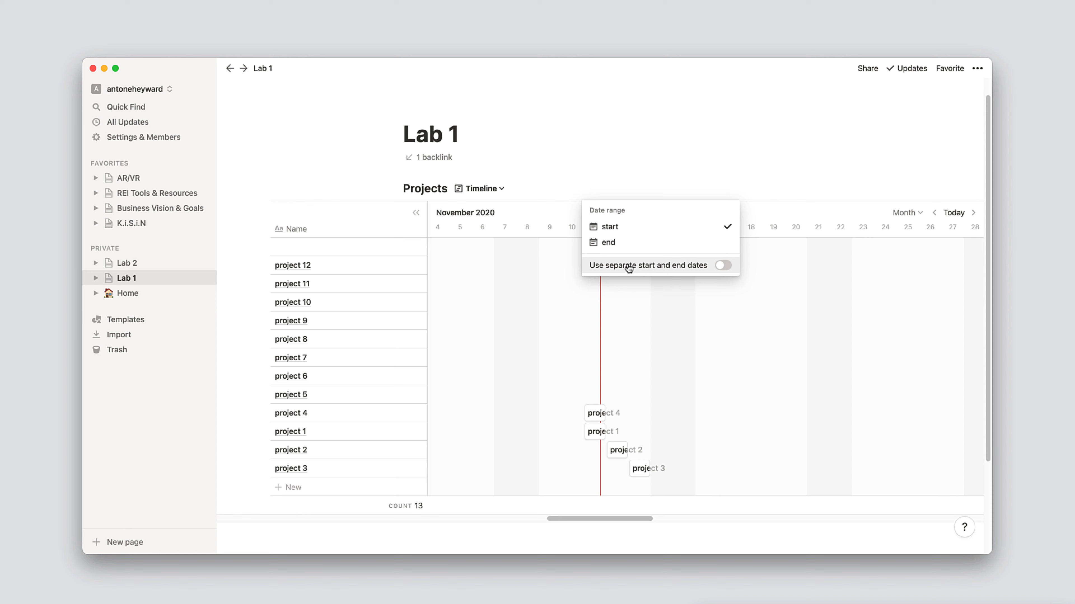
mouse_move(604, 272)
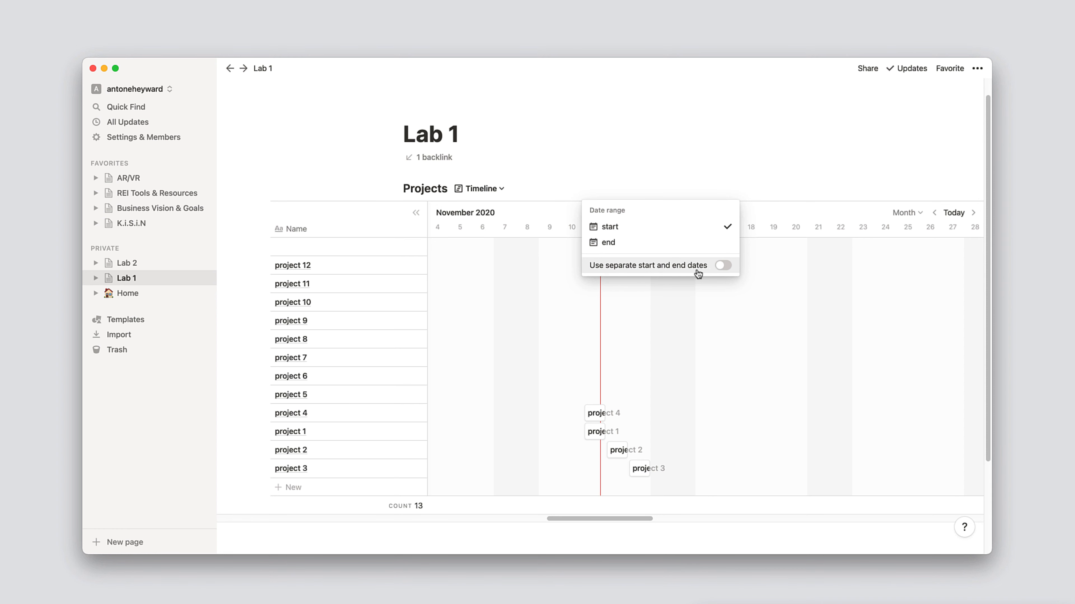
left_click(724, 274)
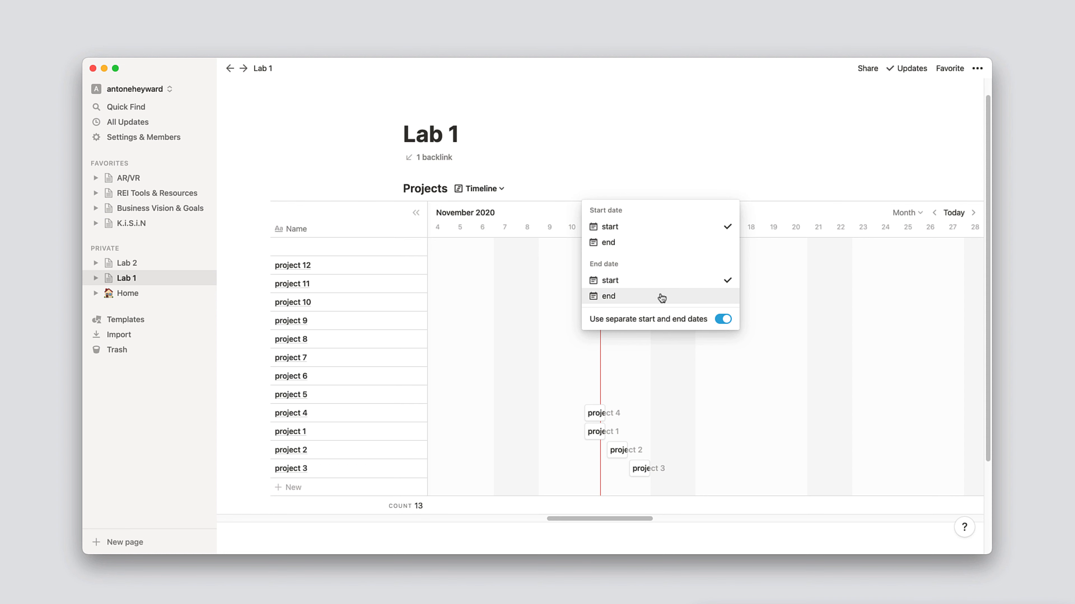
left_click(608, 296)
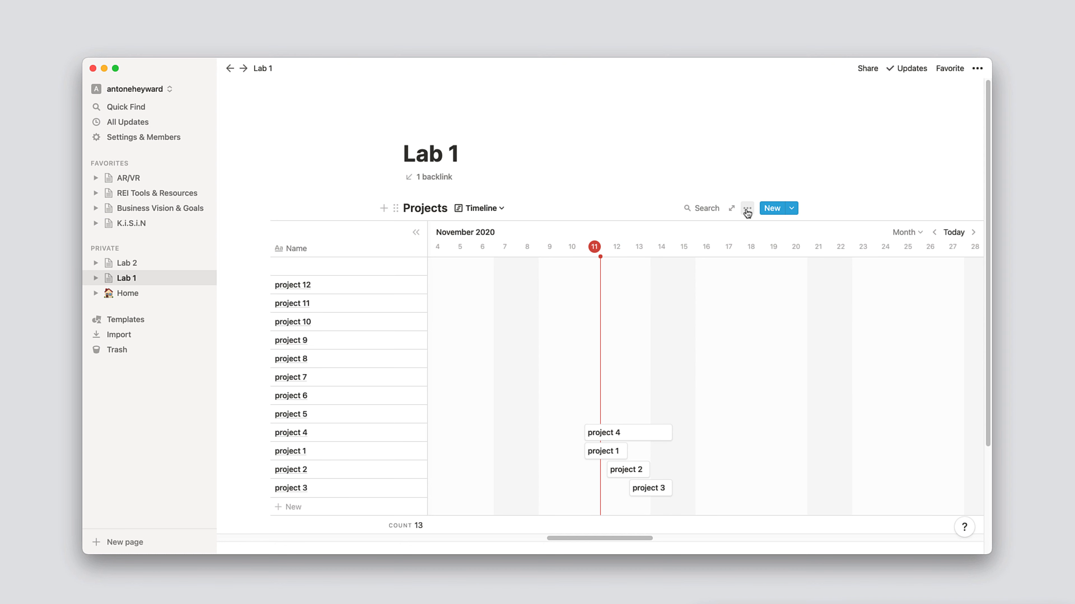
In the timeline's Properties settings, limit the initial load to 10 pages.
left_click(747, 208)
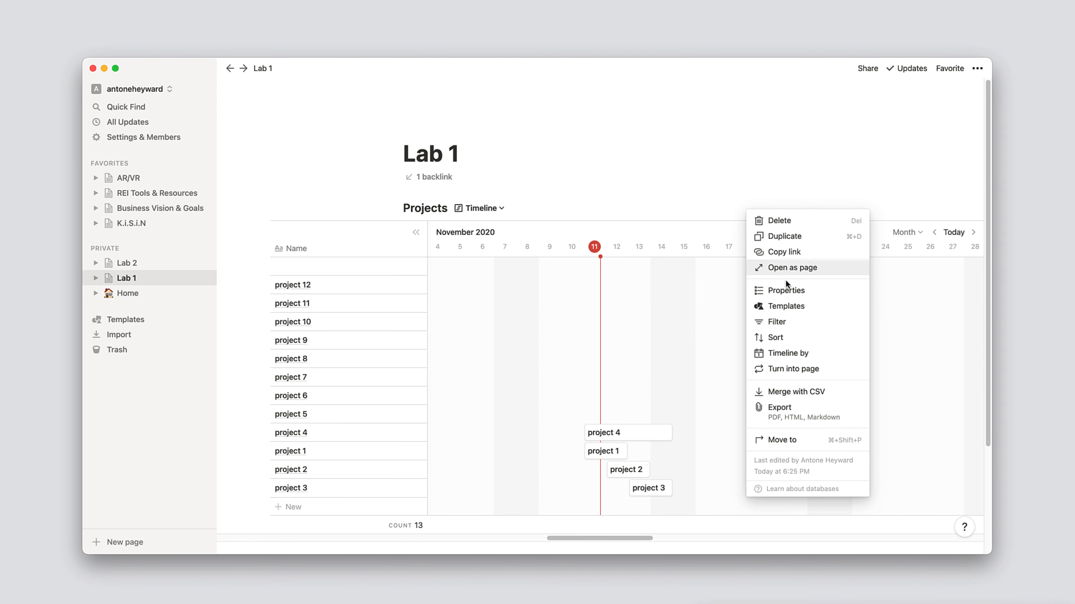
left_click(786, 290)
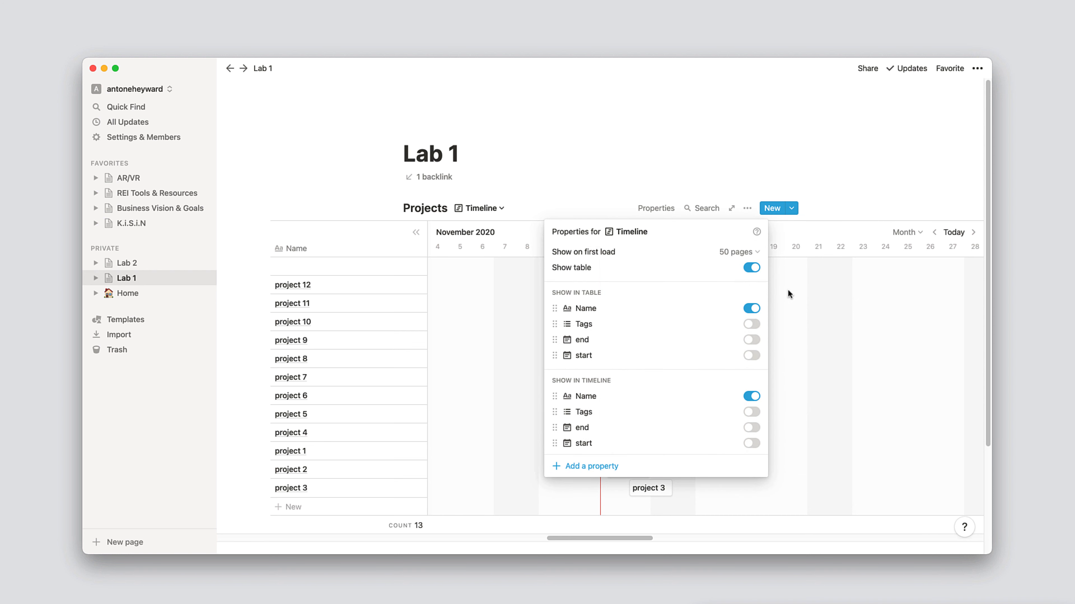
mouse_move(733, 254)
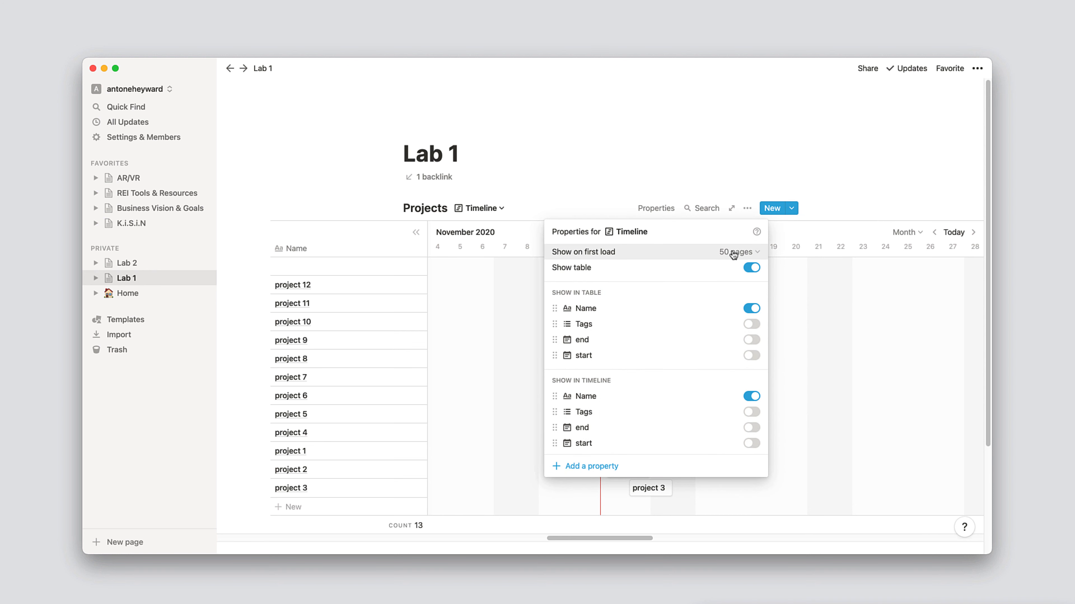
mouse_move(668, 306)
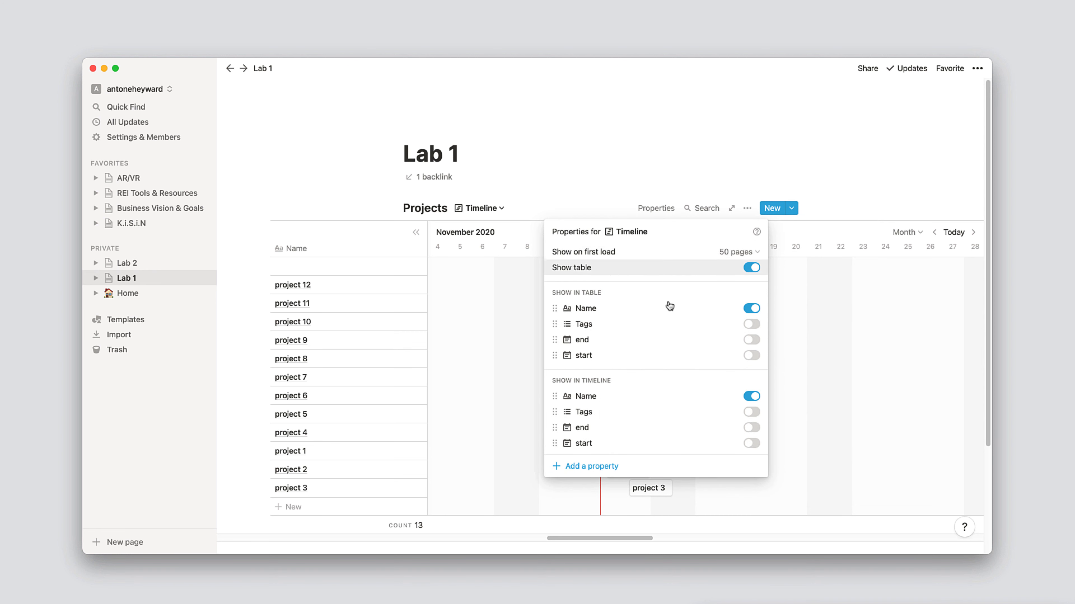
left_click(738, 252)
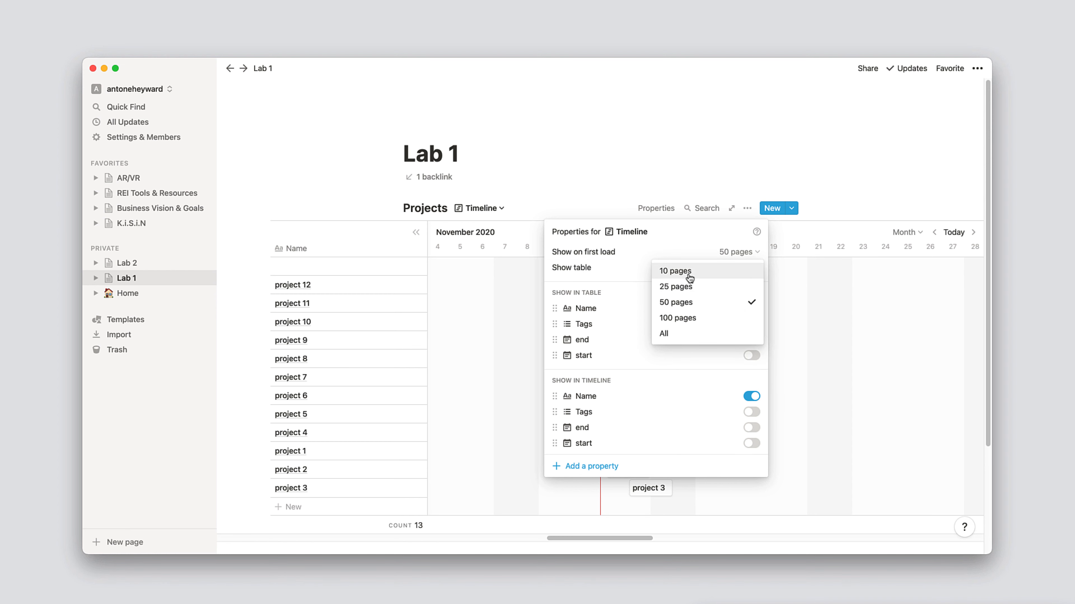
left_click(676, 271)
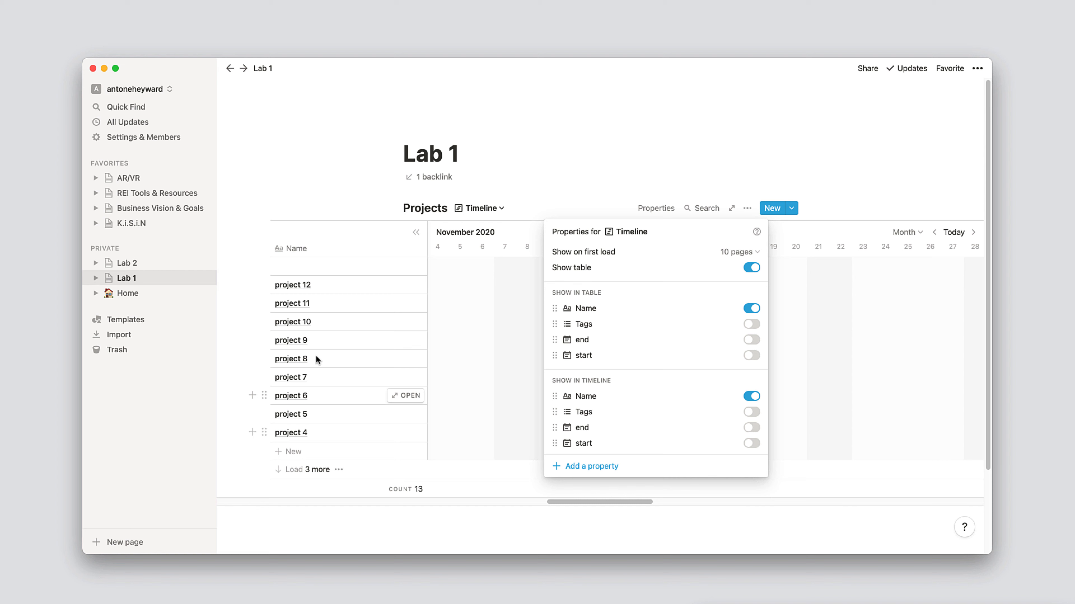
mouse_move(348, 458)
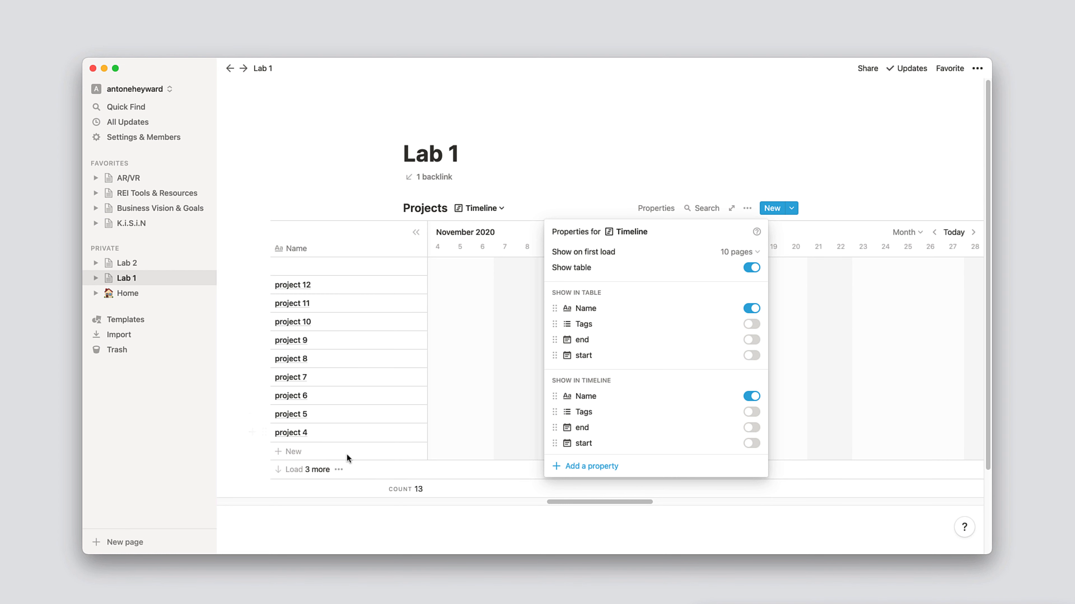
mouse_move(385, 414)
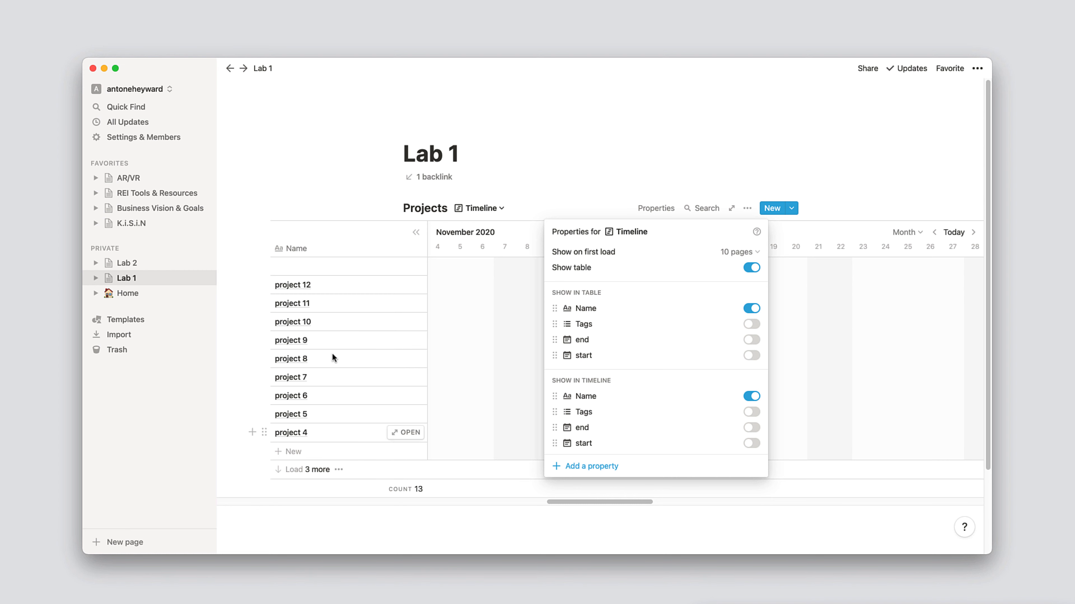
mouse_move(405, 359)
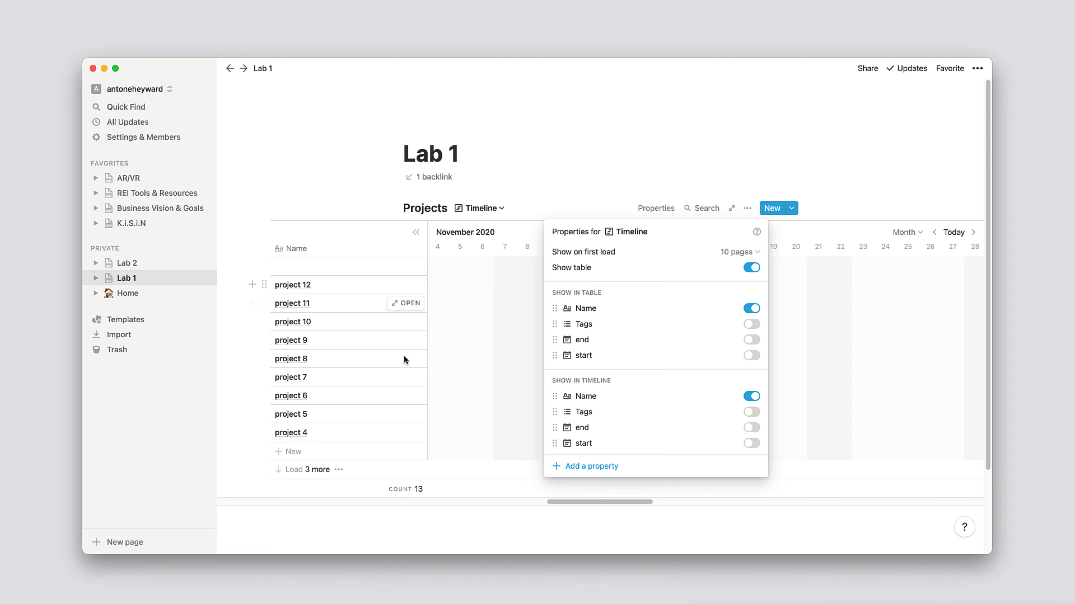
mouse_move(664, 233)
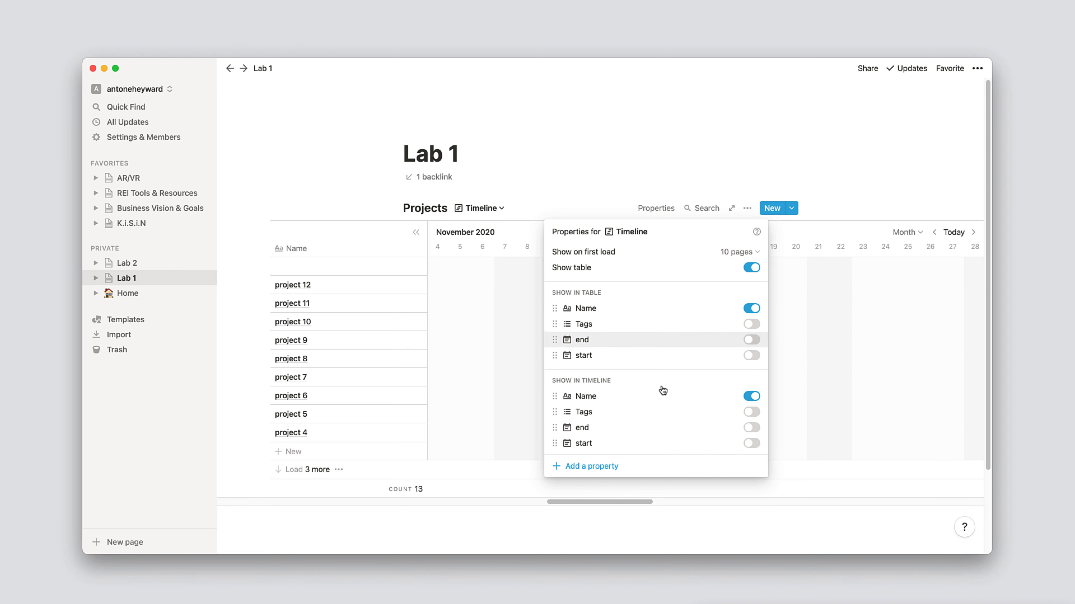
mouse_move(697, 417)
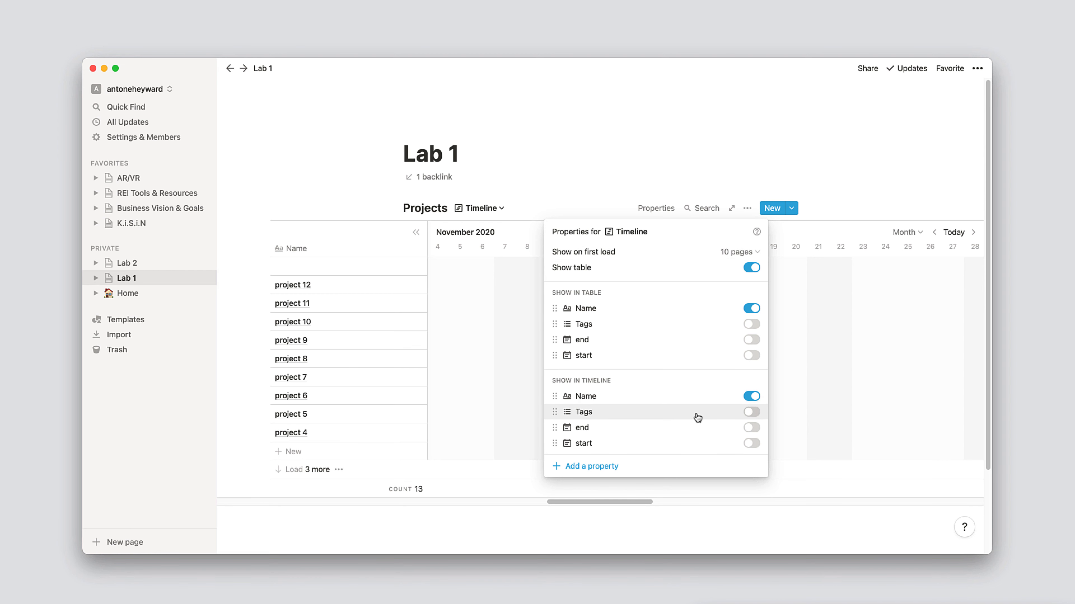
Show Tags on the timeline bars, trying end as well but leaving it hidden.
left_click(752, 412)
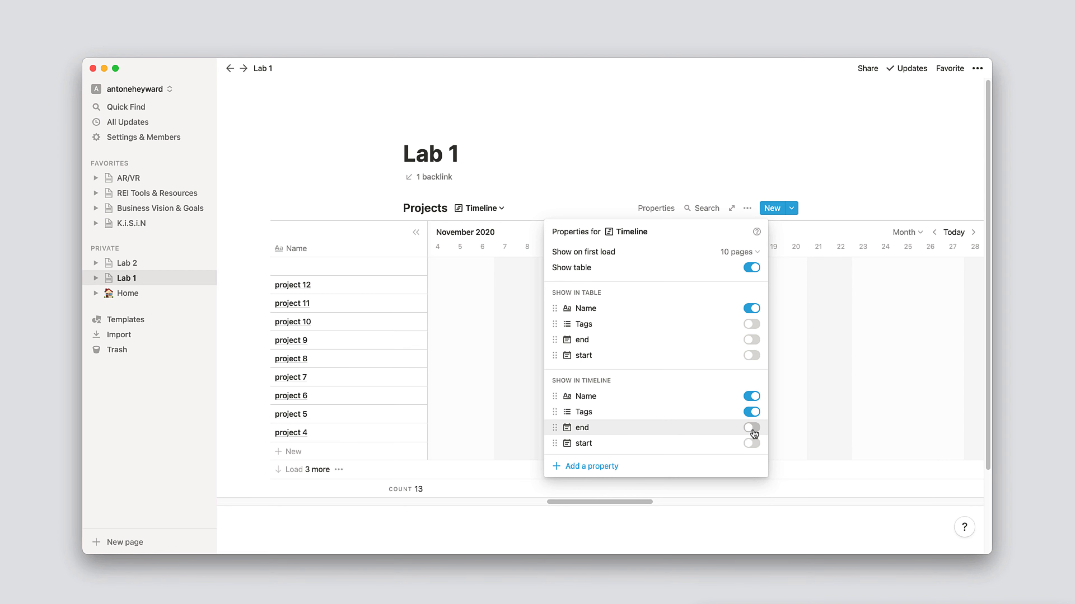
left_click(751, 428)
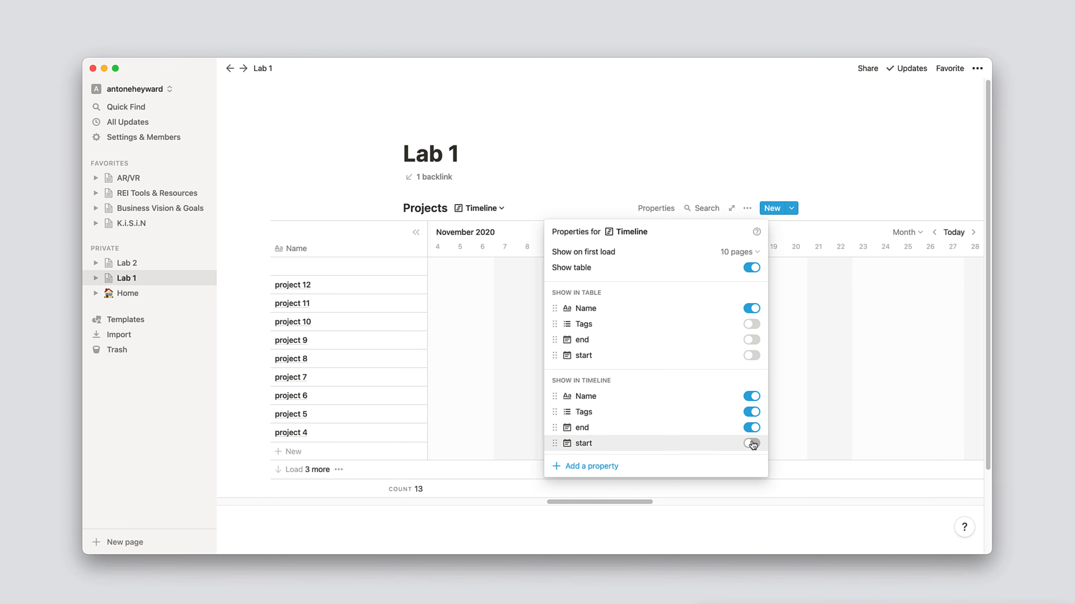
left_click(752, 427)
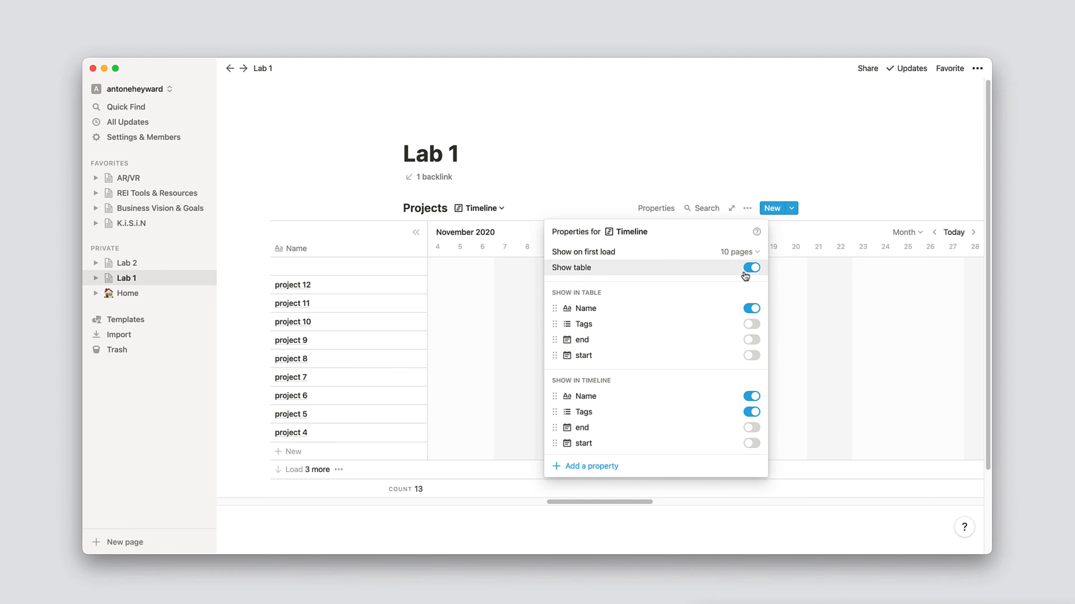
Toggle Show table off, then back on so project names stay beside the timeline.
left_click(751, 267)
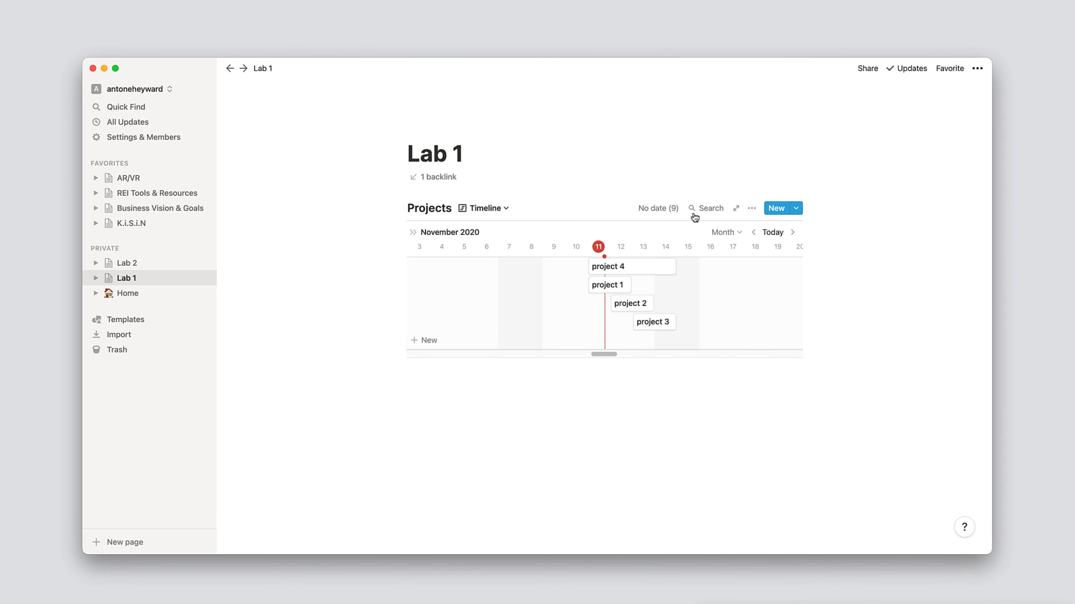
left_click(751, 208)
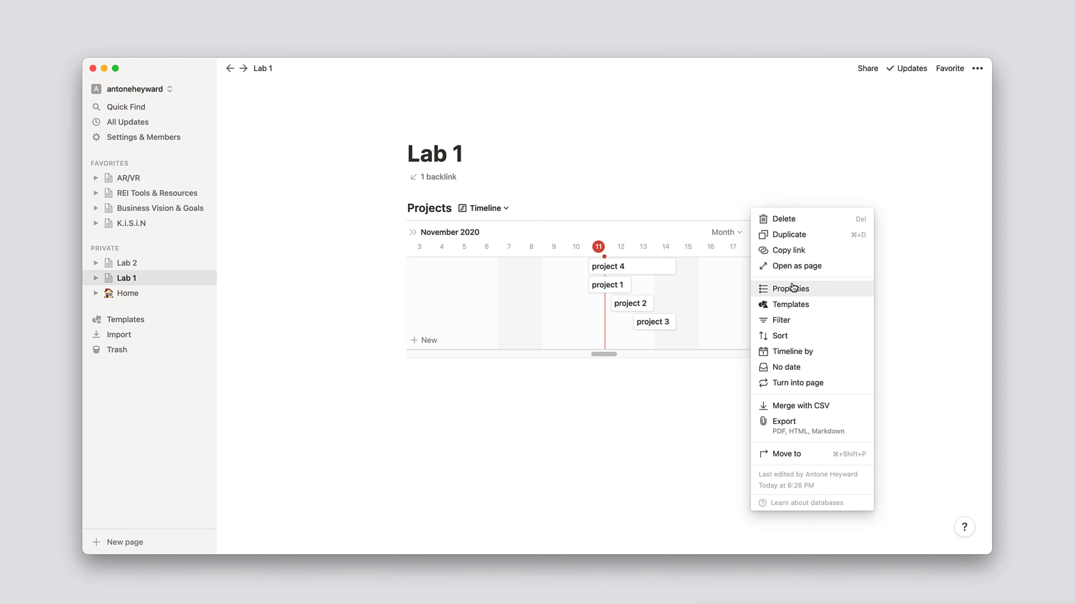
left_click(791, 289)
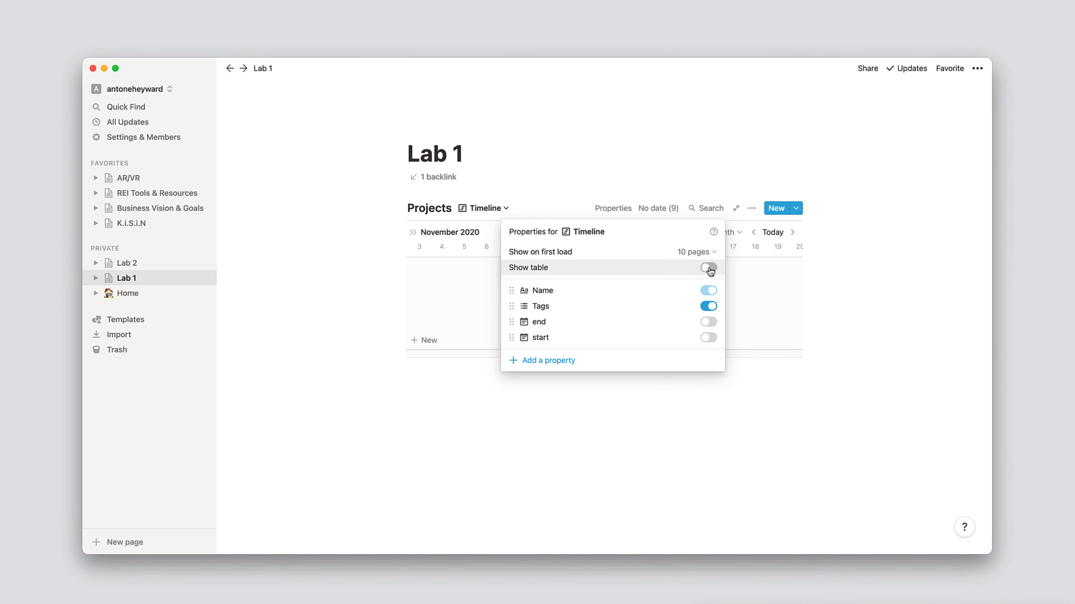
left_click(709, 267)
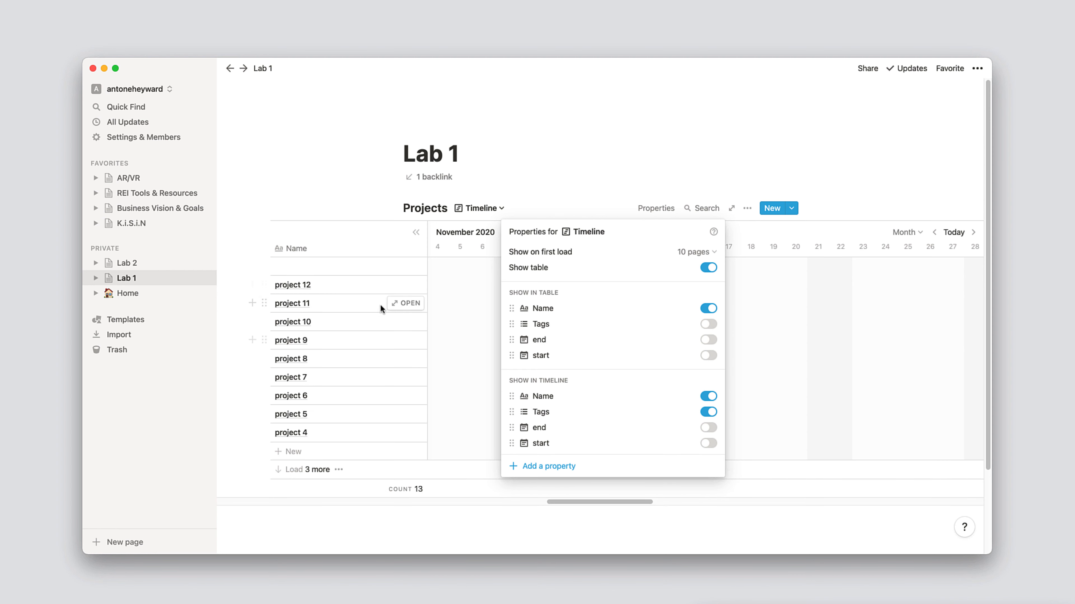
mouse_move(341, 333)
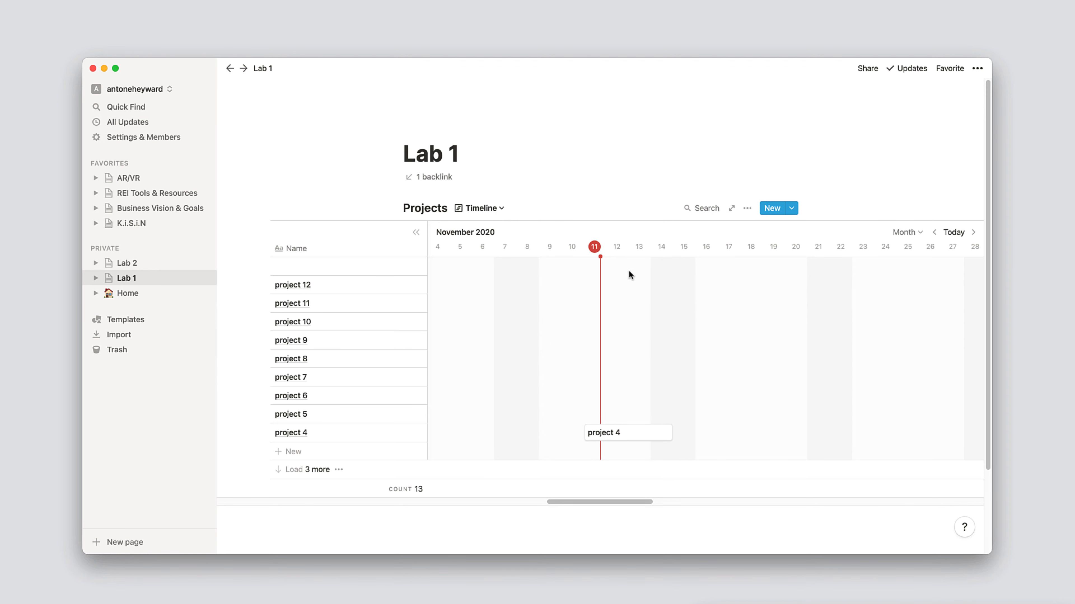
Step the timeline scale through hour, day, week and bi-week, ending on Month for November 2020.
left_click(747, 208)
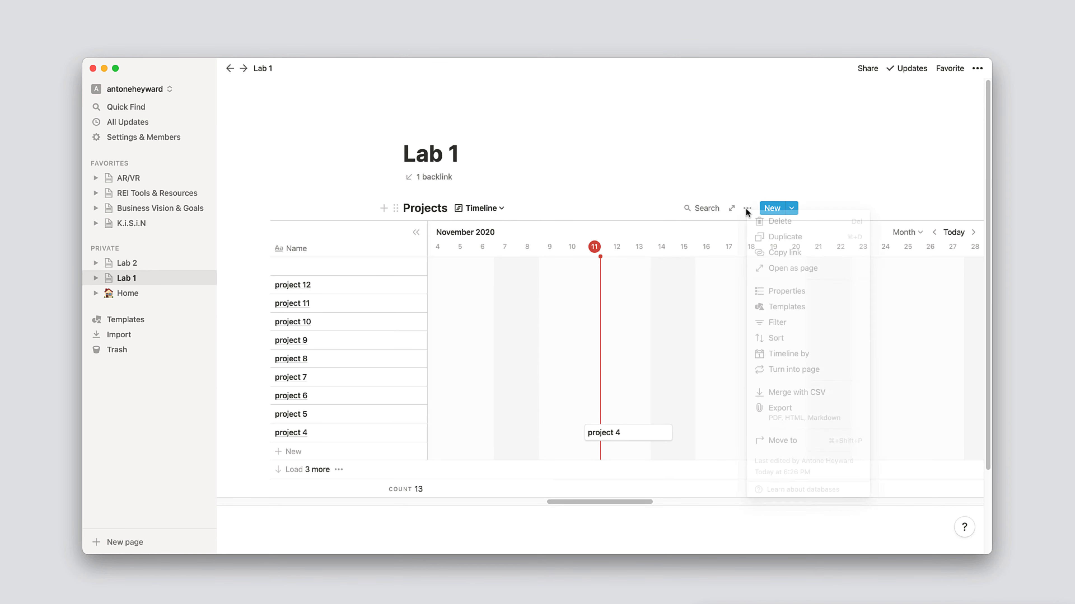
left_click(904, 232)
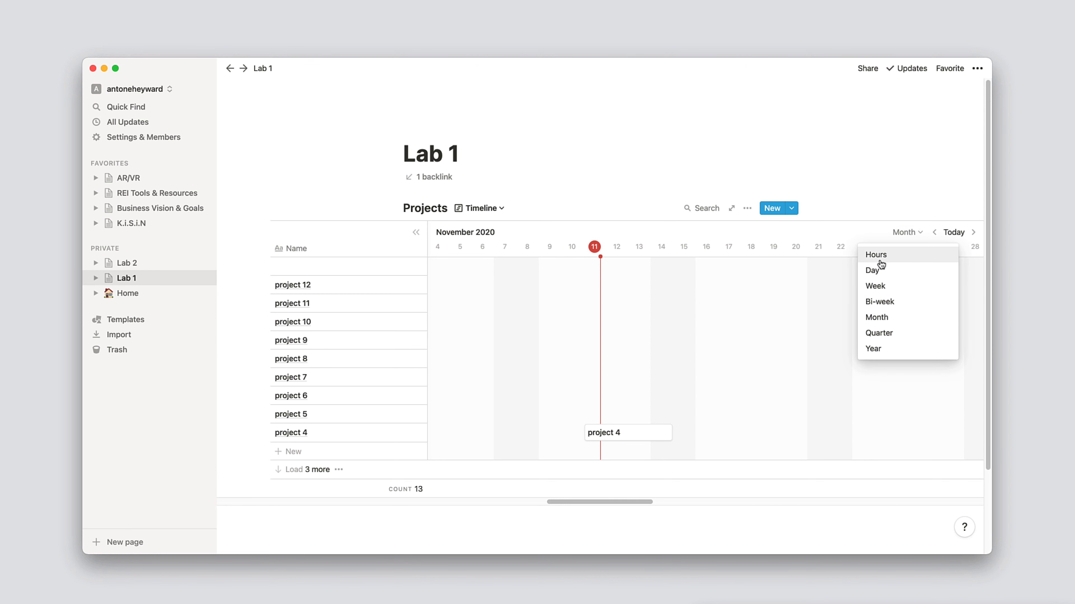
mouse_move(888, 258)
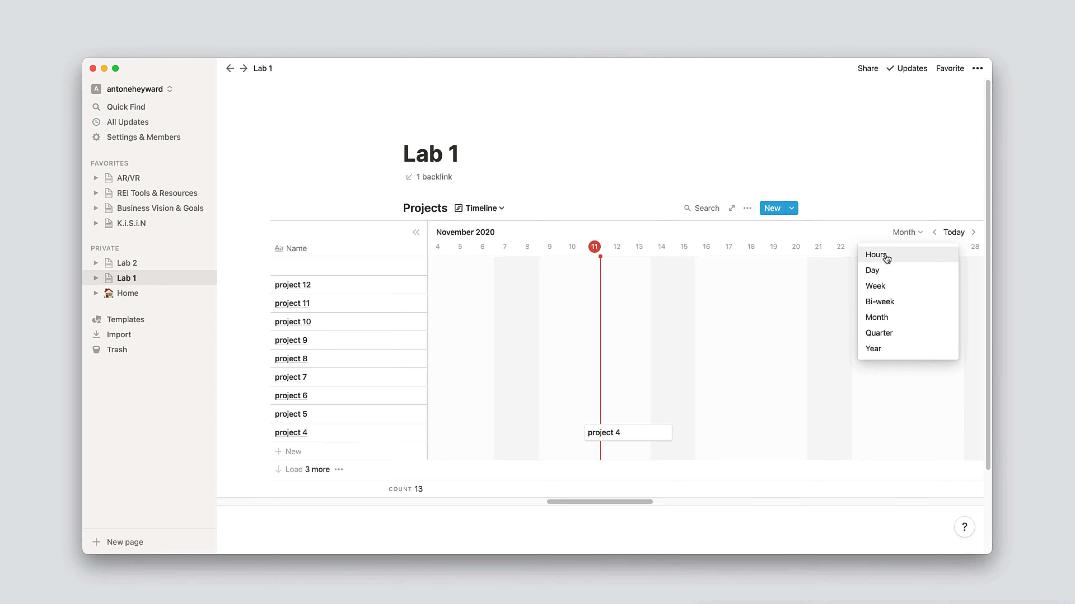
mouse_move(883, 352)
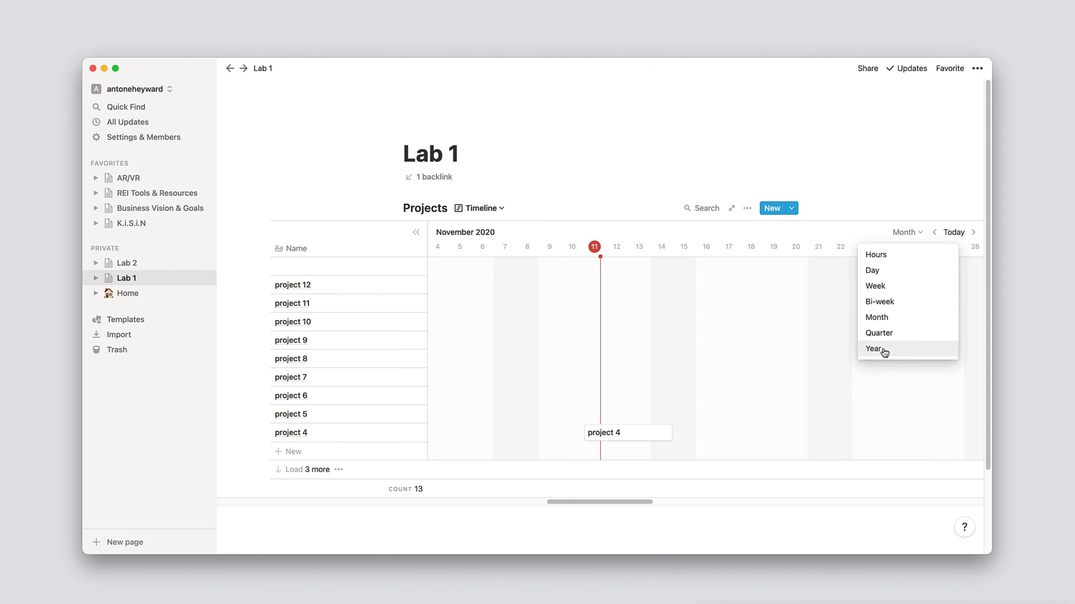
mouse_move(892, 271)
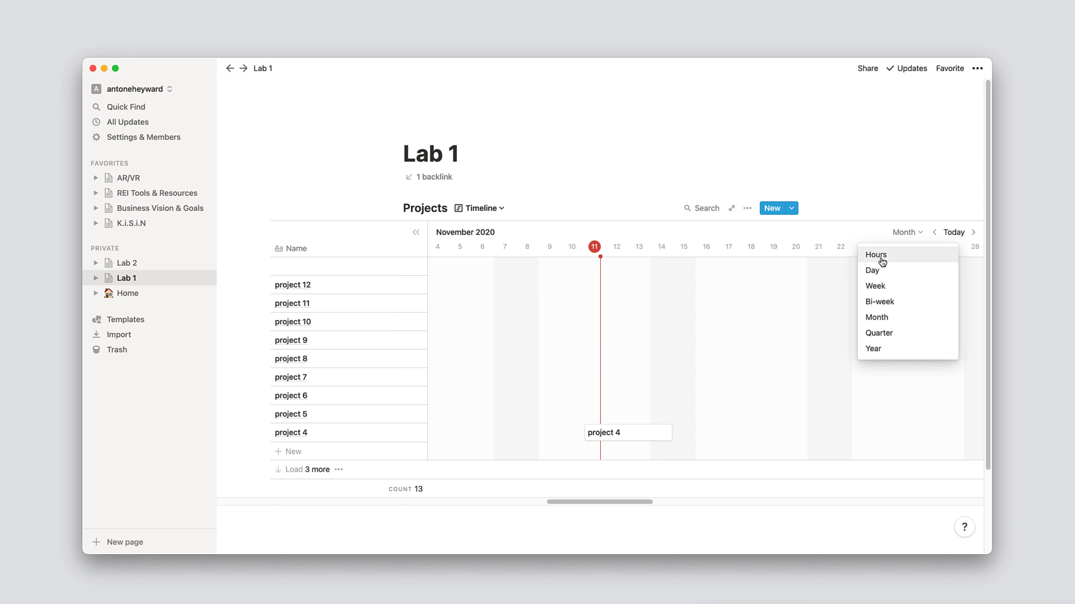
left_click(876, 256)
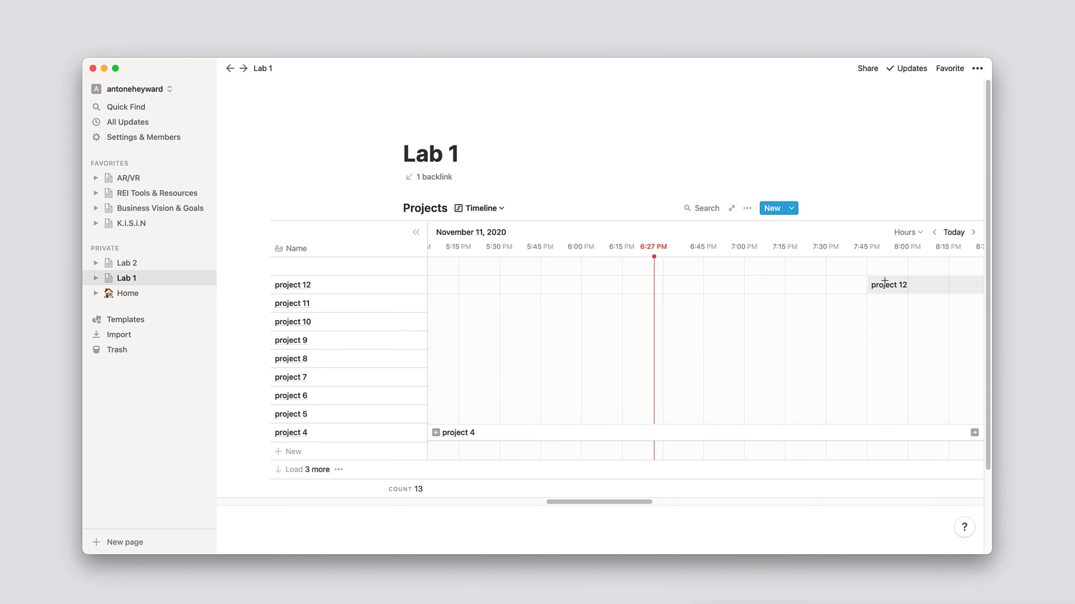
left_click_drag(885, 284, 764, 285)
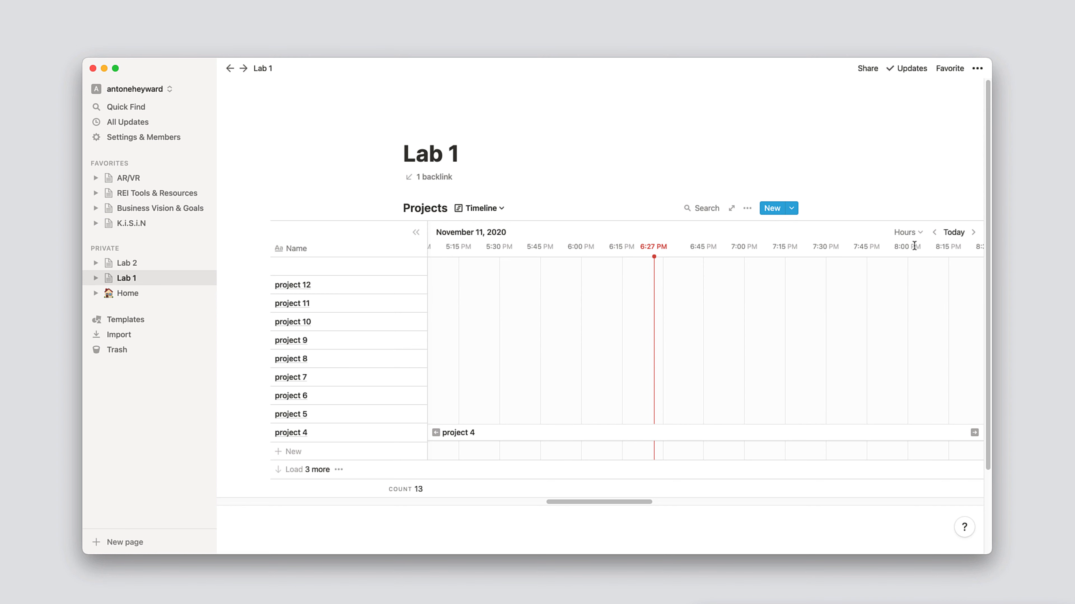
left_click(907, 232)
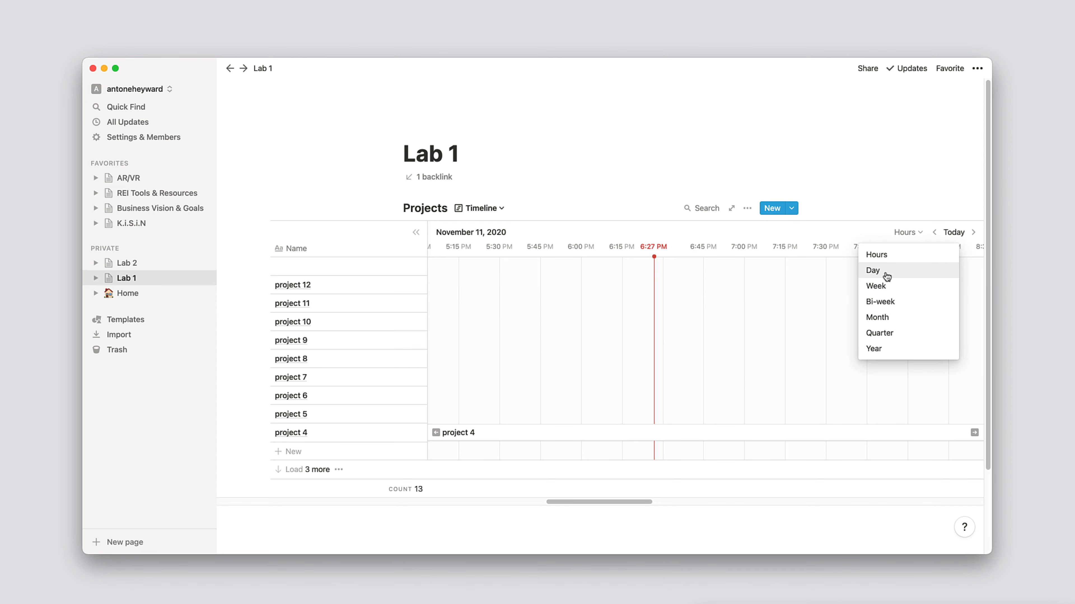
left_click(873, 271)
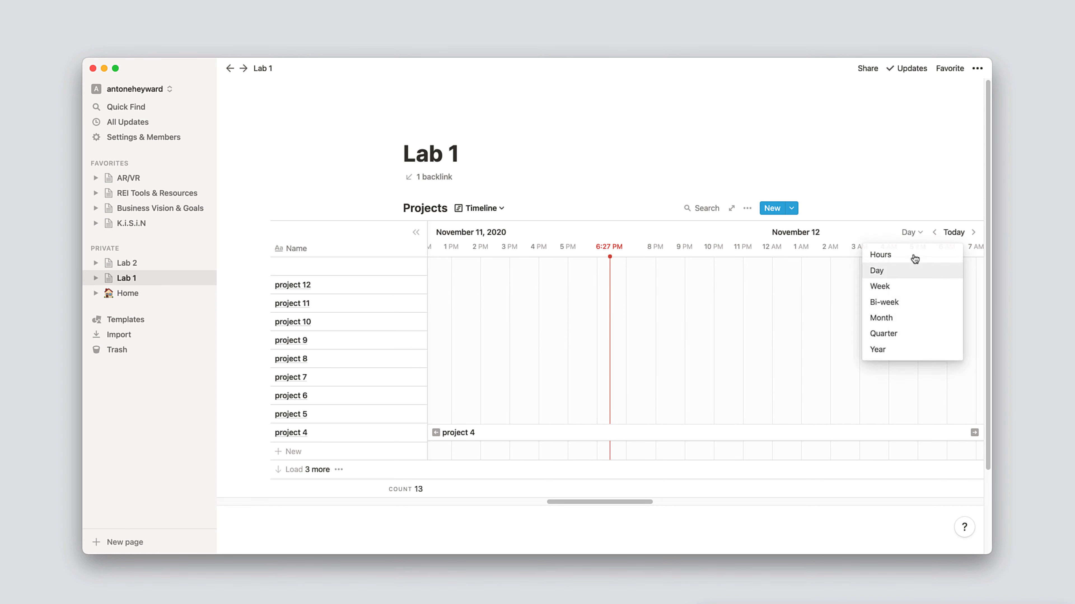
left_click(879, 287)
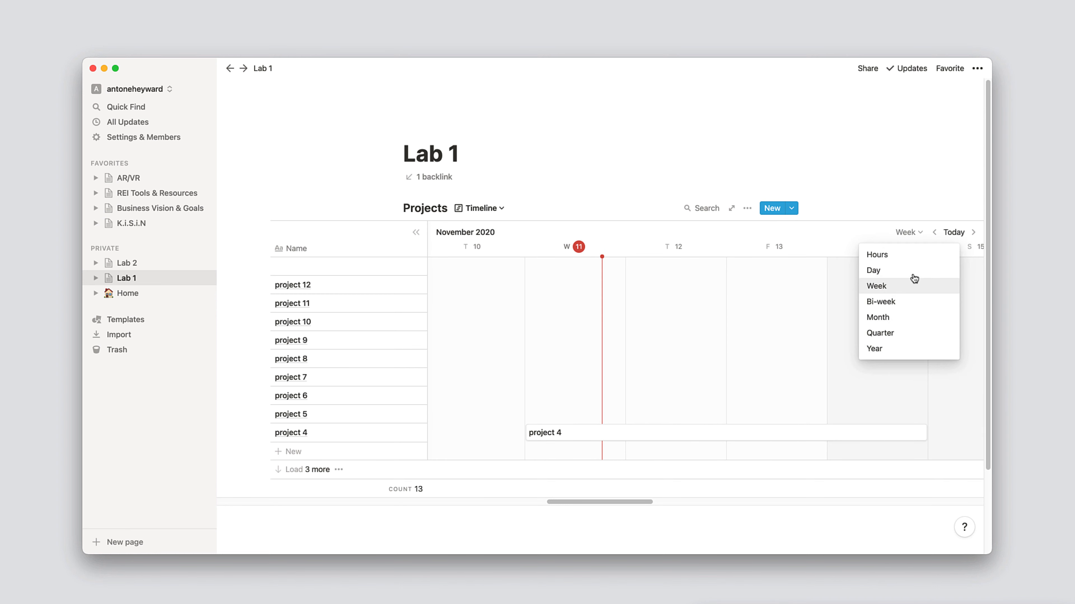
left_click(880, 302)
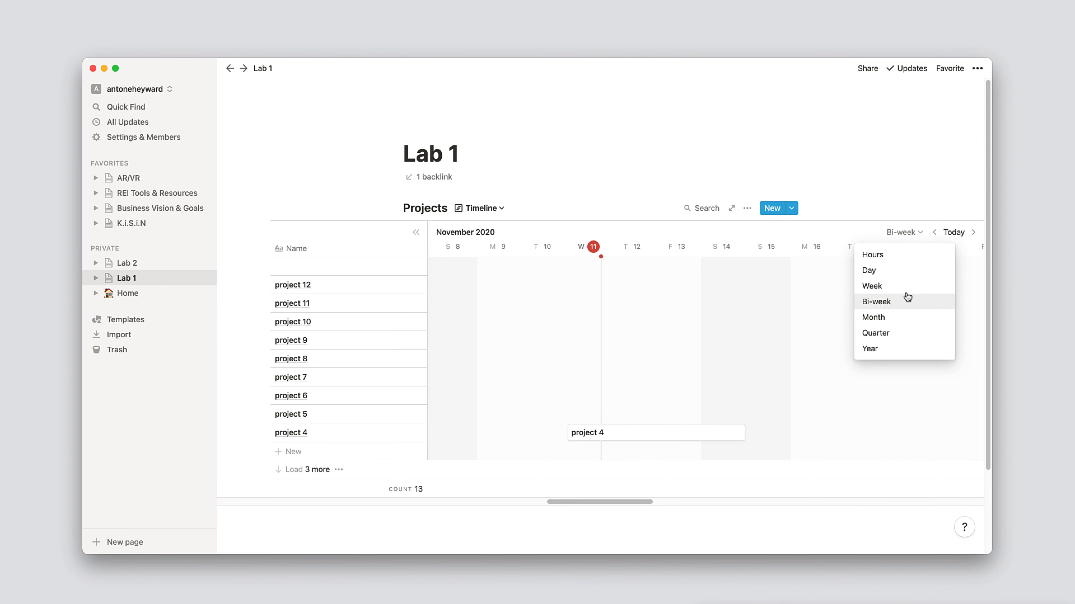
left_click(873, 317)
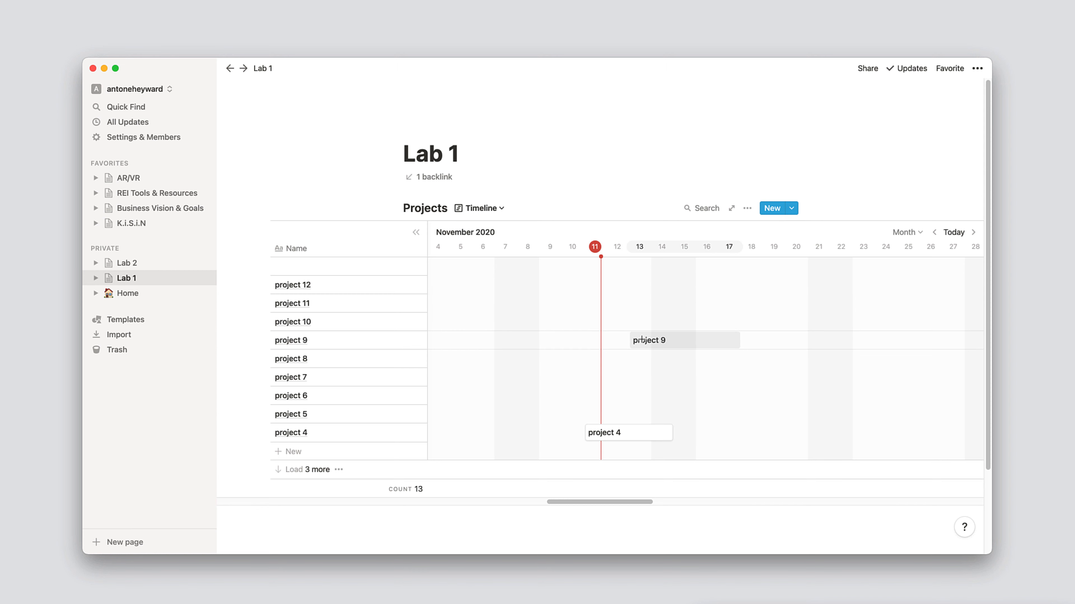
left_click(908, 232)
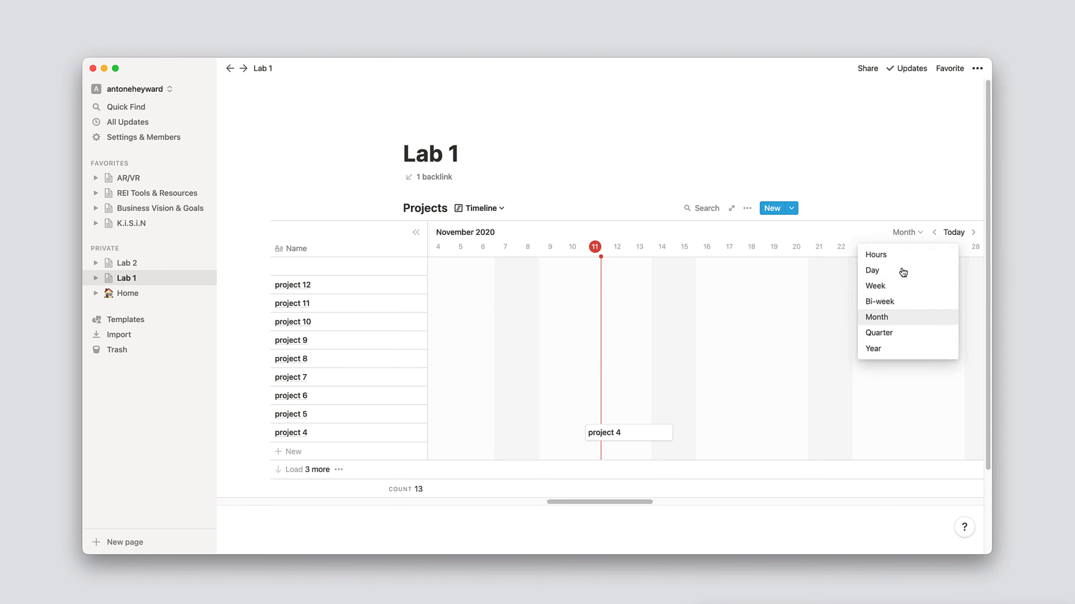
mouse_move(886, 281)
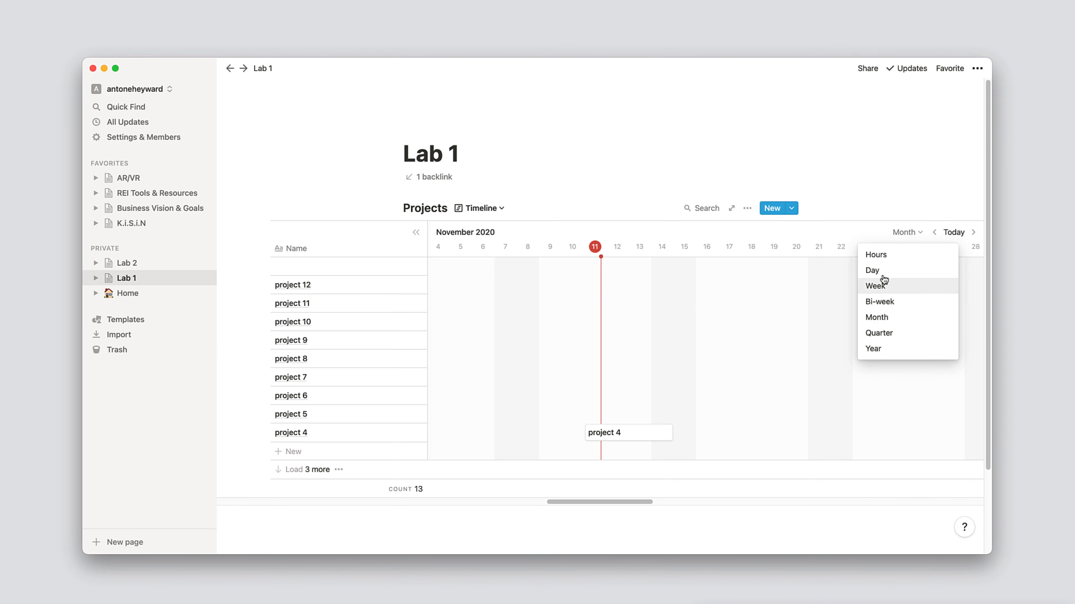
mouse_move(883, 268)
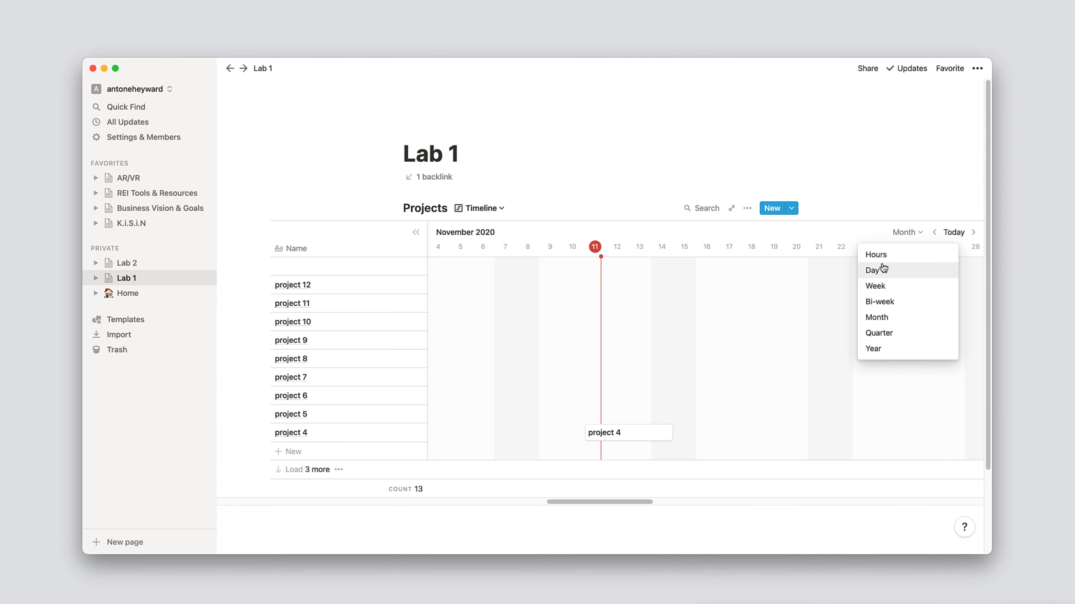
mouse_move(887, 268)
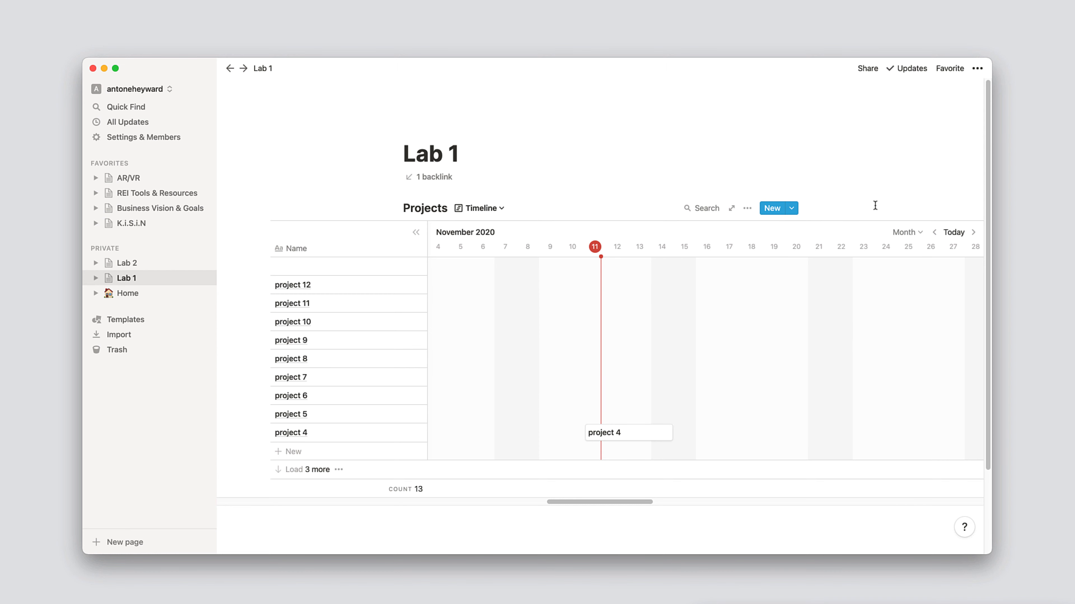
mouse_move(546, 234)
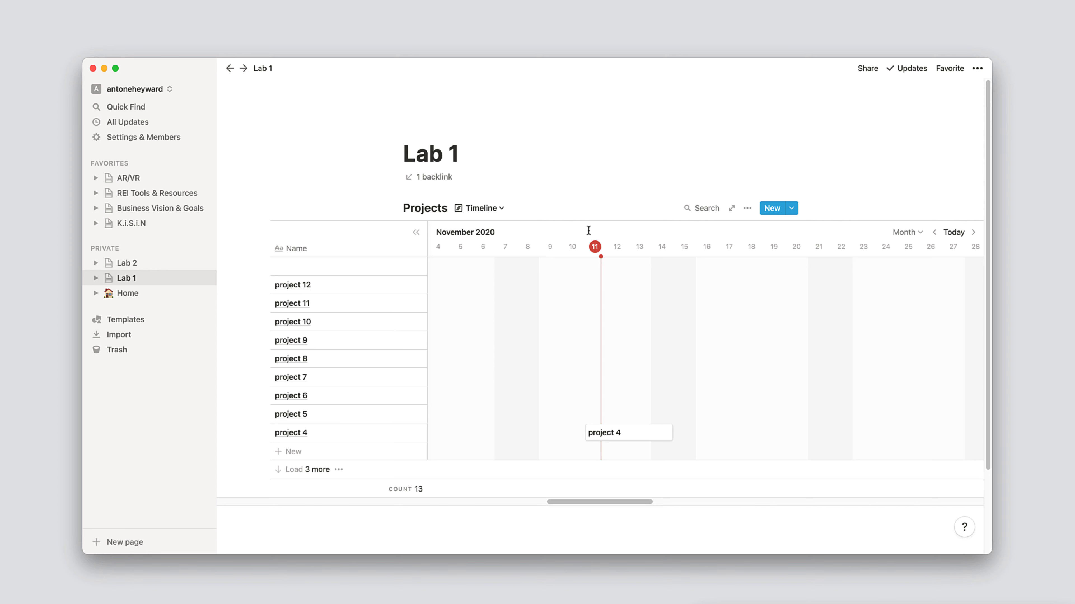
In Customize page for Lab 1, set Page comments to Off and keep Backlinks as Show in popover.
left_click(978, 69)
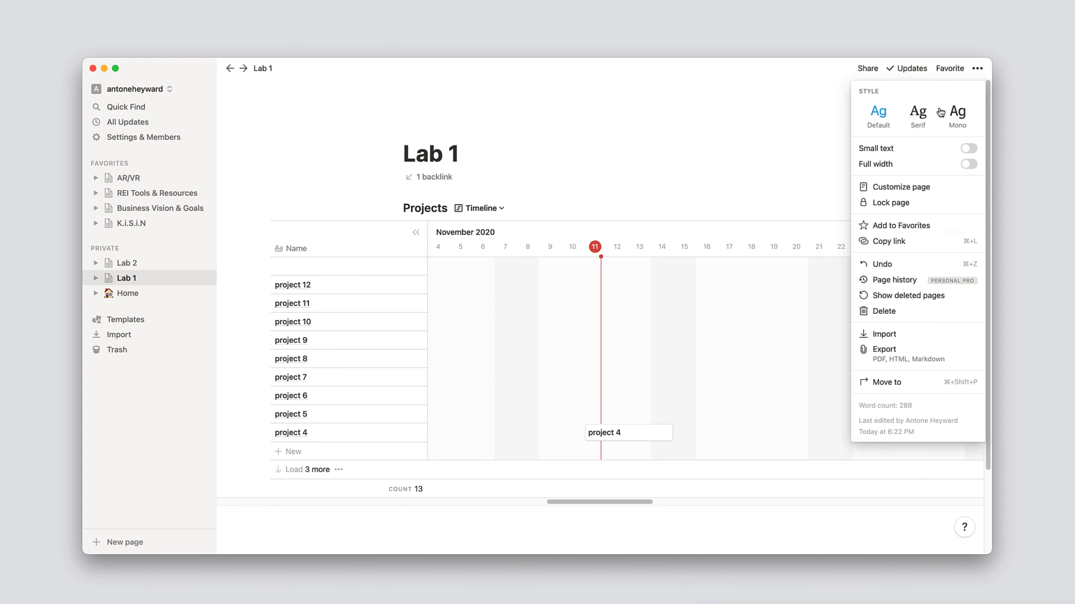
mouse_move(891, 194)
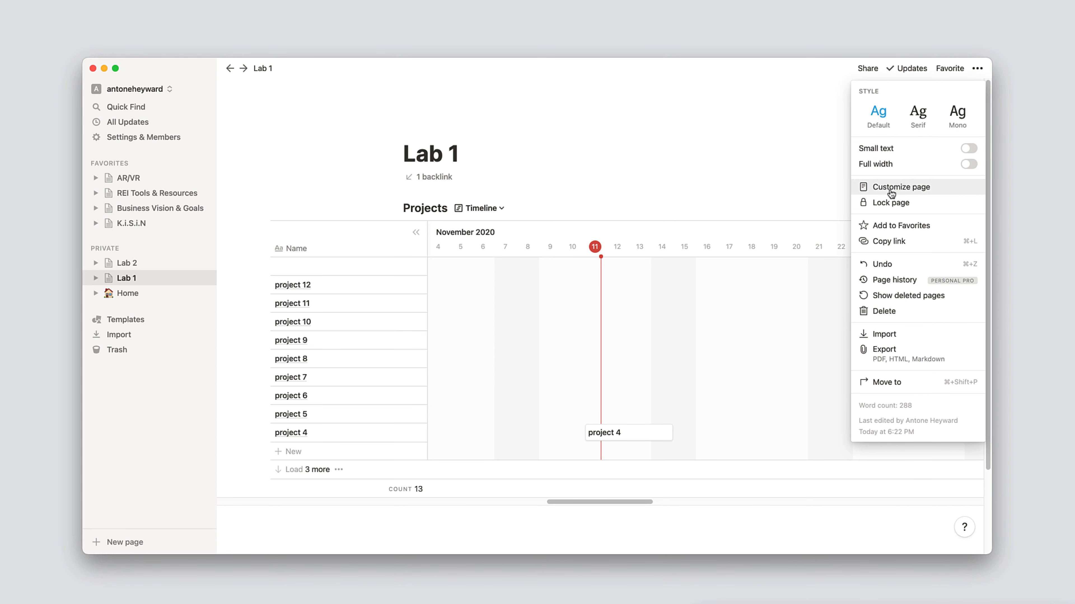
left_click(901, 187)
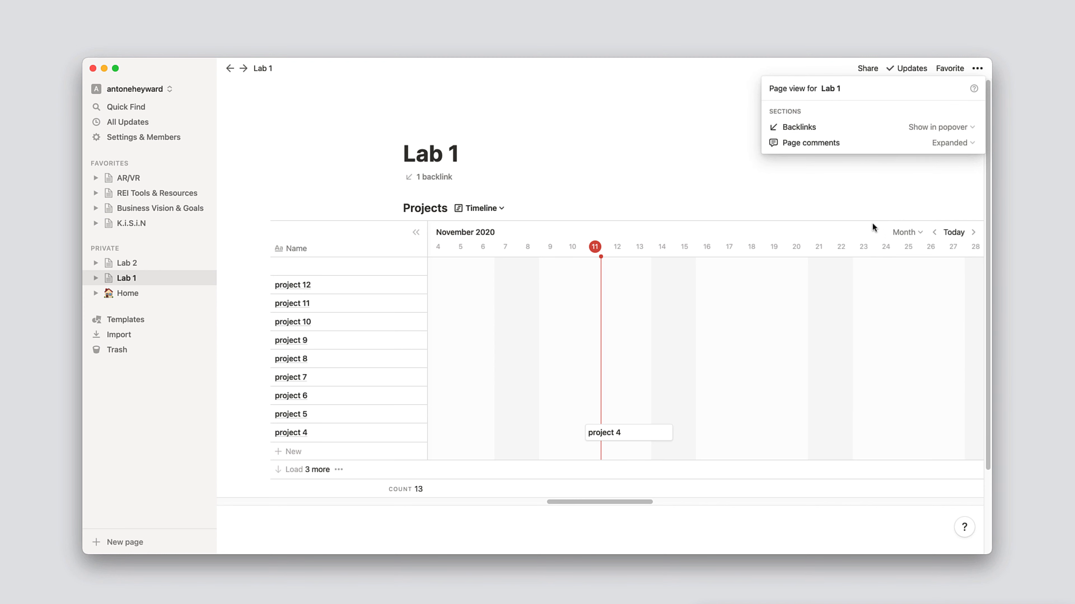
mouse_move(937, 151)
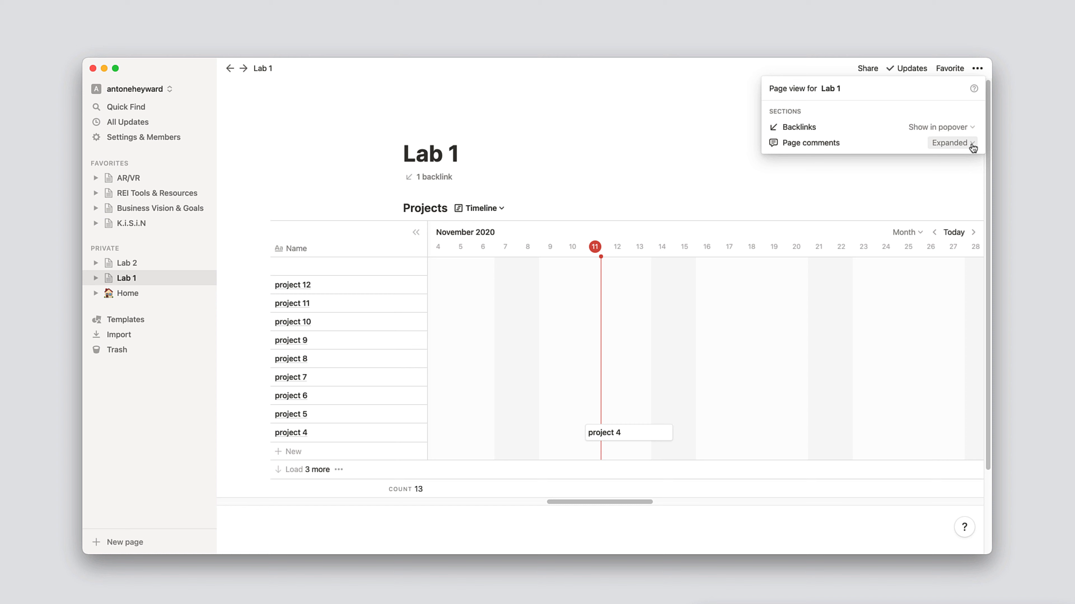
mouse_move(960, 148)
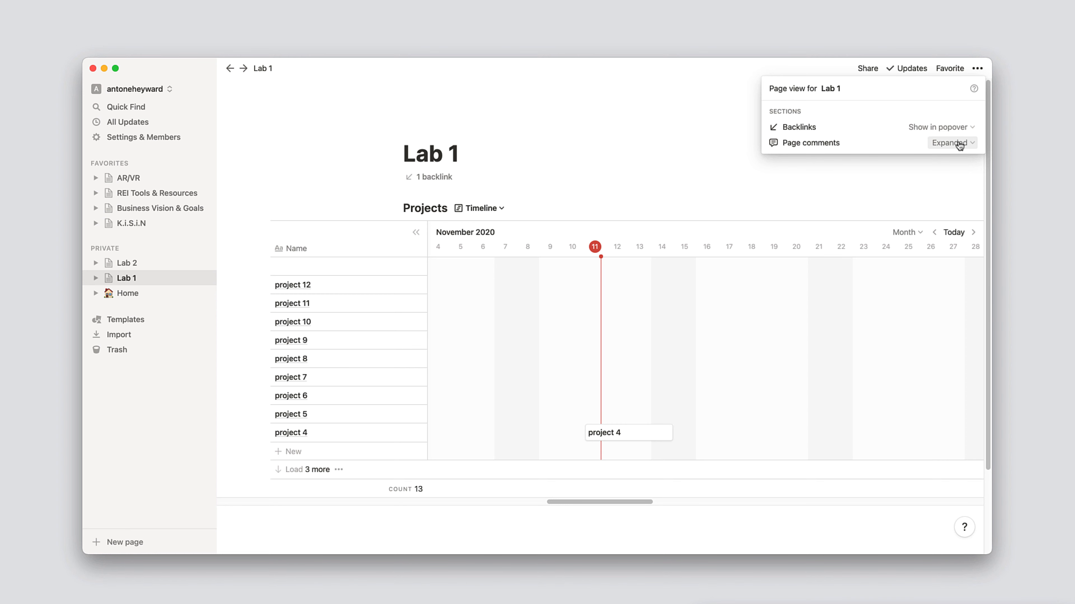
left_click(952, 143)
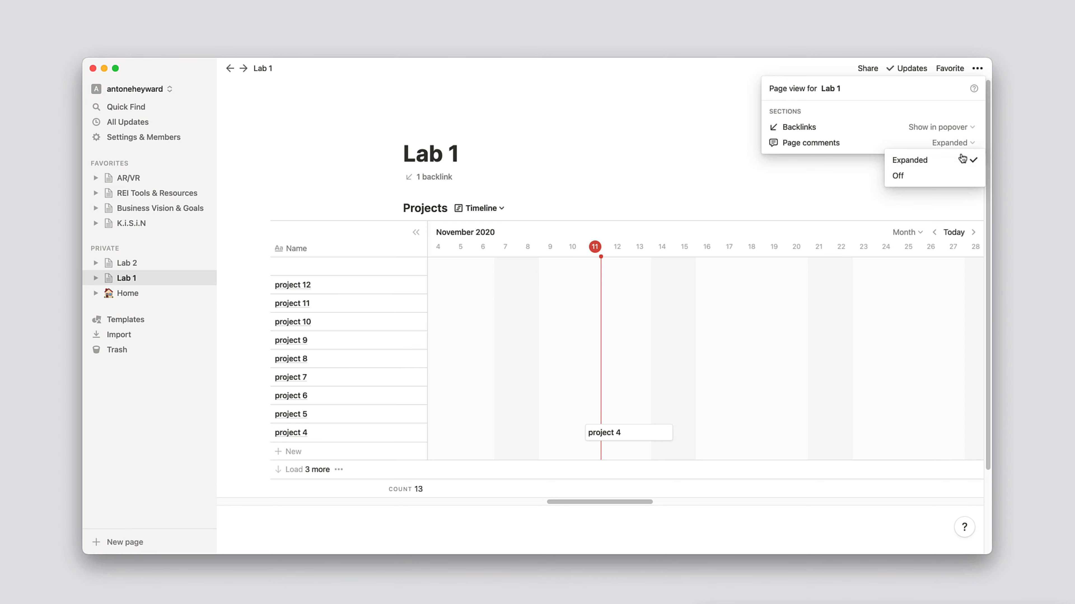
mouse_move(913, 176)
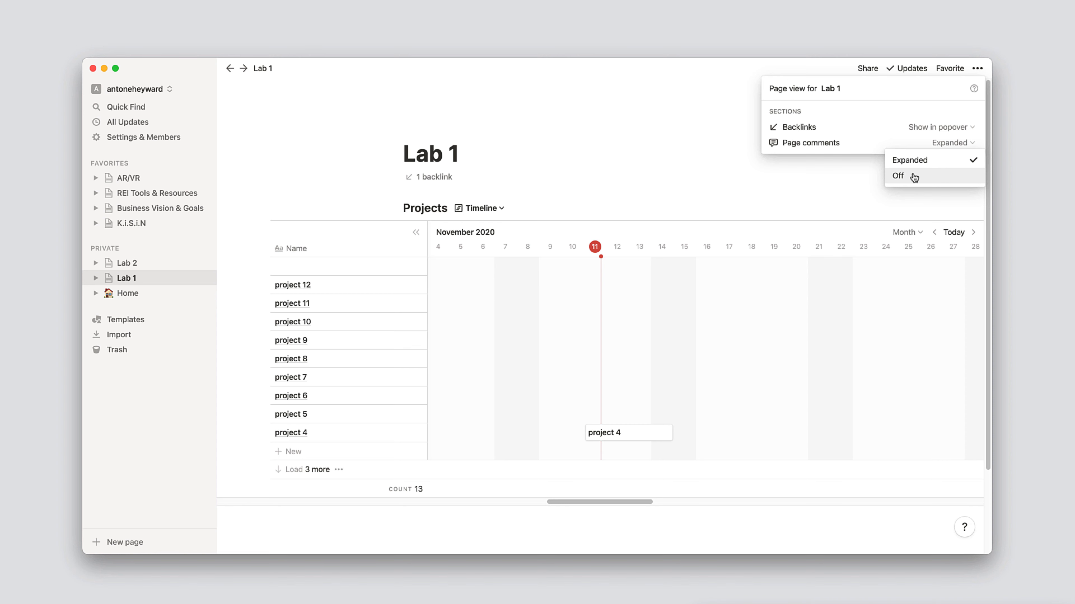
left_click(898, 175)
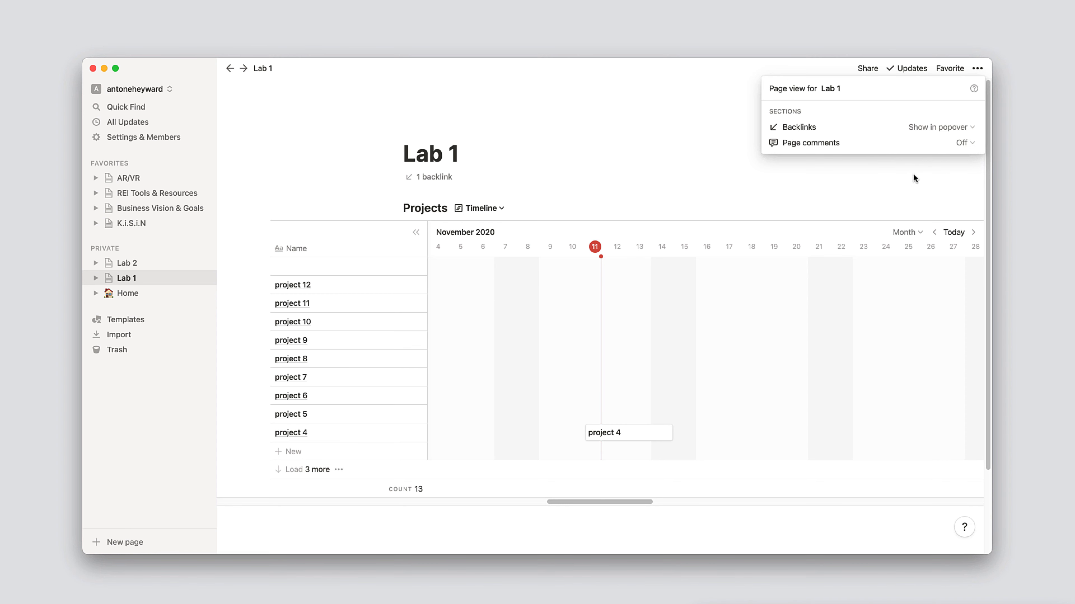
left_click(964, 142)
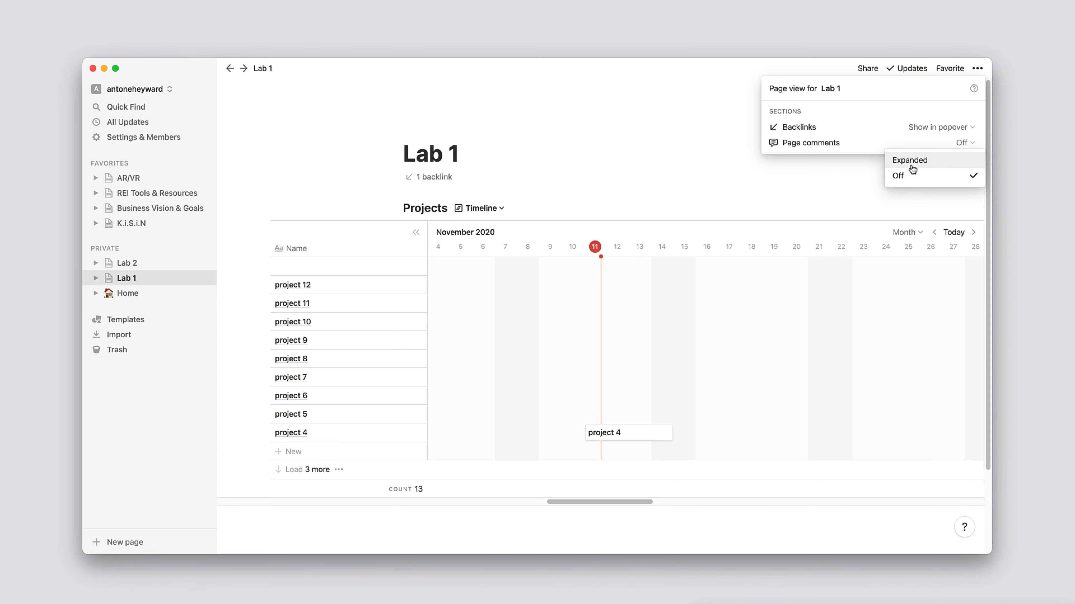
mouse_move(879, 153)
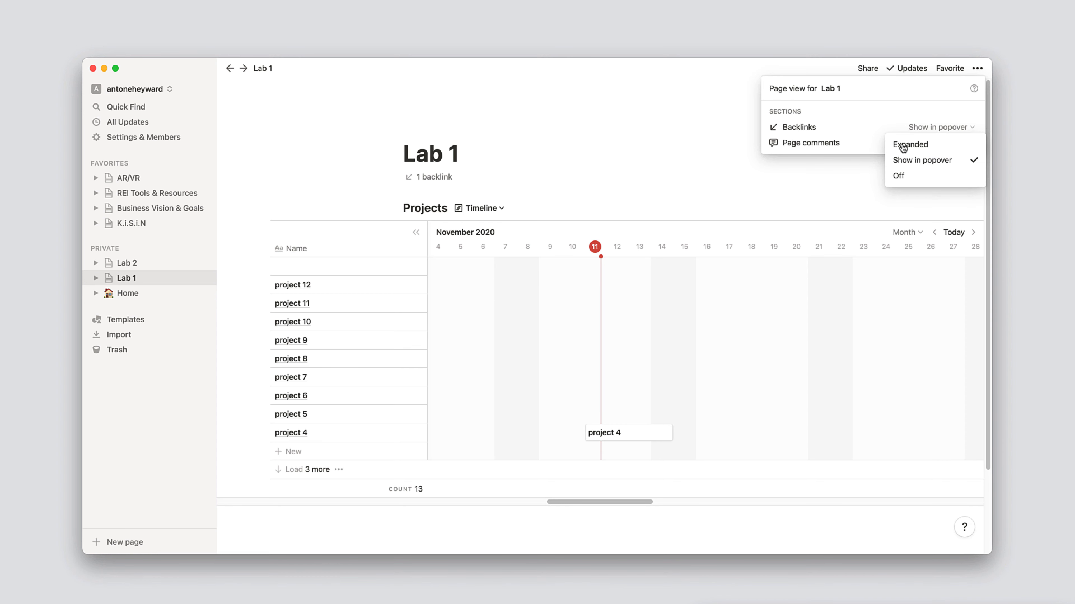
mouse_move(916, 165)
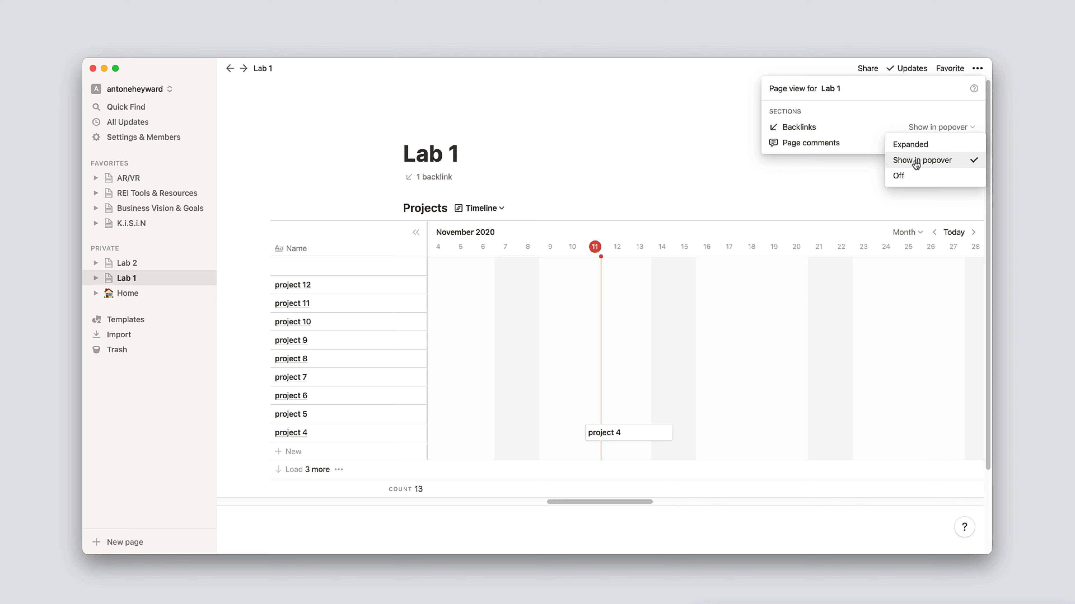
left_click(897, 176)
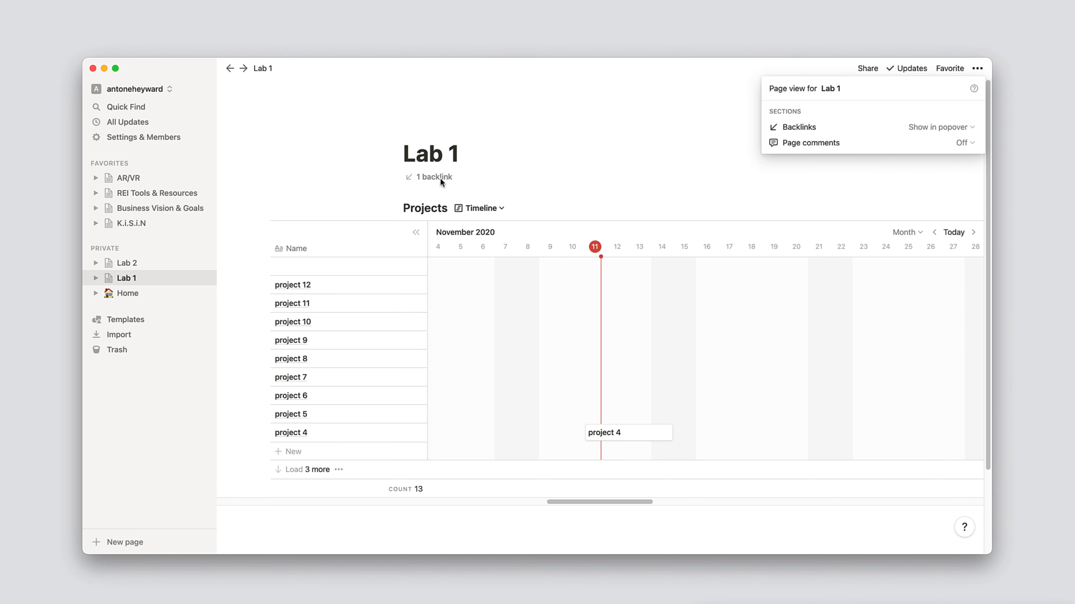
left_click(432, 176)
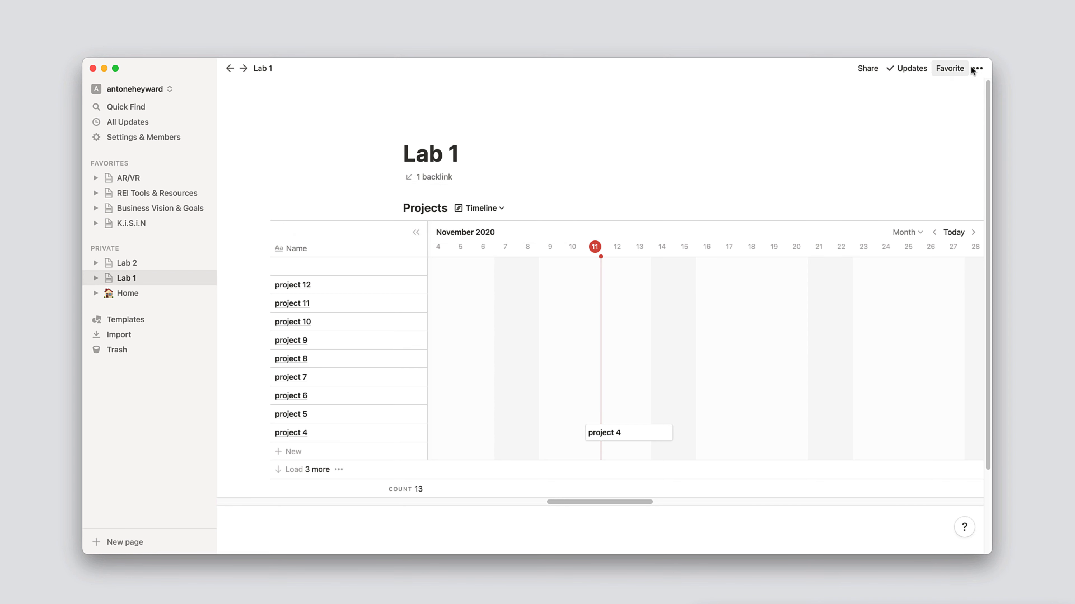
Try Backlinks as Expanded, then switch it back to Show in popover.
left_click(978, 69)
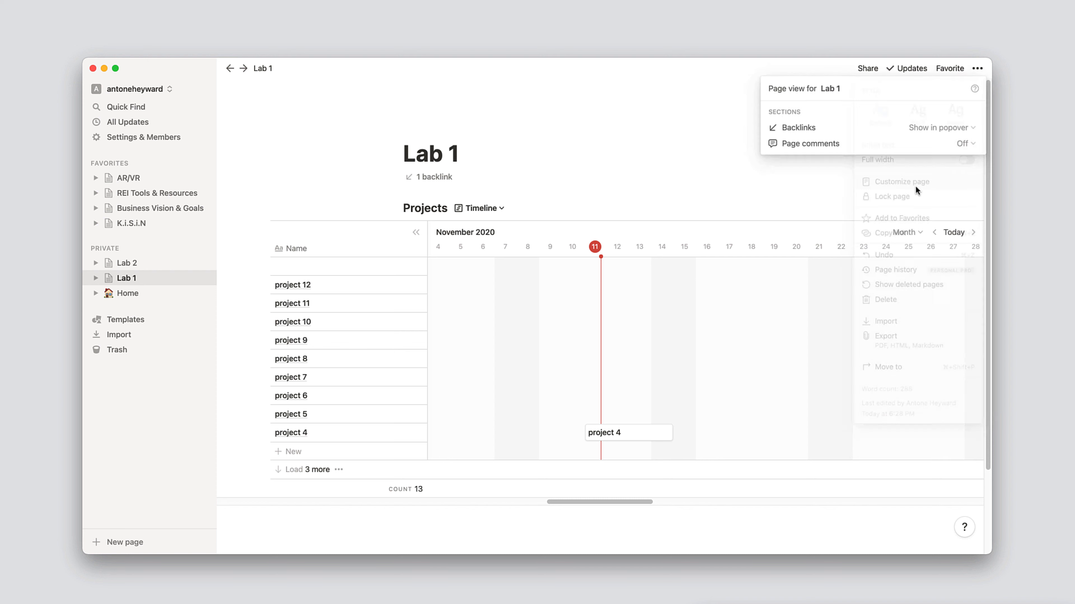
left_click(940, 128)
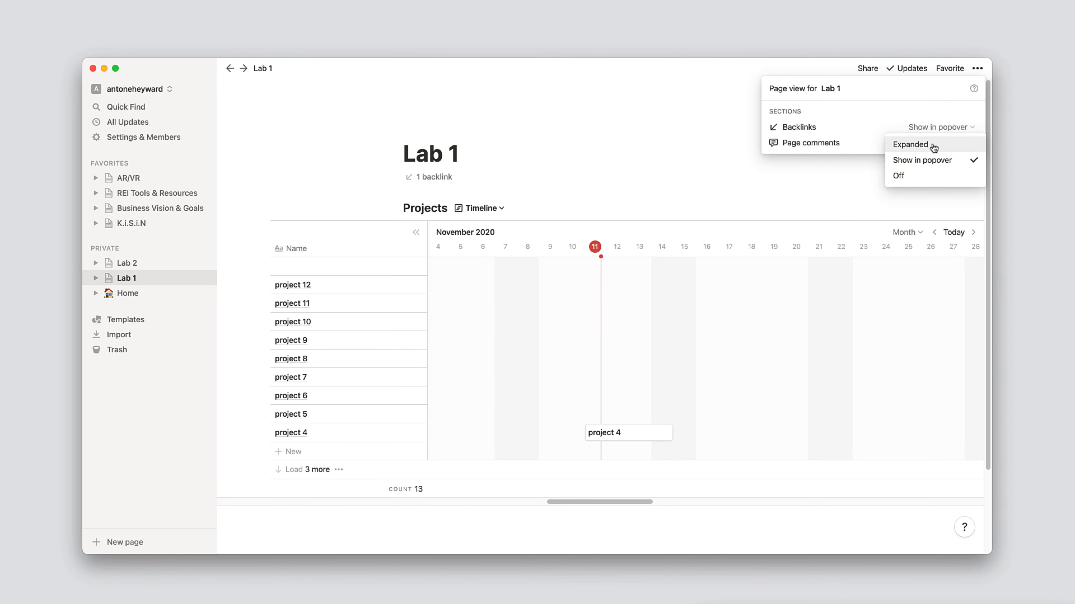
left_click(910, 145)
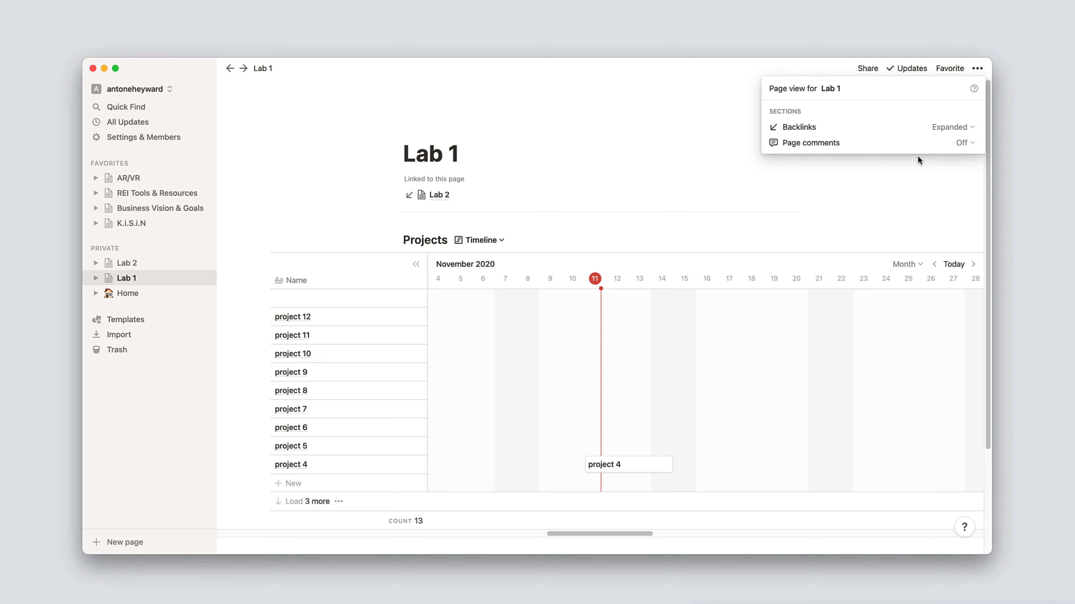
left_click(952, 127)
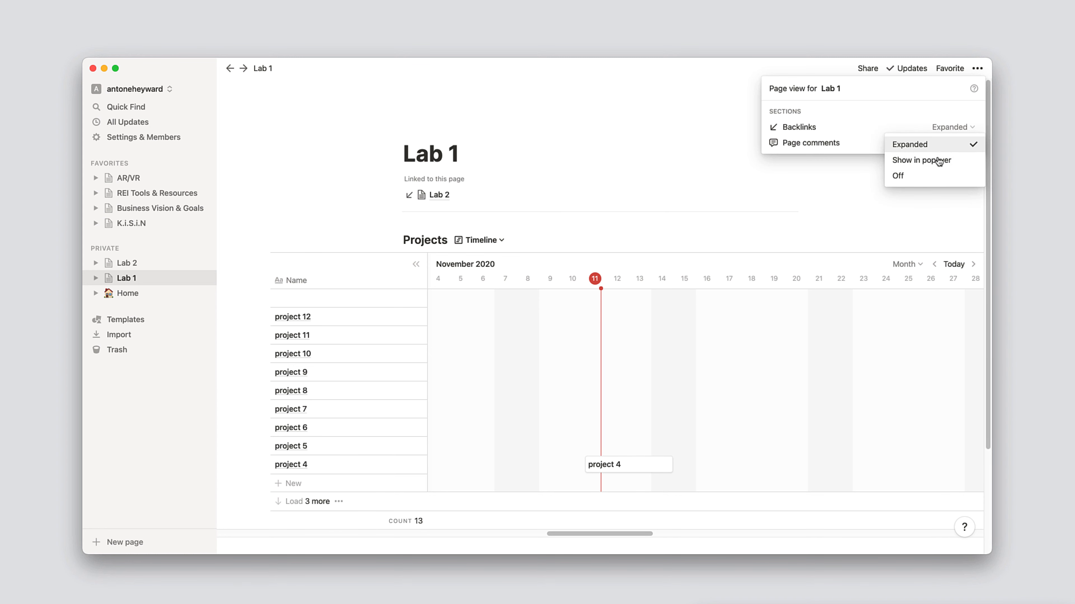
left_click(898, 175)
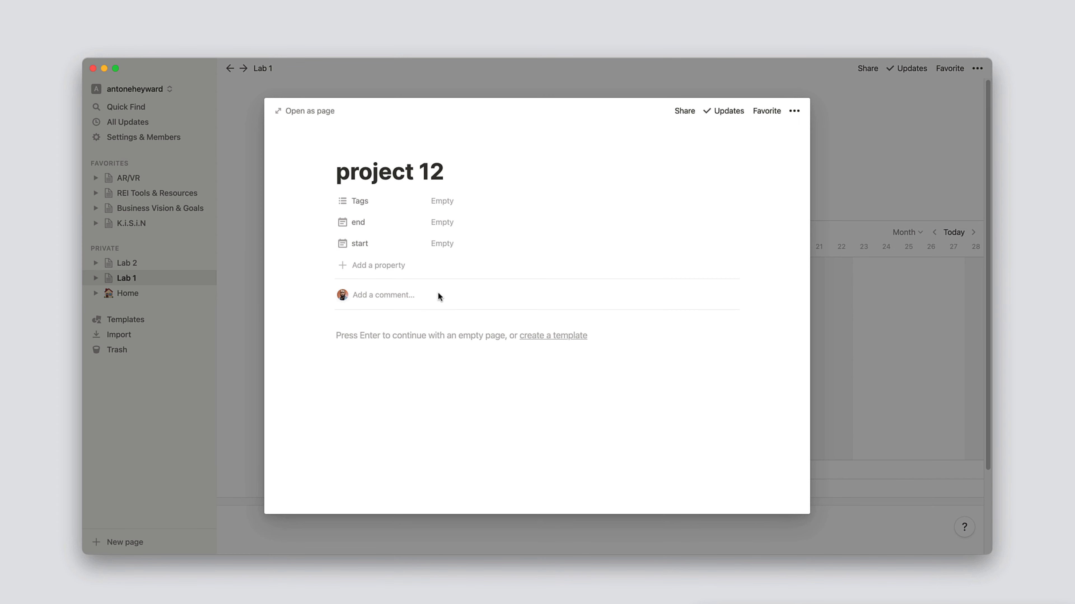
mouse_move(442, 359)
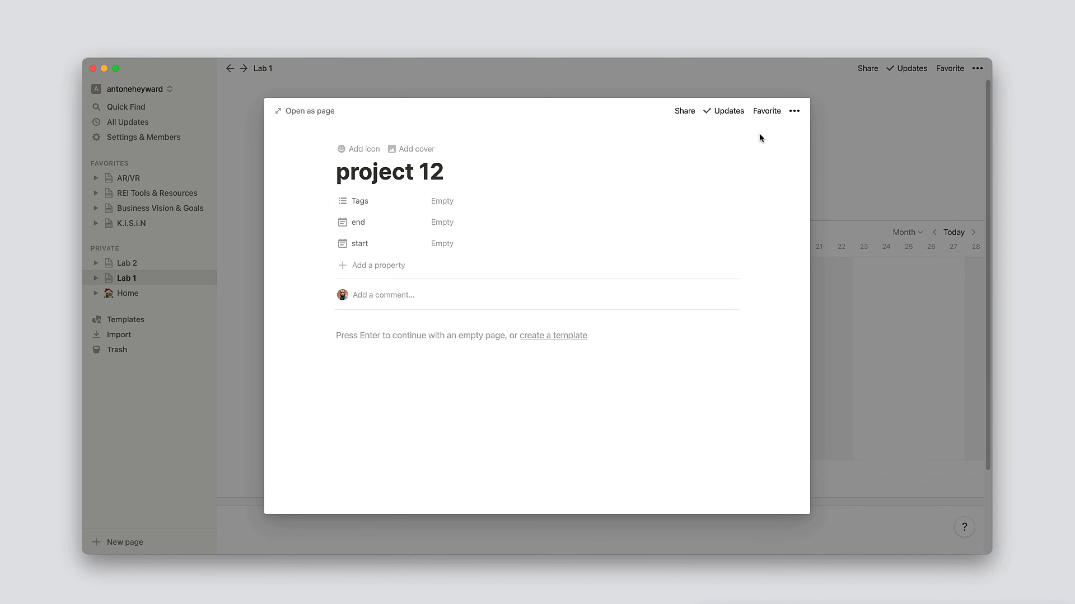
Bring up the page options menu for project 12's peek page.
left_click(794, 110)
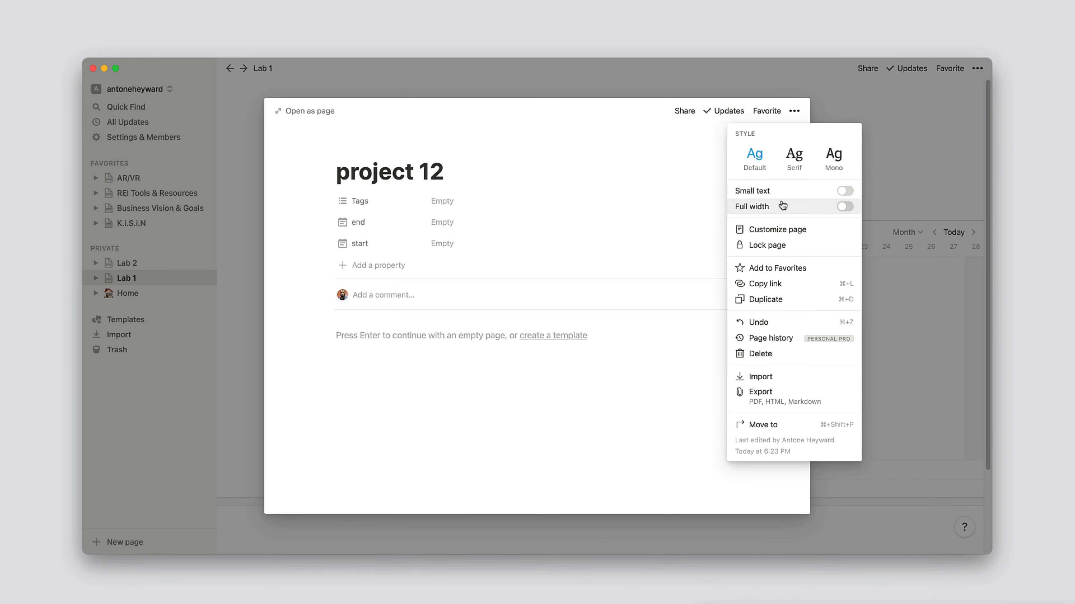
mouse_move(786, 234)
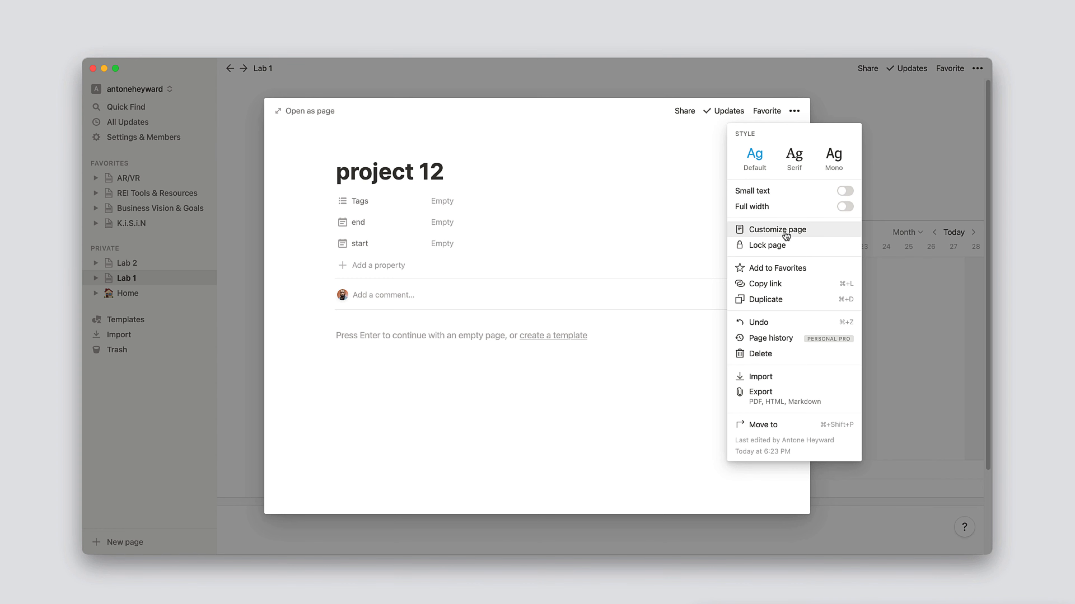
mouse_move(785, 235)
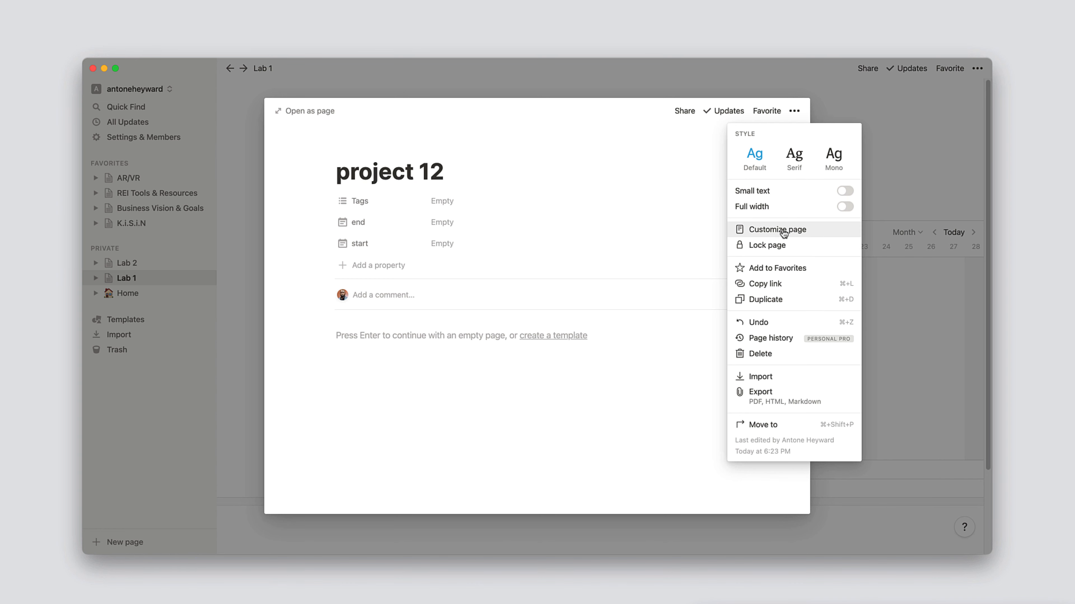
In Customize page for Projects pages, set Page comments to Off.
left_click(777, 229)
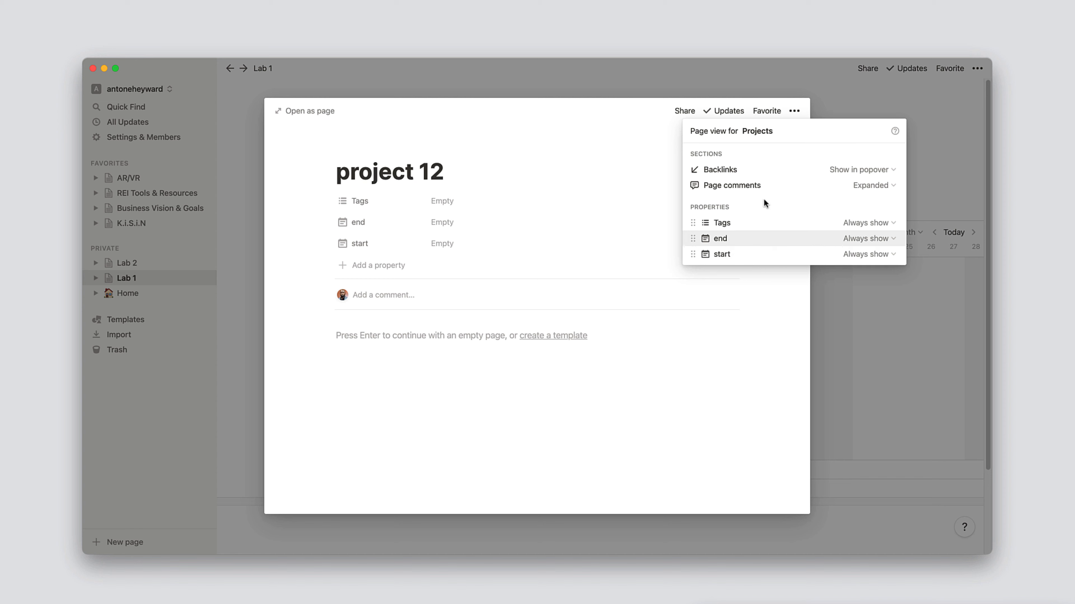
mouse_move(717, 141)
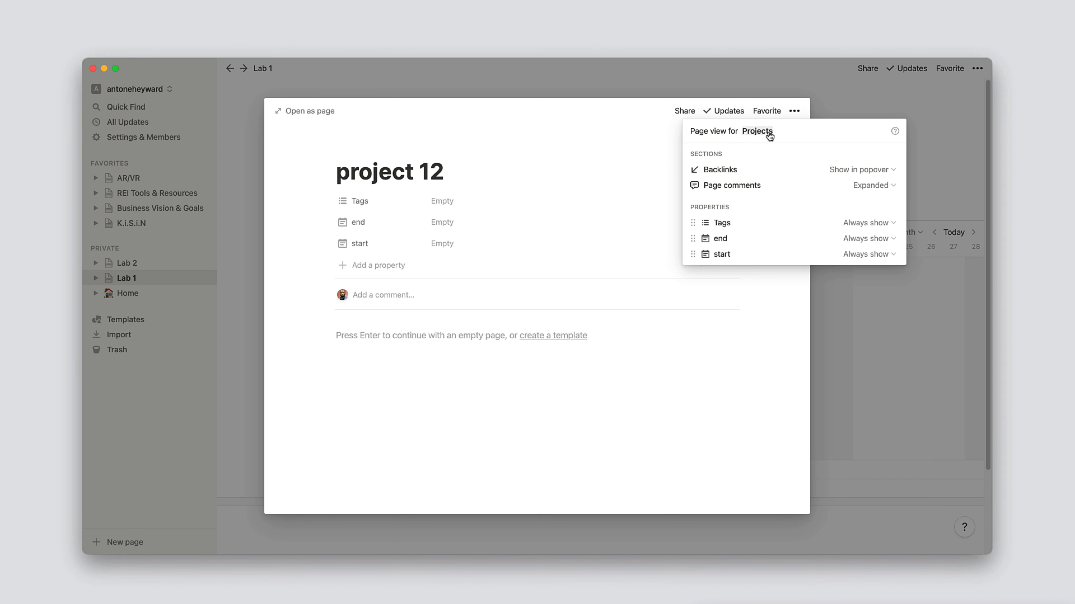
mouse_move(805, 190)
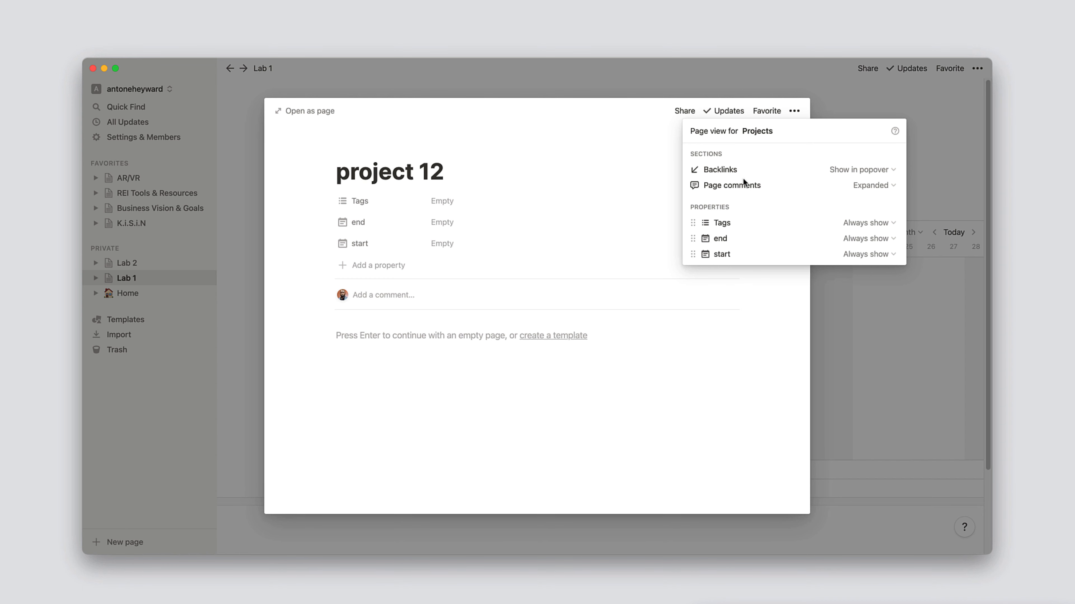
mouse_move(528, 212)
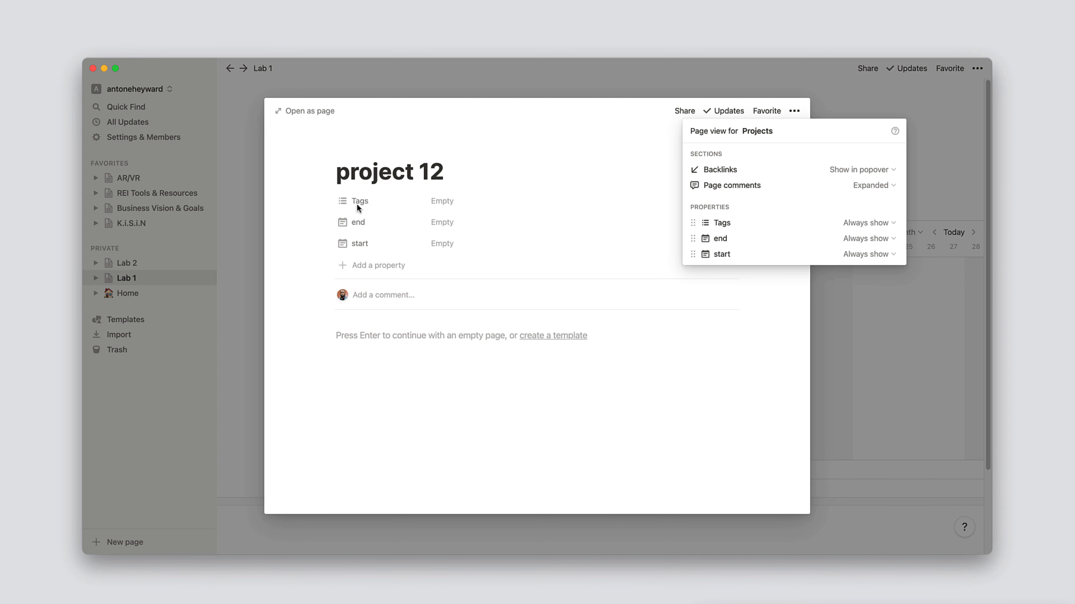
mouse_move(395, 284)
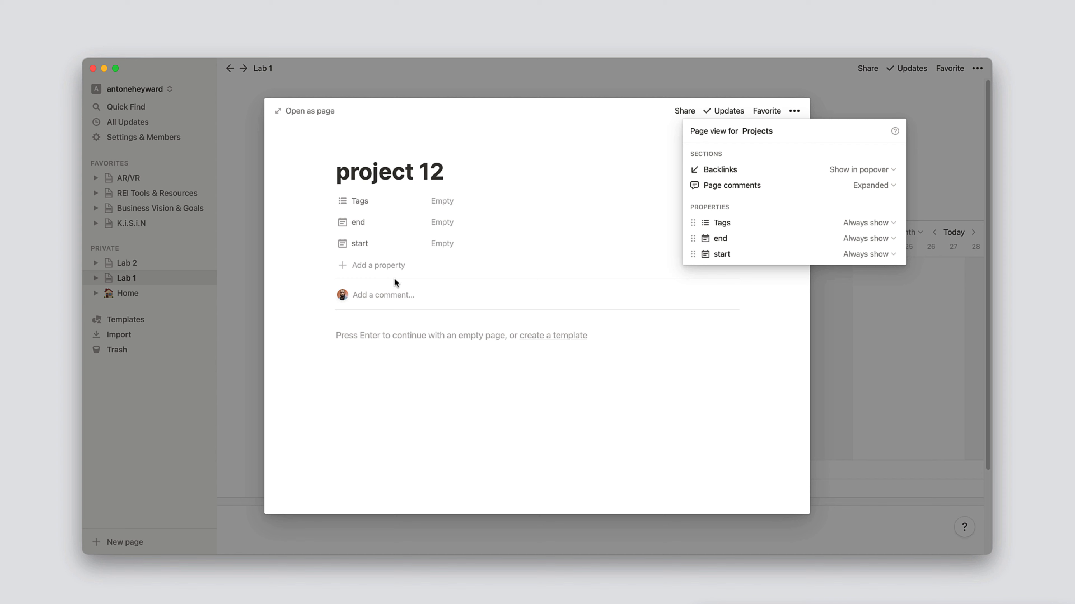
mouse_move(394, 304)
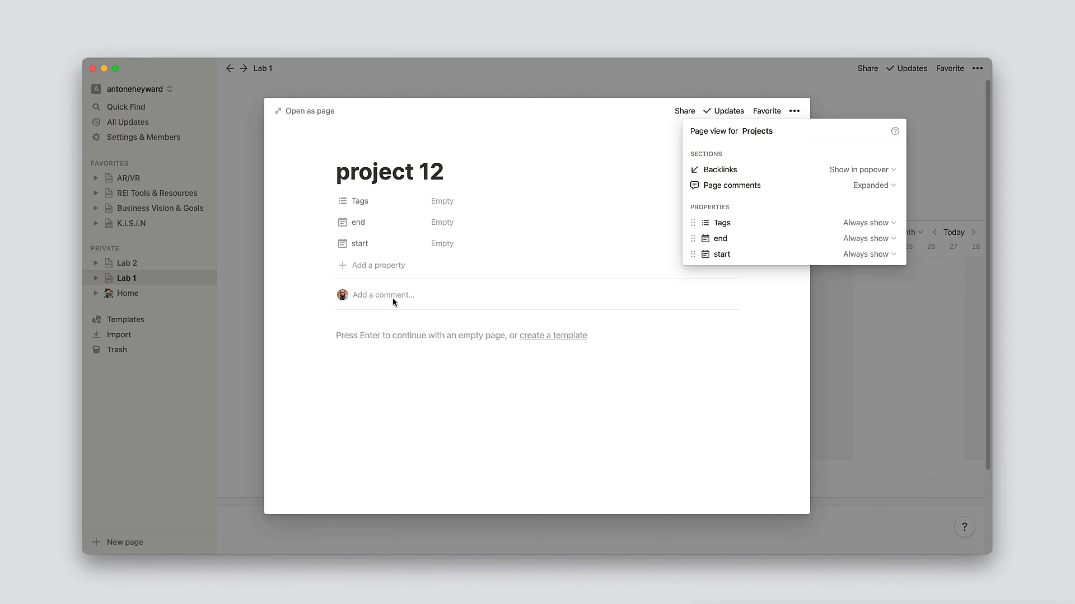
left_click(871, 185)
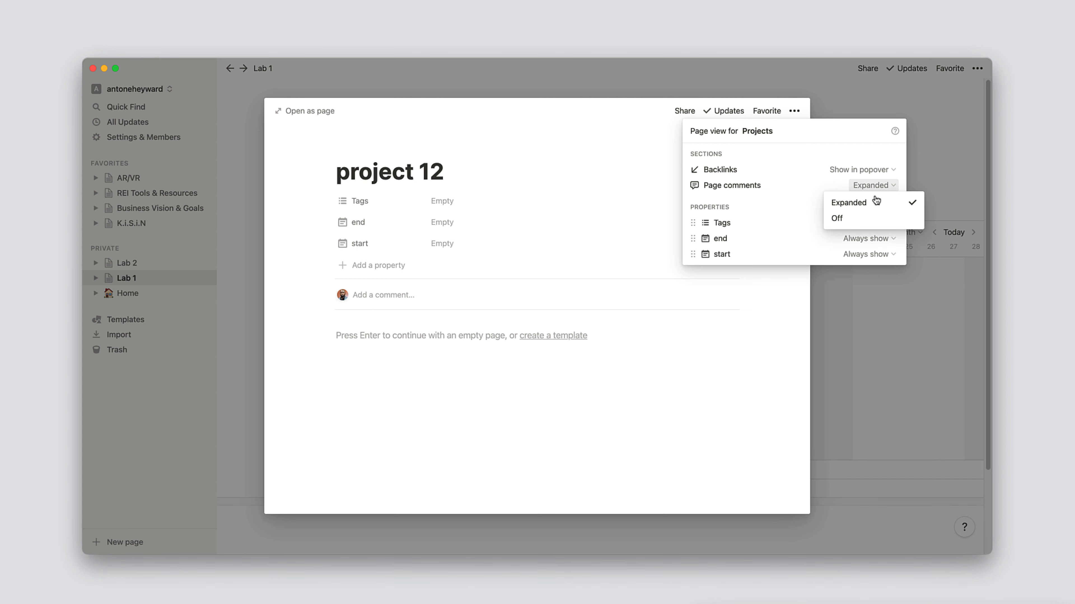
left_click(836, 218)
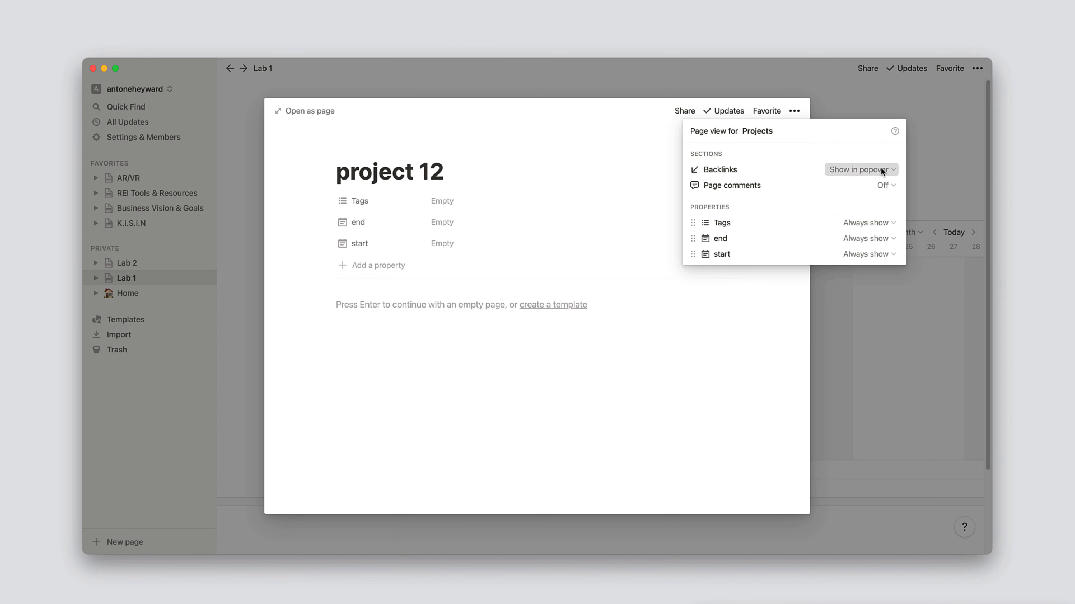
Review backlinks display and the start property's visibility choices without changing them.
left_click(861, 169)
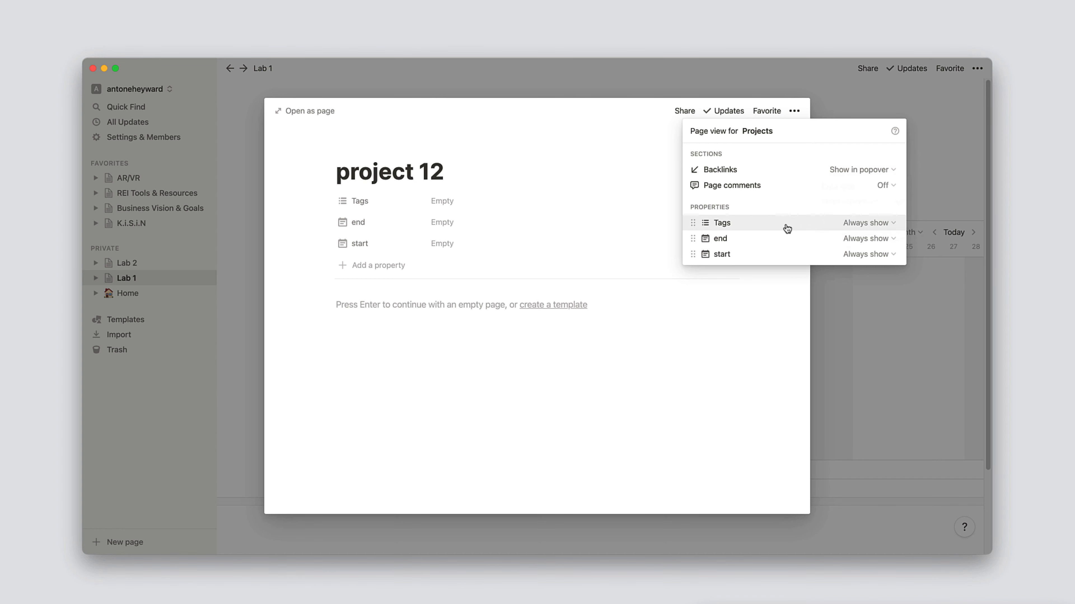
left_click(868, 254)
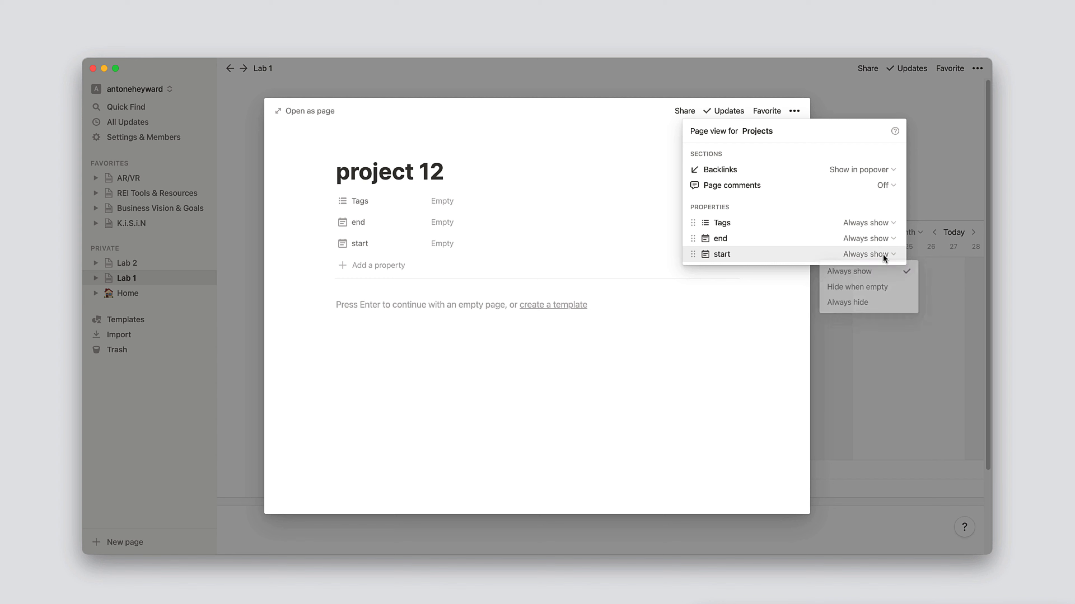
mouse_move(877, 290)
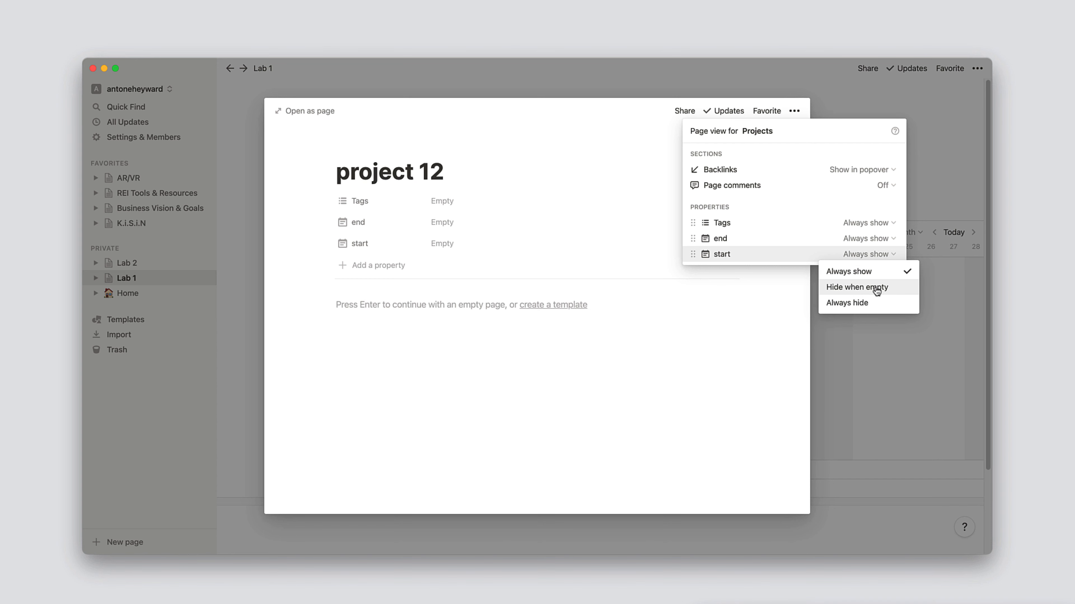
mouse_move(877, 292)
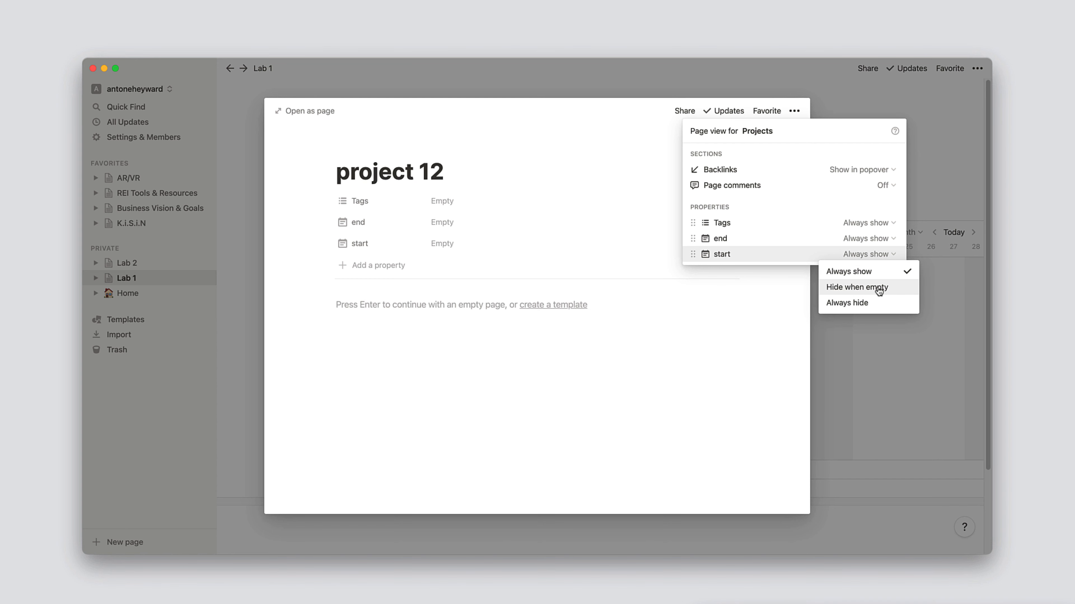
mouse_move(877, 275)
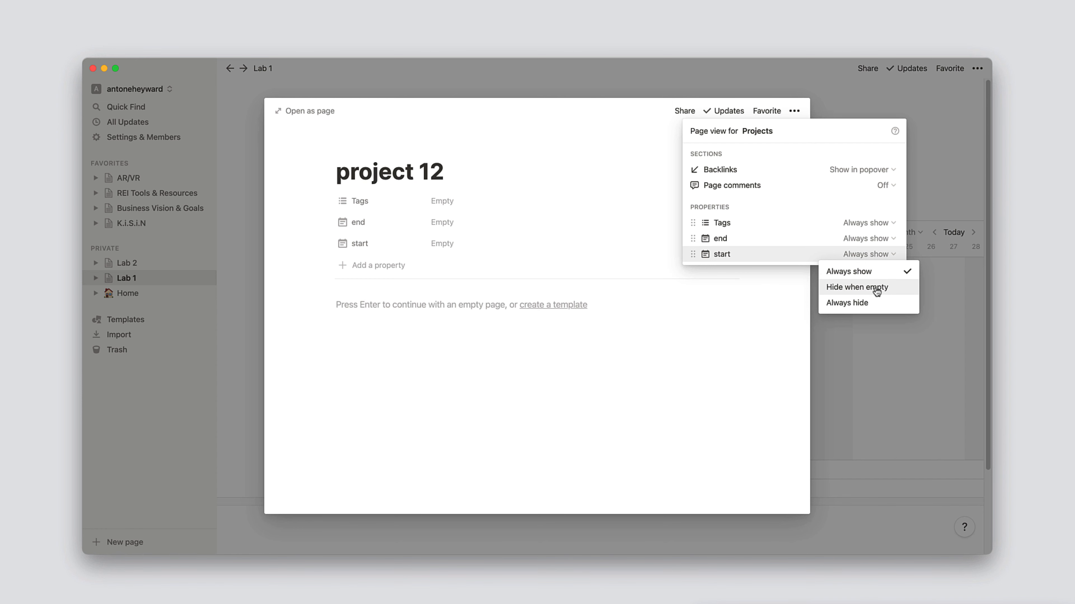
mouse_move(867, 292)
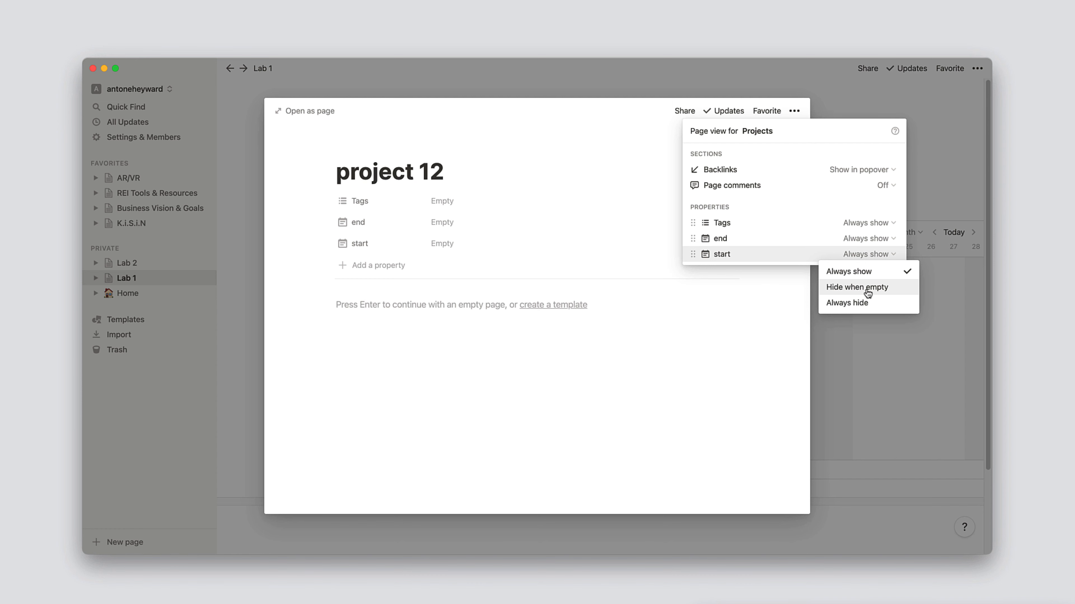
mouse_move(863, 293)
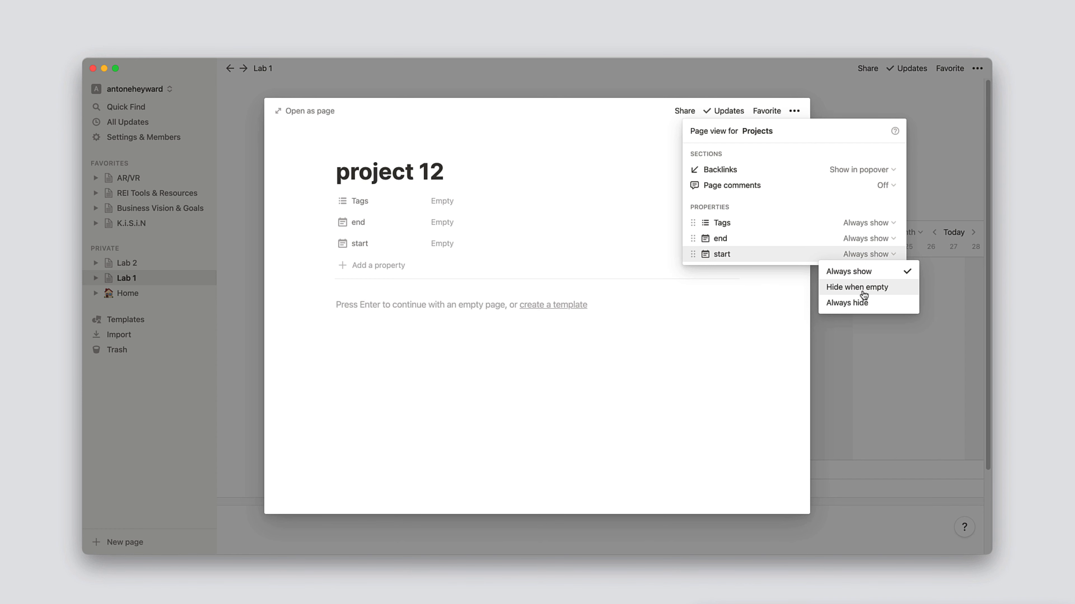
mouse_move(872, 299)
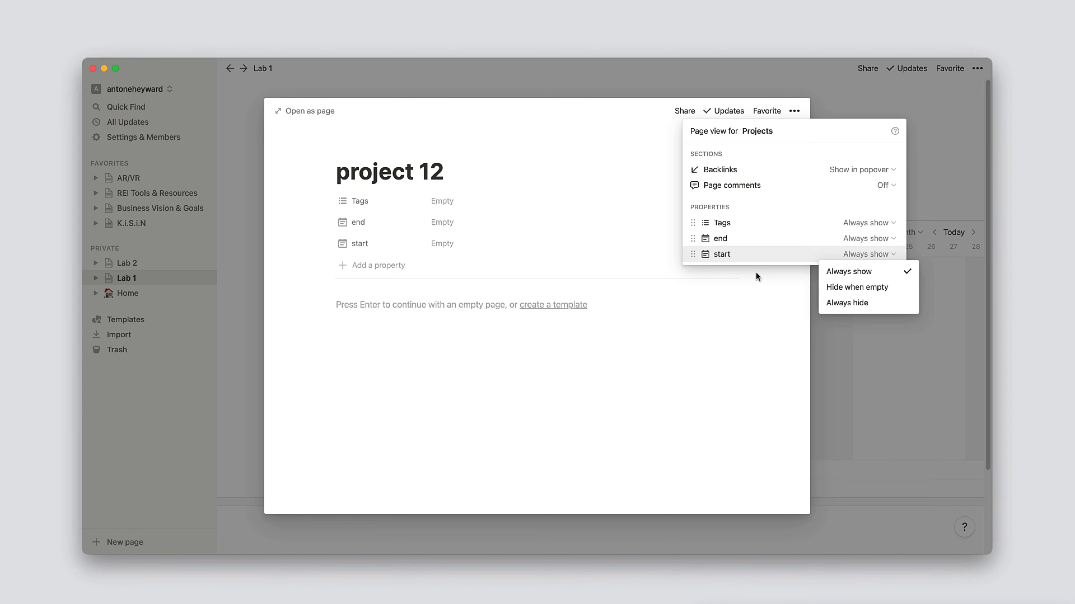
left_click(848, 272)
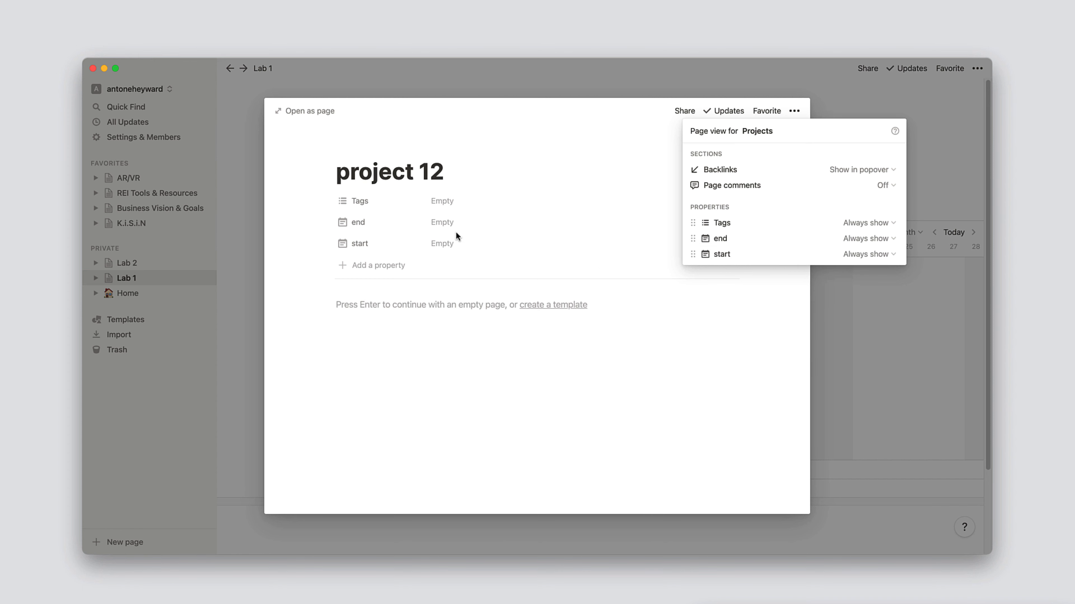
mouse_move(376, 222)
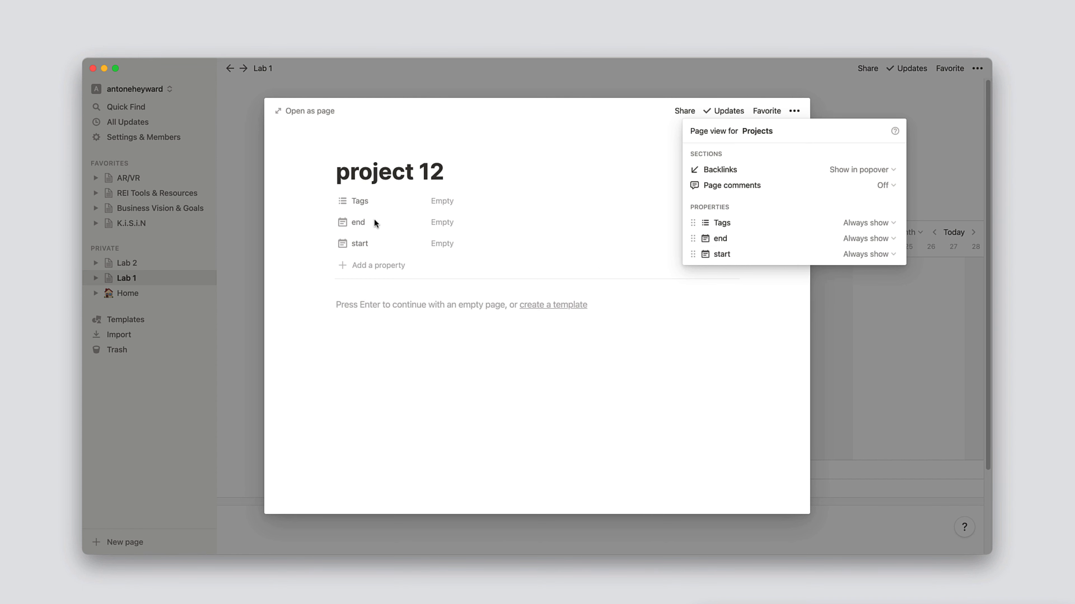
mouse_move(409, 259)
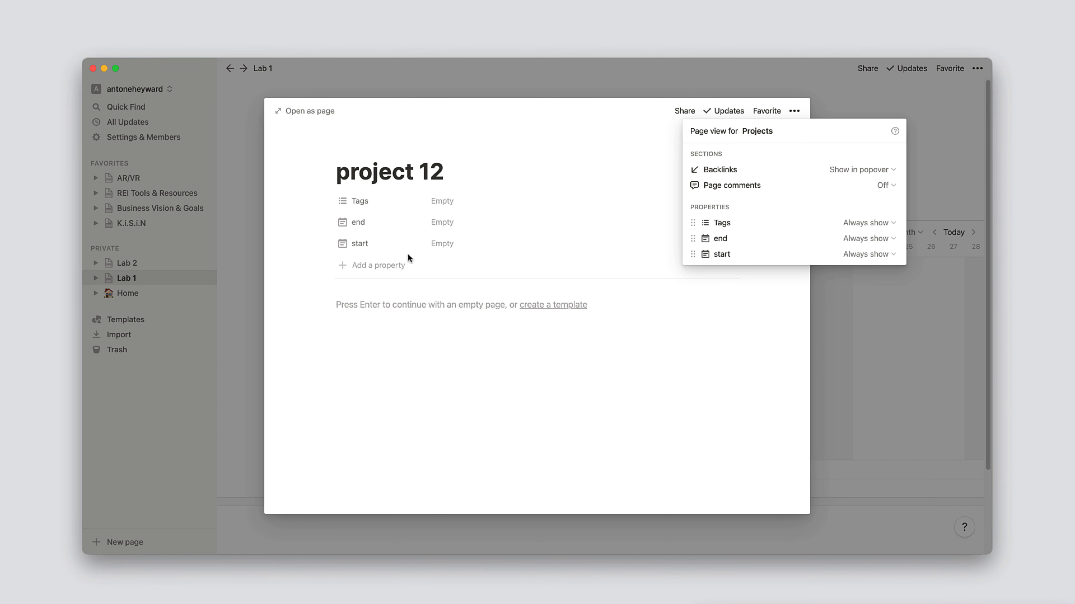
mouse_move(402, 329)
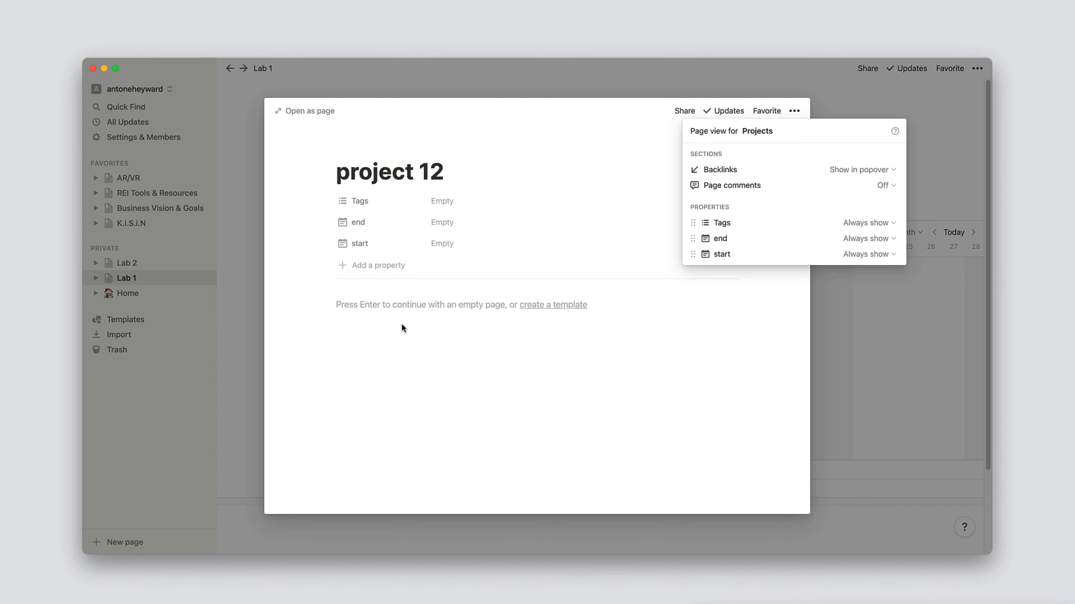
mouse_move(537, 239)
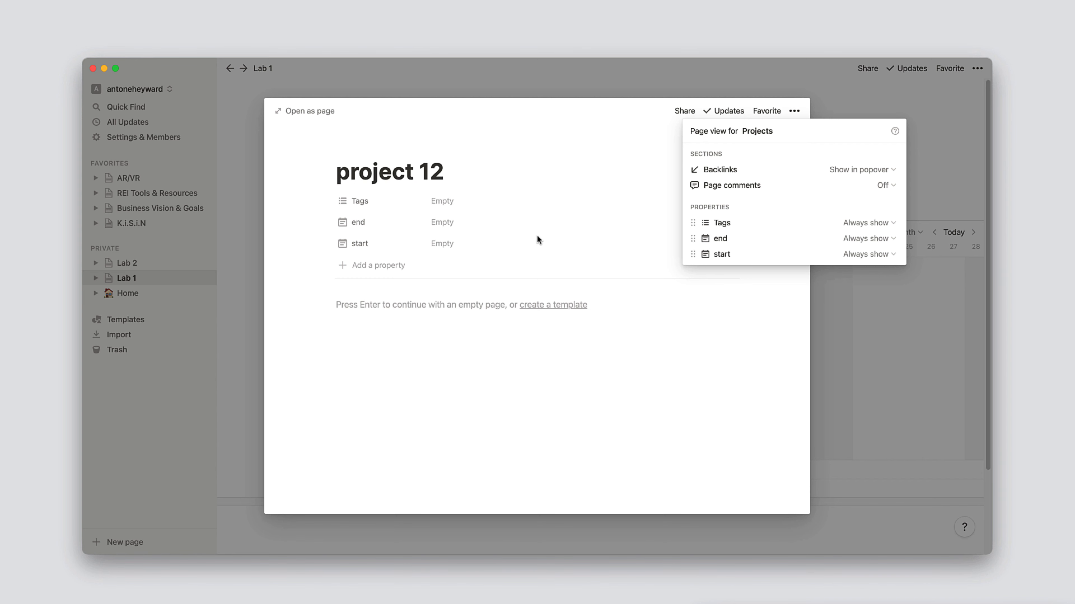
mouse_move(464, 428)
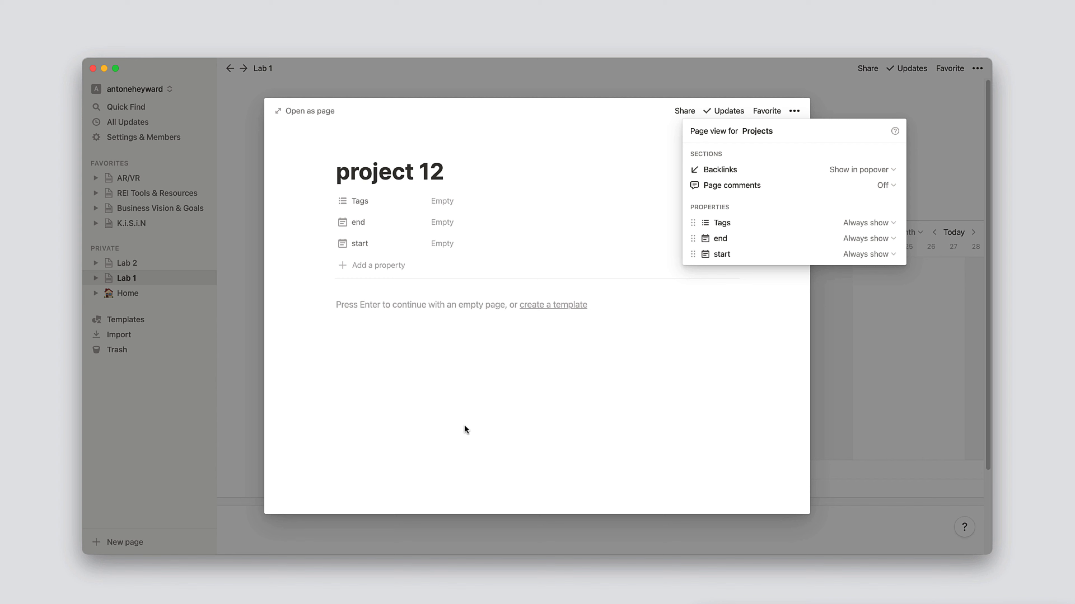
mouse_move(457, 410)
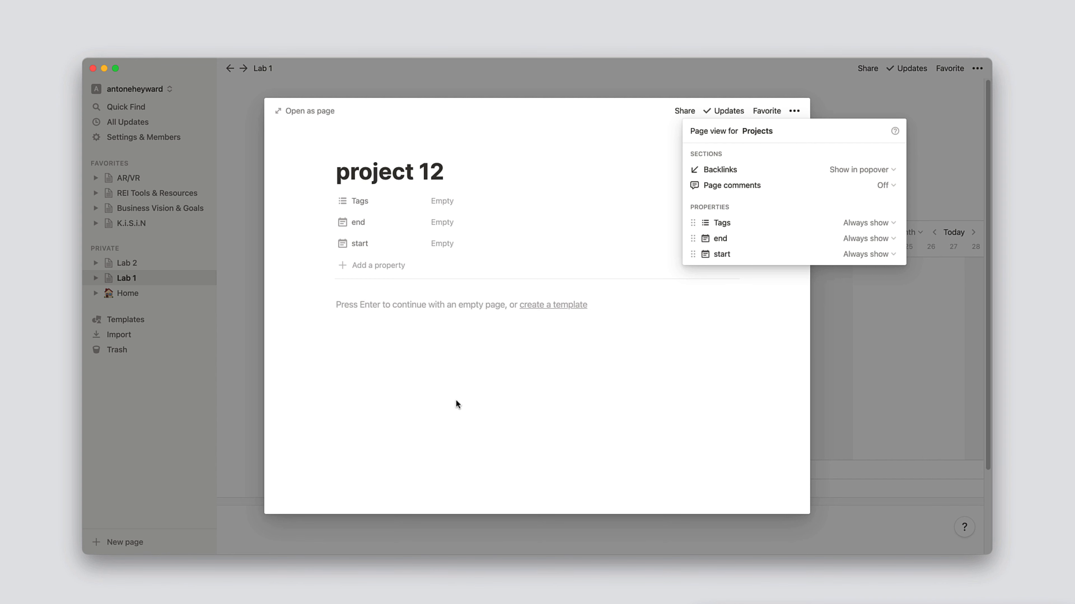
mouse_move(456, 394)
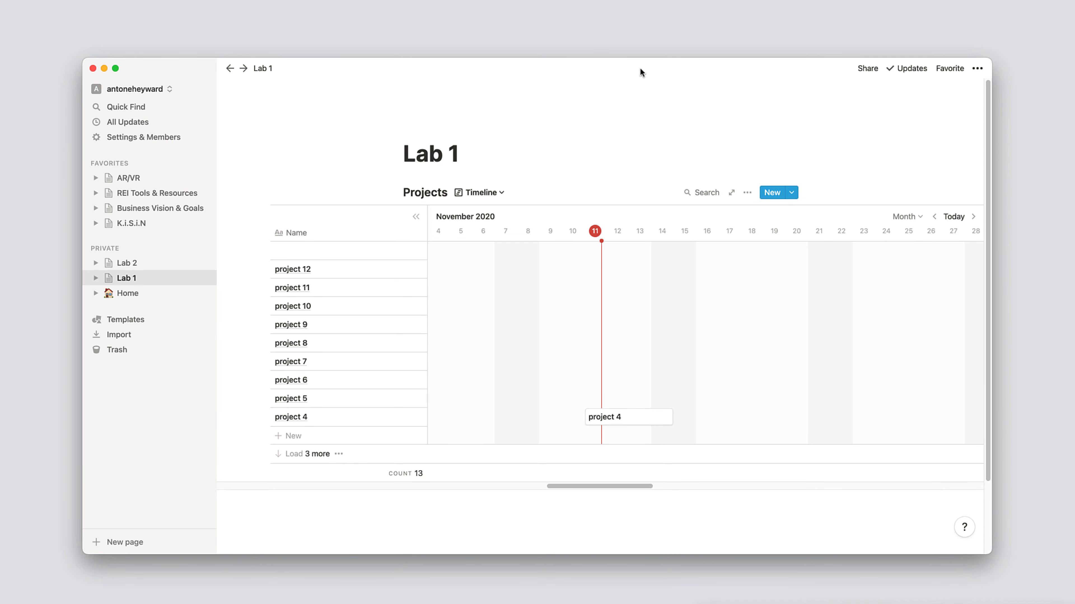
mouse_move(617, 143)
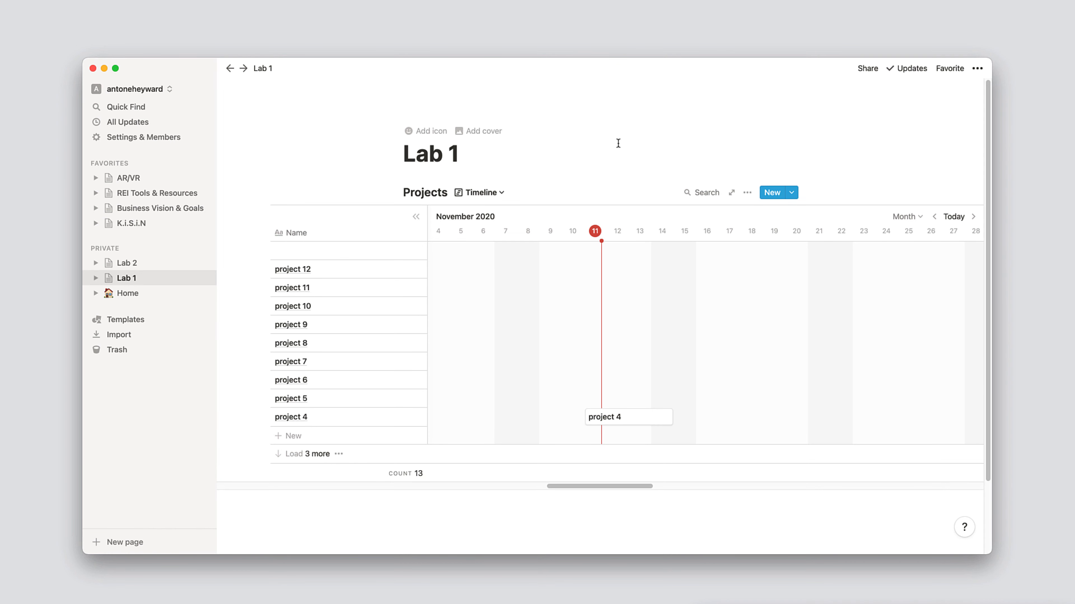
mouse_move(597, 163)
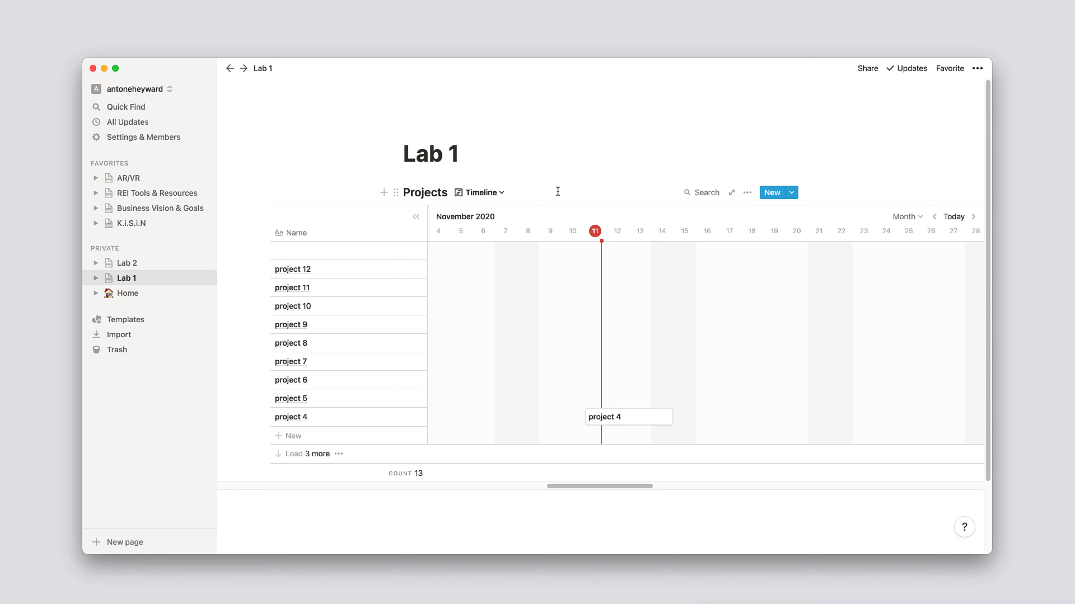
mouse_move(571, 187)
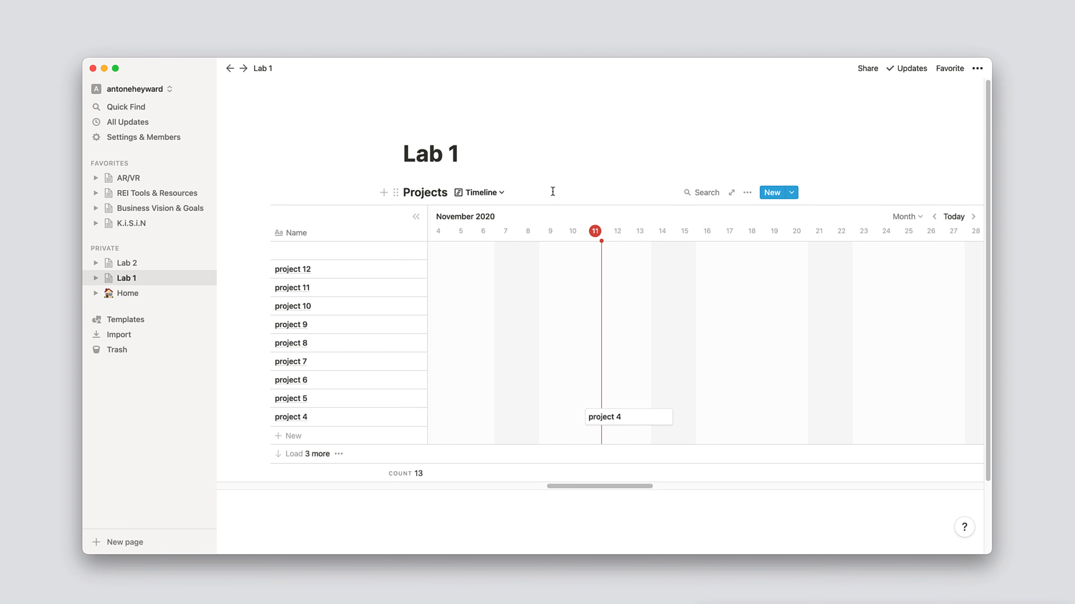
mouse_move(545, 197)
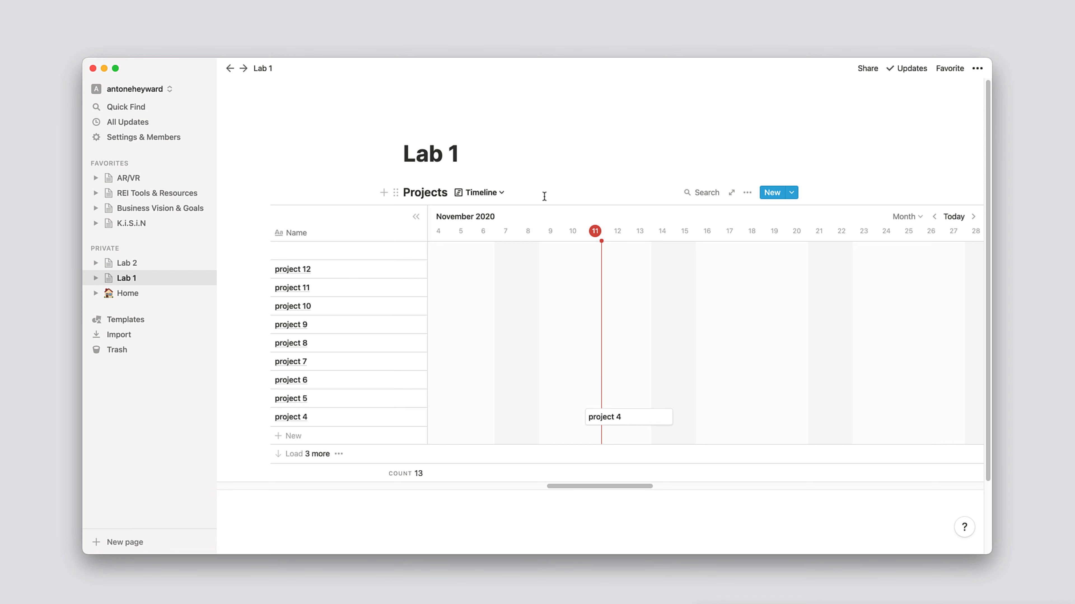
mouse_move(546, 201)
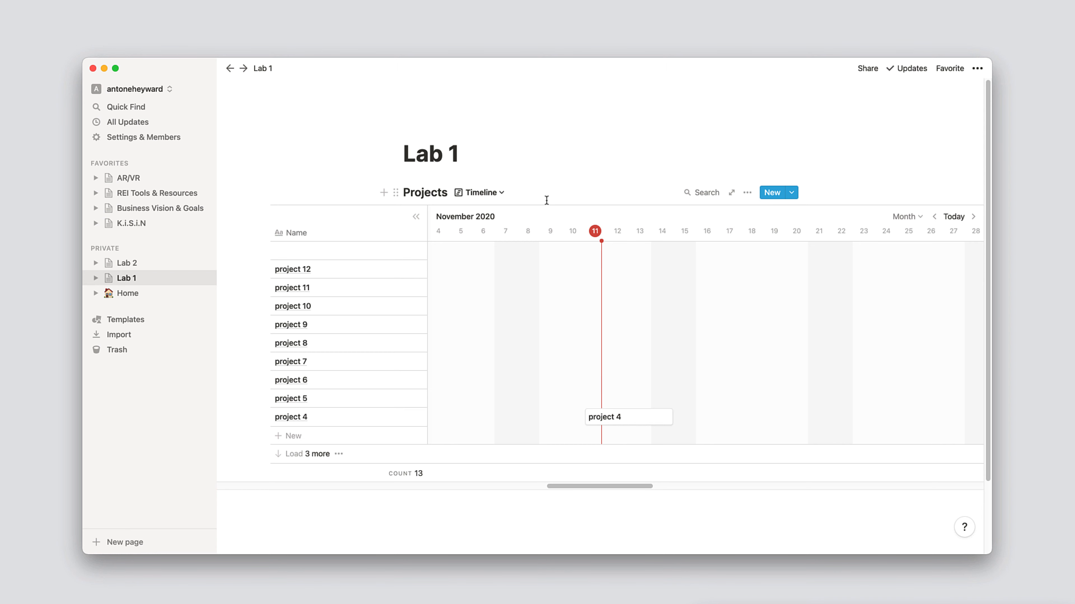